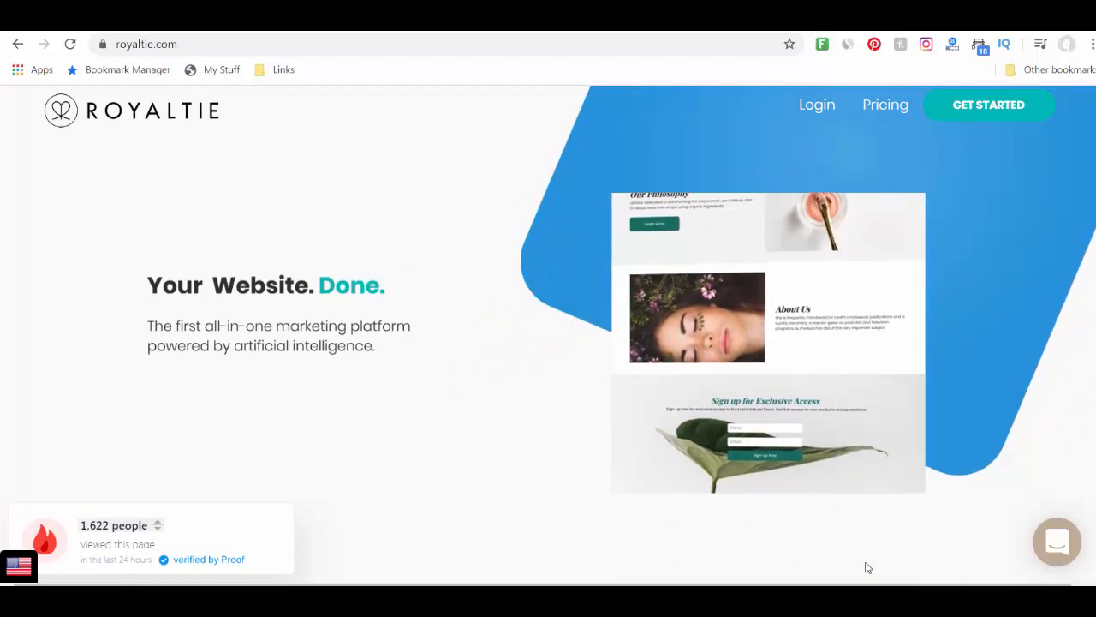
View the Entrepreneur, Small Business and Marketing Agency plans ($87–$327/month), then choose Get Started
{"action": "left_click", "coordinate": [885, 104]}
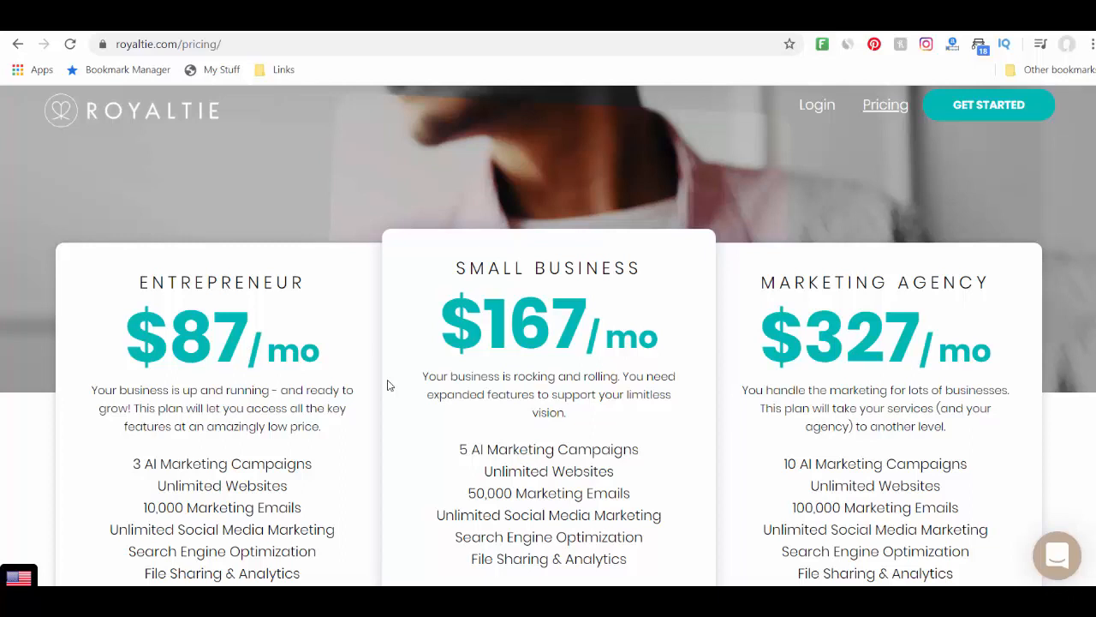
{"action": "left_click", "coordinate": [989, 104]}
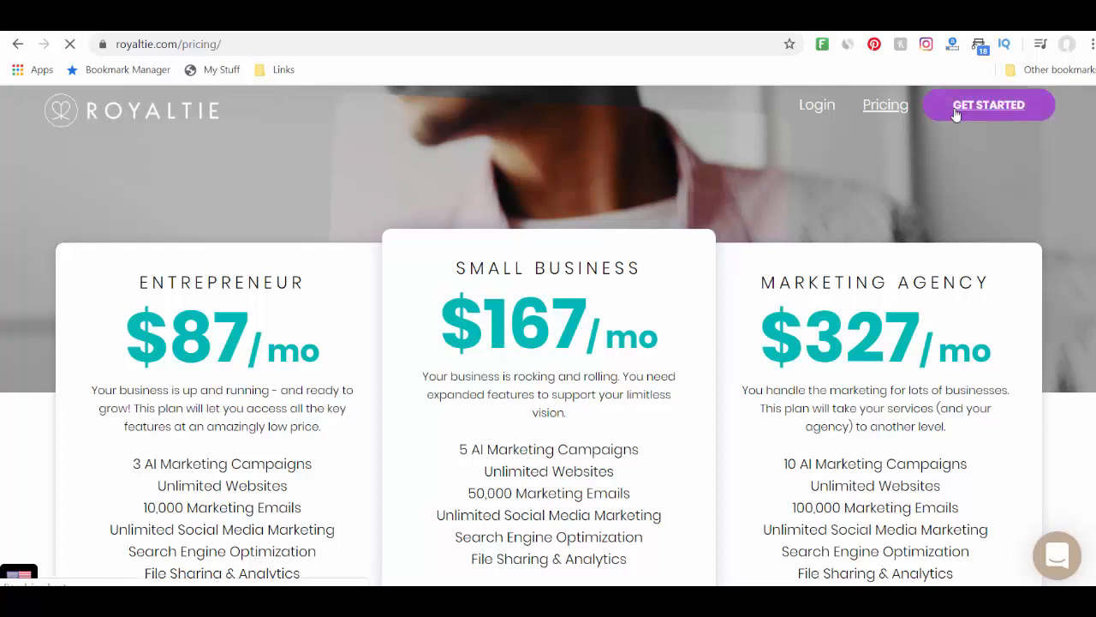
Enter business name Bobs BBQ of Austin TX and industry Food/Restaurant, sub-category Restaurant
{"action": "left_click", "coordinate": [988, 105]}
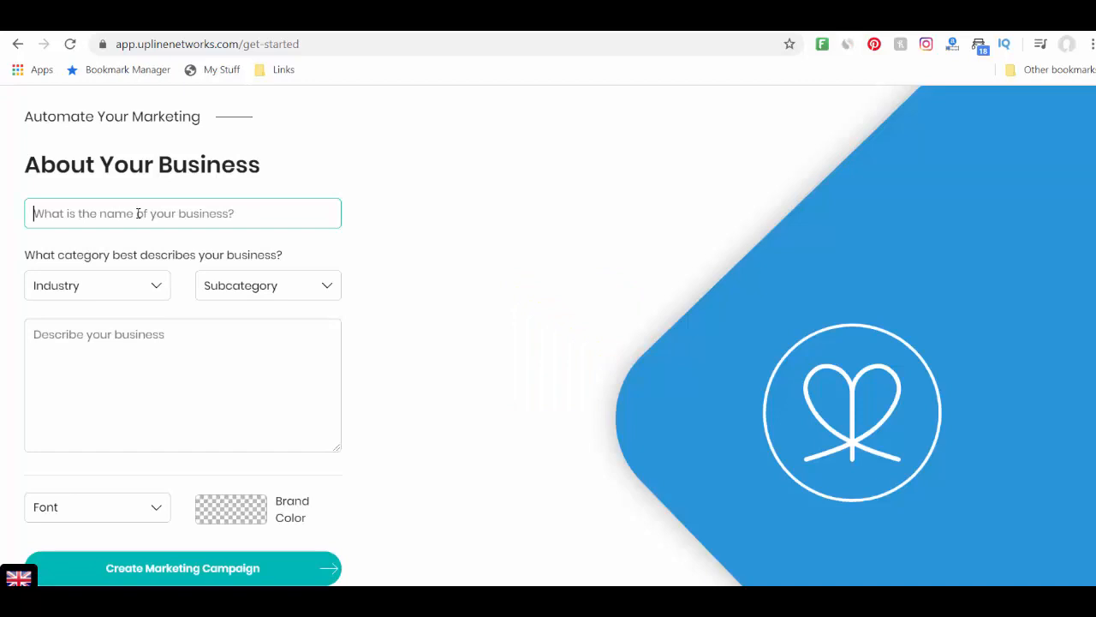
{"action": "type", "text": "Bobs BBQ of"}
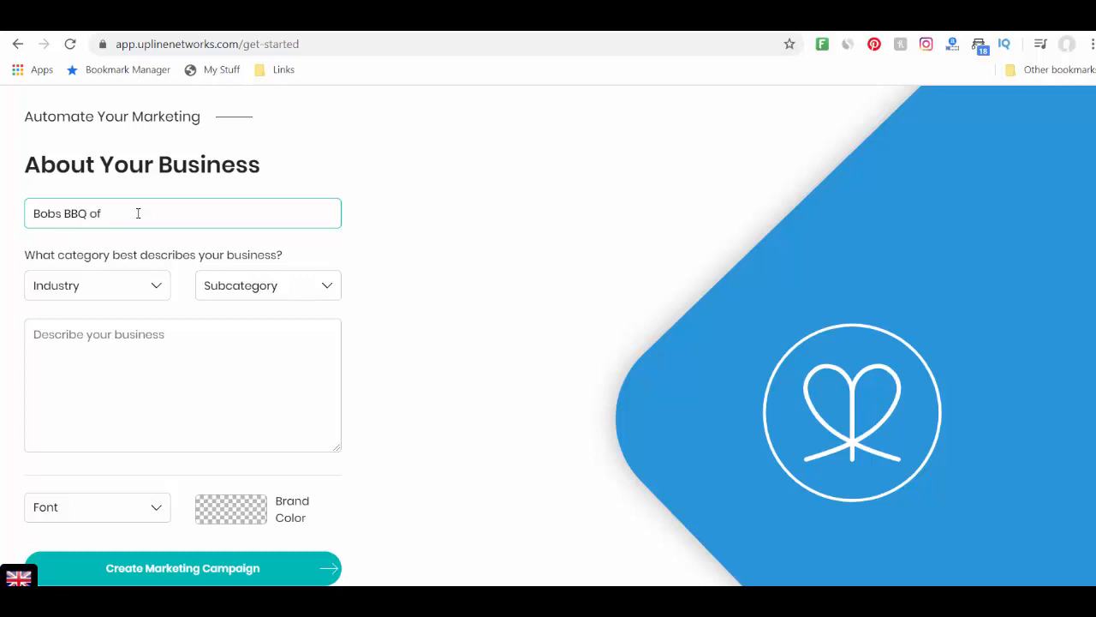
{"action": "type", "text": "Austin T"}
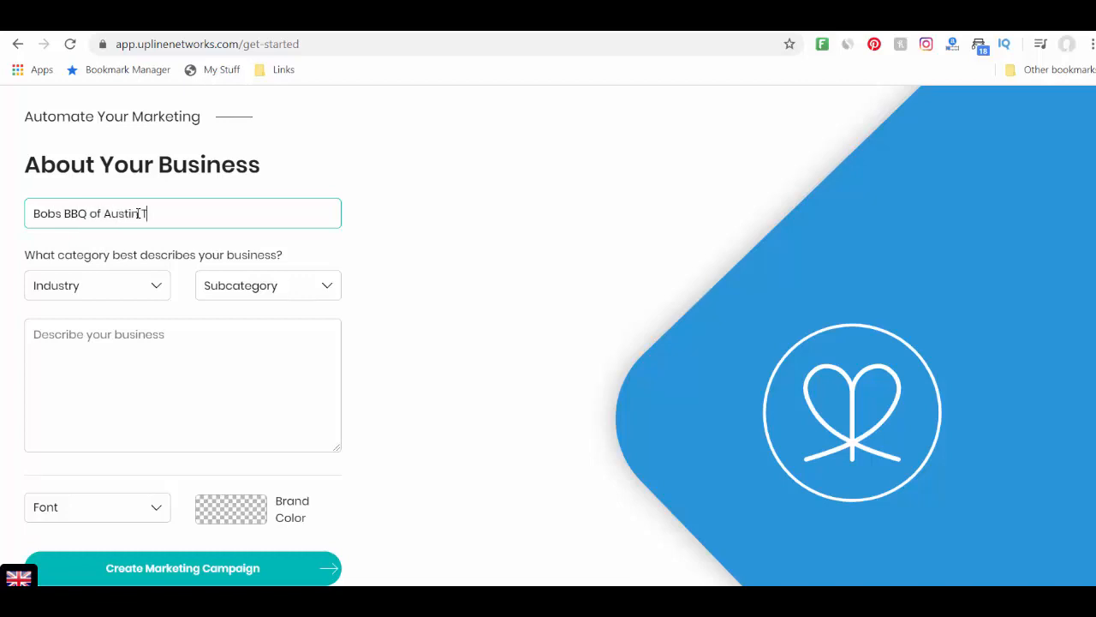
{"action": "left_click", "coordinate": [96, 285]}
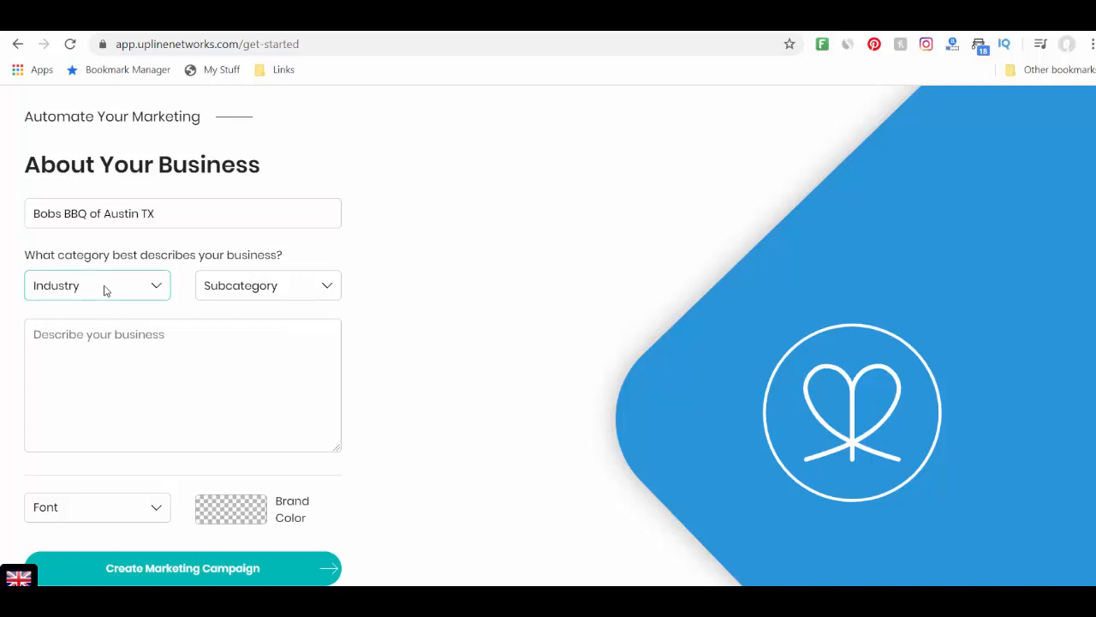
{"action": "left_click", "coordinate": [97, 285]}
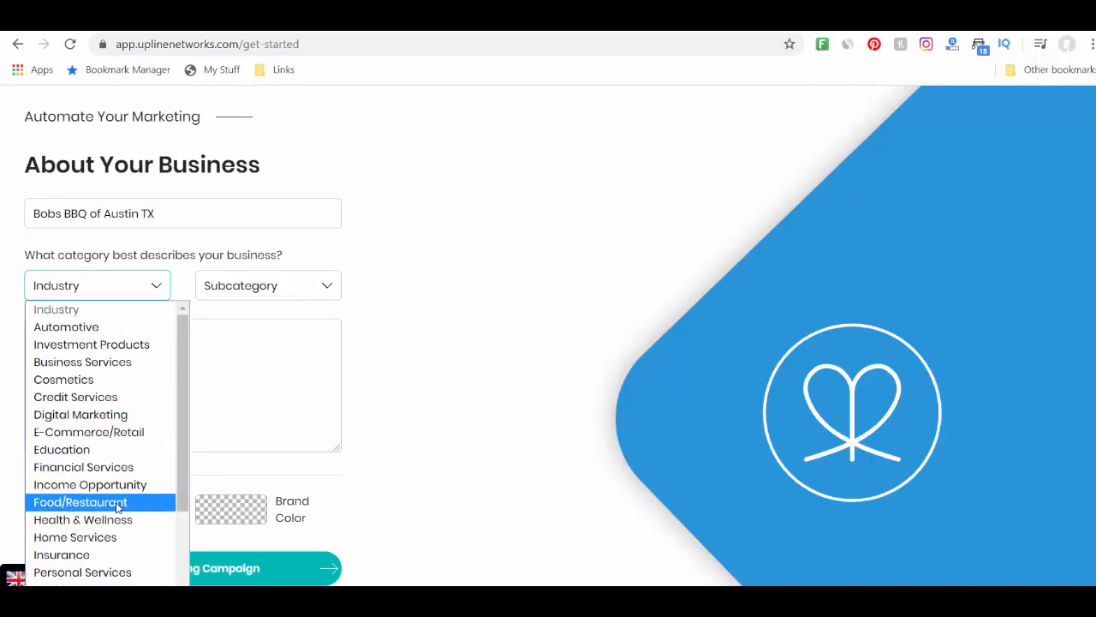
{"action": "left_click", "coordinate": [80, 502]}
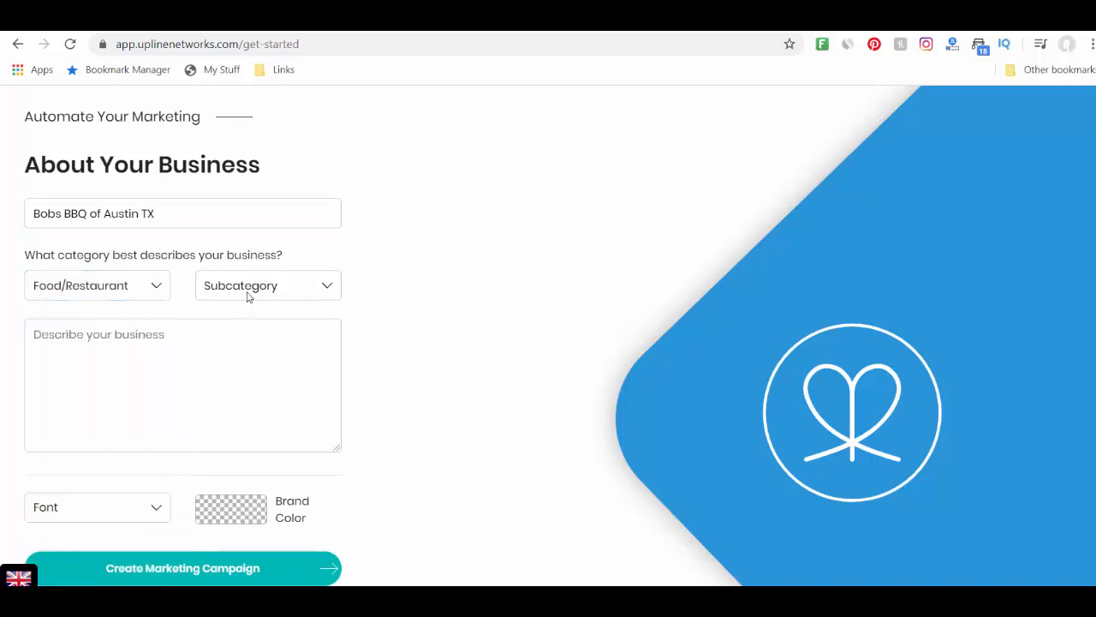
{"action": "left_click", "coordinate": [268, 285]}
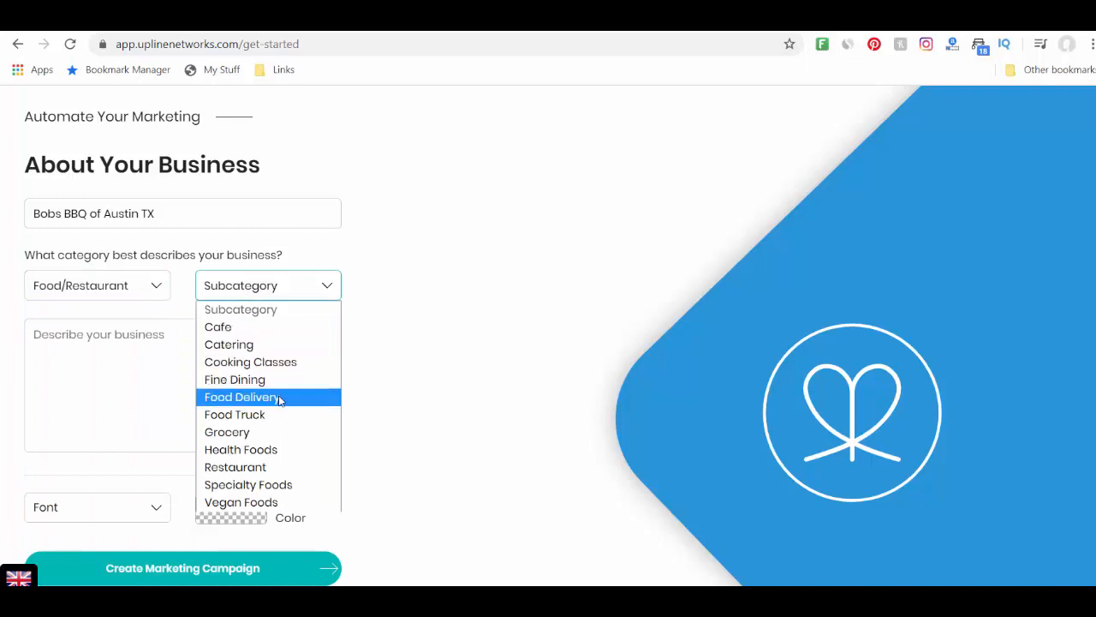
{"action": "mouse_move", "coordinate": [234, 467]}
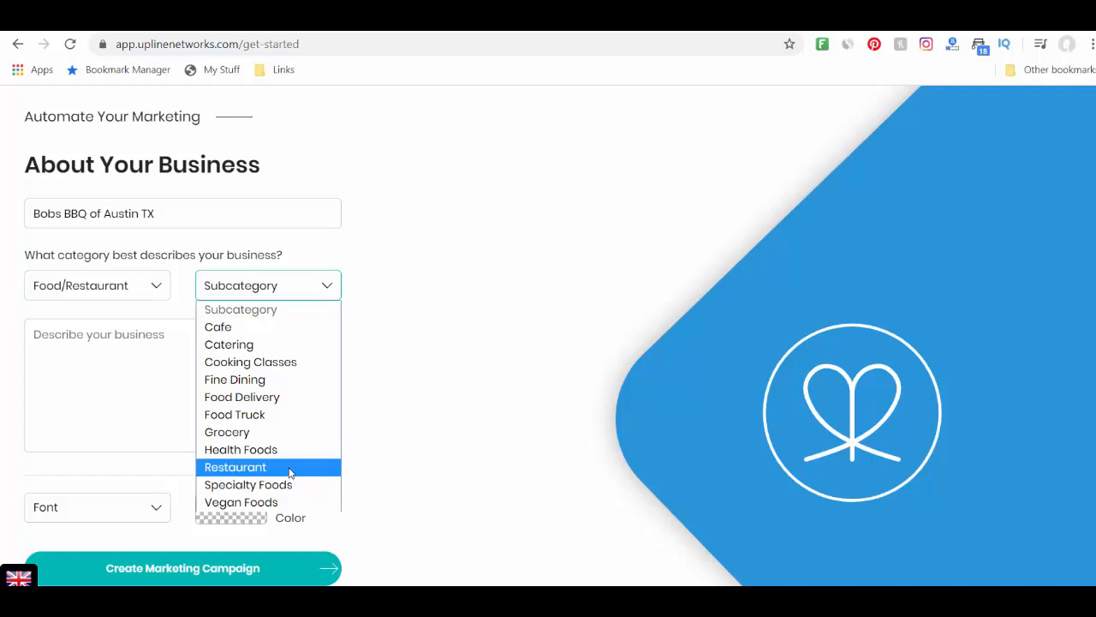
Add the Bobs BBQ description, pick Arial Black font and red brand colour, and submit
{"action": "left_click", "coordinate": [236, 467]}
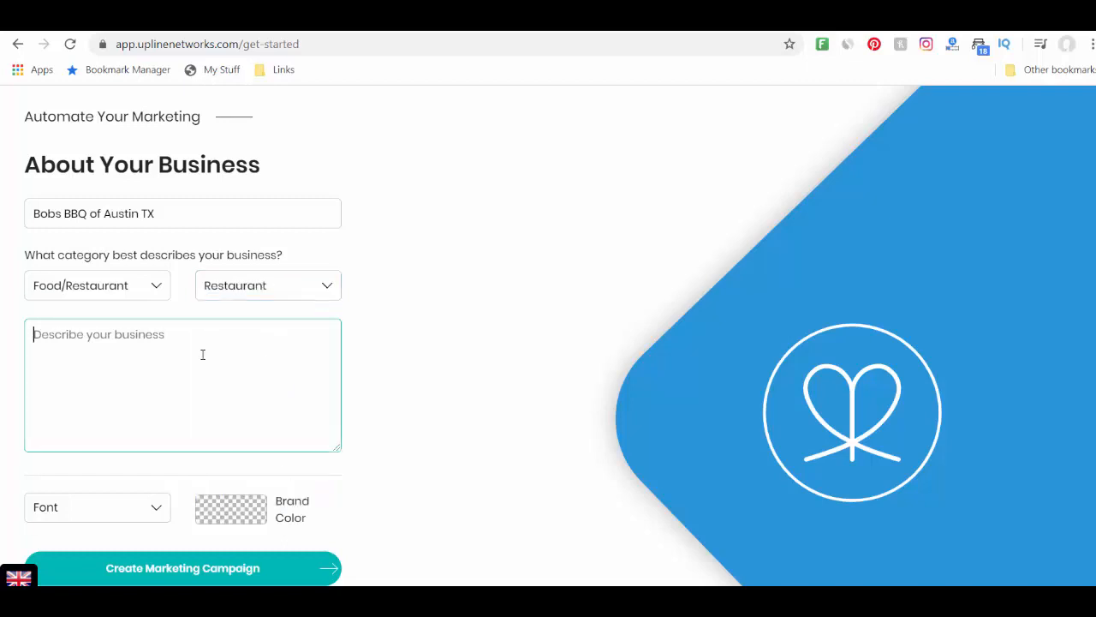
{"action": "type", "text": "Bobs bb"}
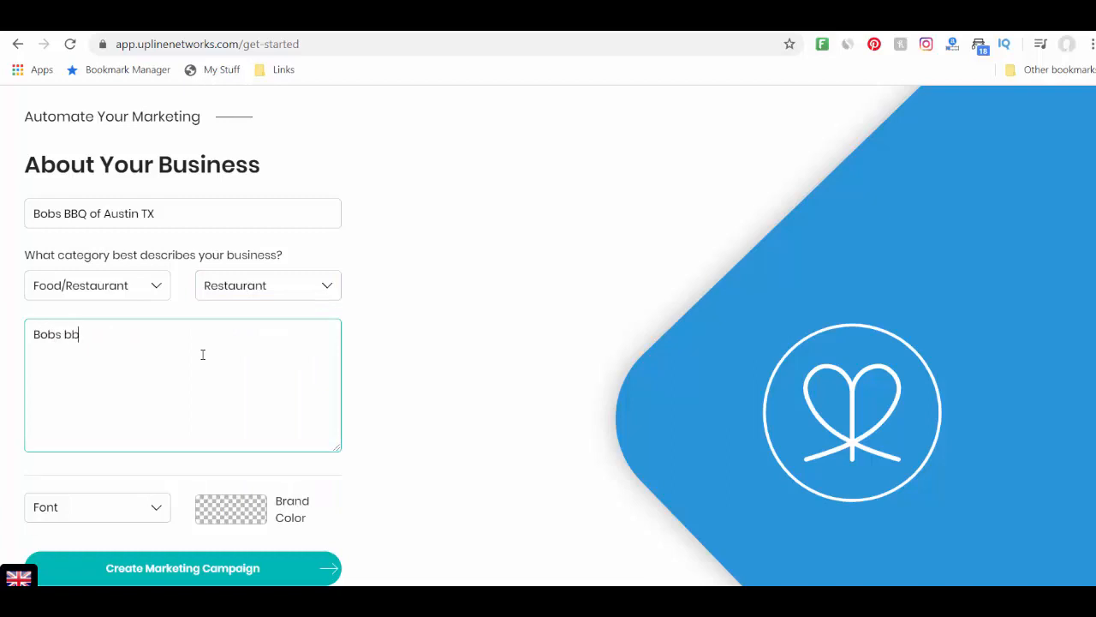
{"action": "type", "text": "q restaurant provides quality fast food."}
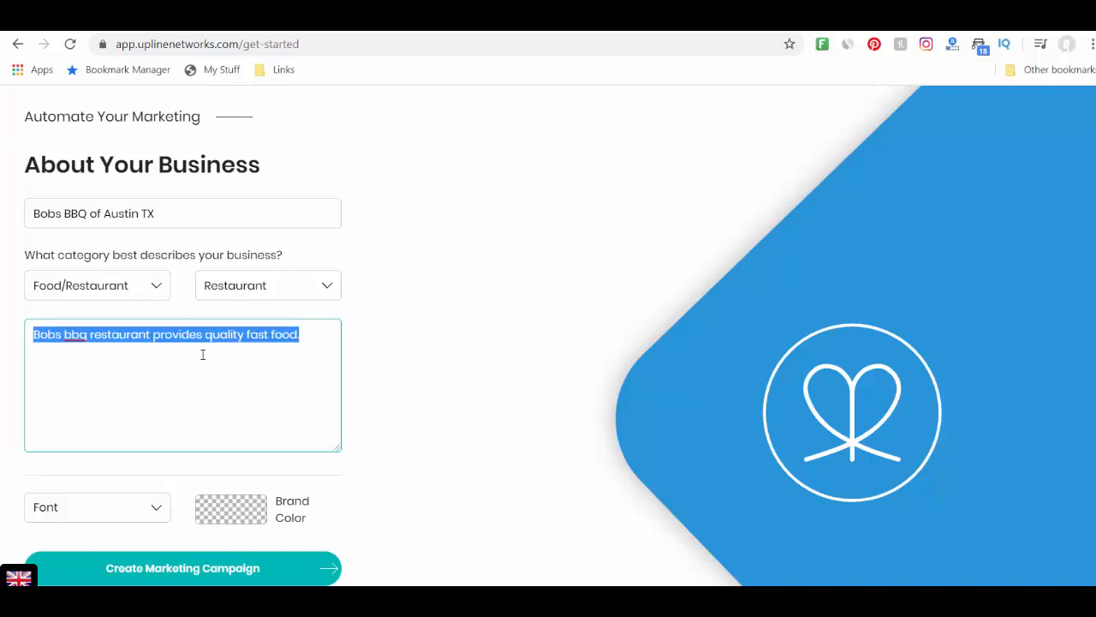
{"action": "left_click", "coordinate": [107, 512]}
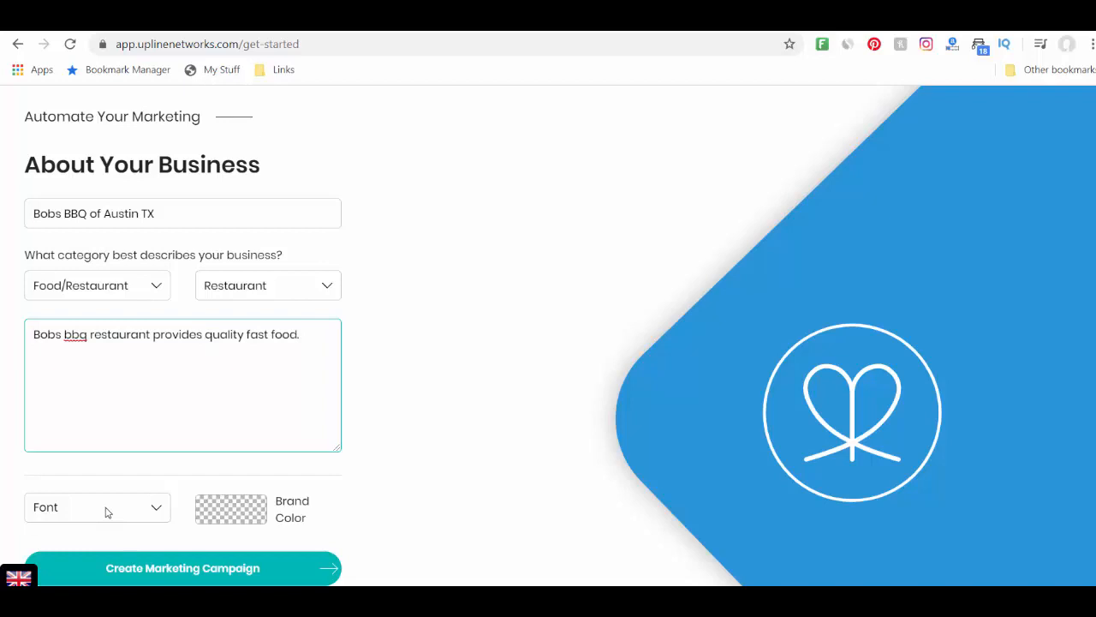
{"action": "left_click", "coordinate": [97, 507]}
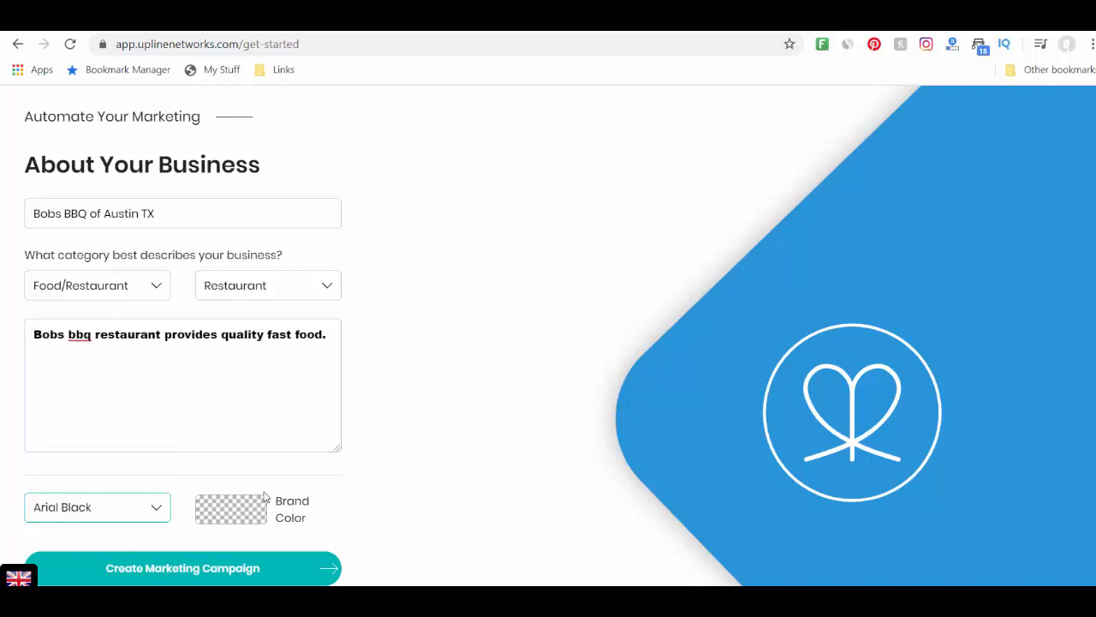
{"action": "left_click", "coordinate": [231, 508]}
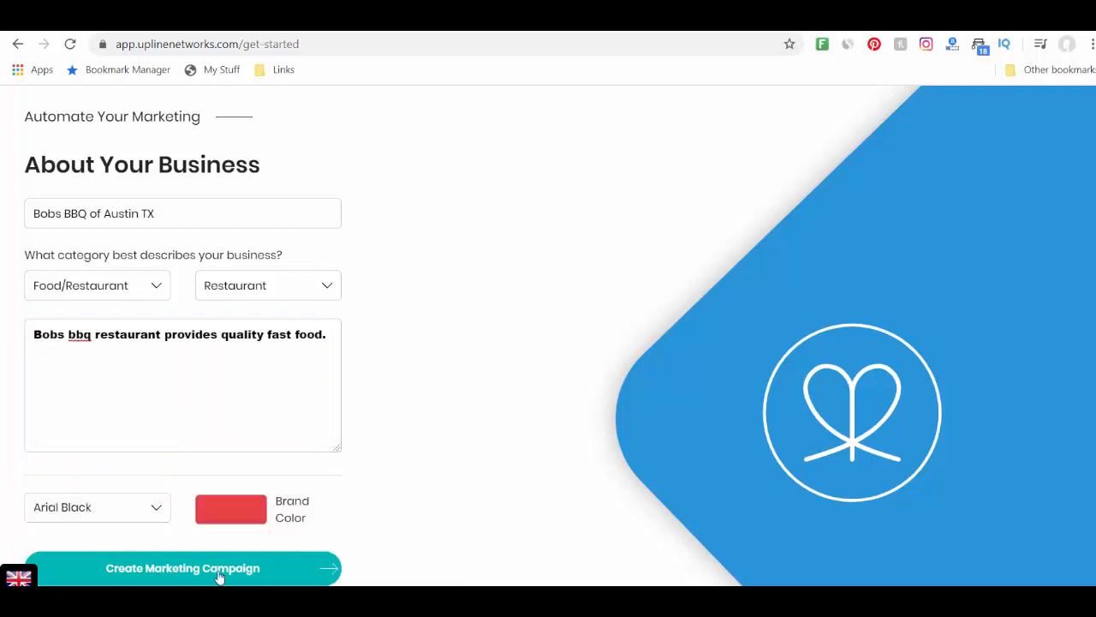
{"action": "left_click", "coordinate": [182, 568]}
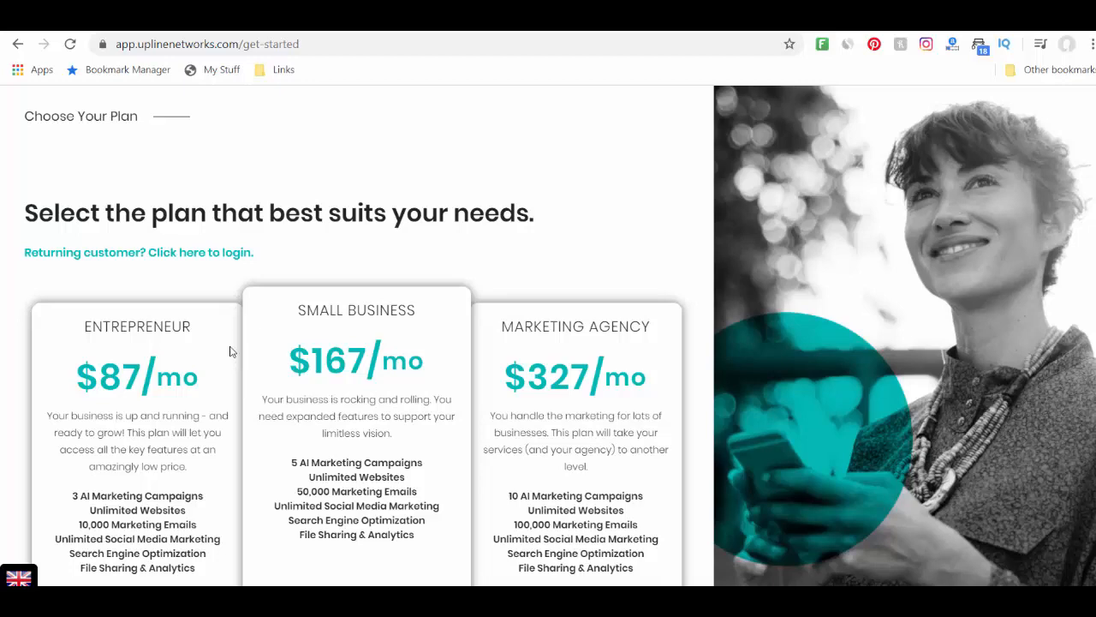
Scroll down the Choose Your Plan page toward the returning-customer login link
{"action": "scroll", "scroll_direction": "down", "scroll_amount": 3}
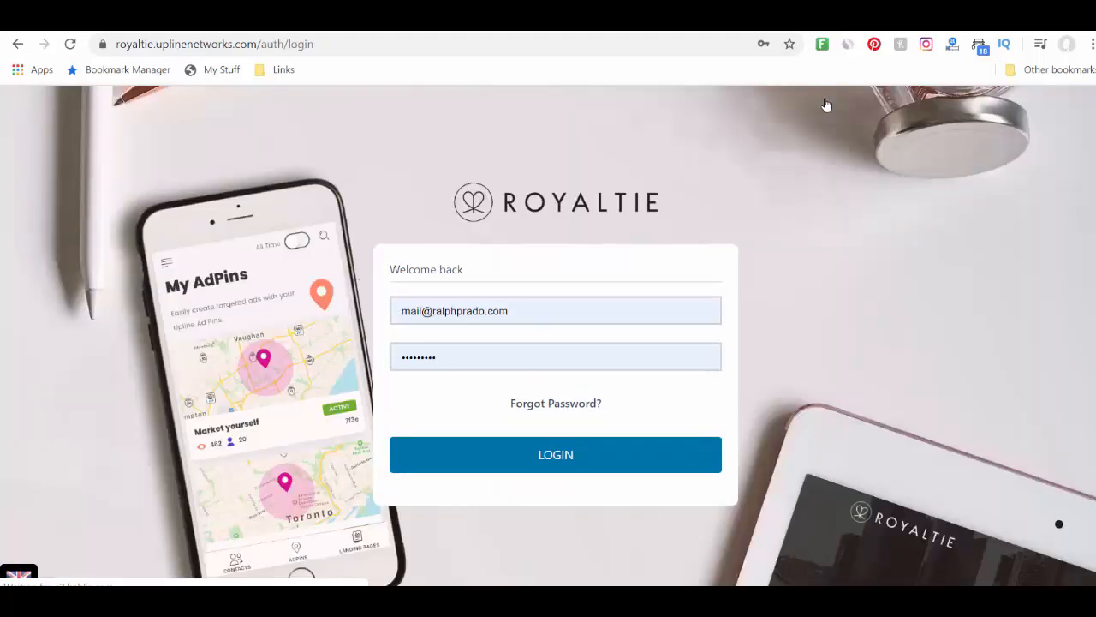
Log in and add an AI-enabled Bobs BBQ landing page under Food/Restaurant, Restaurant
{"action": "left_click", "coordinate": [555, 454]}
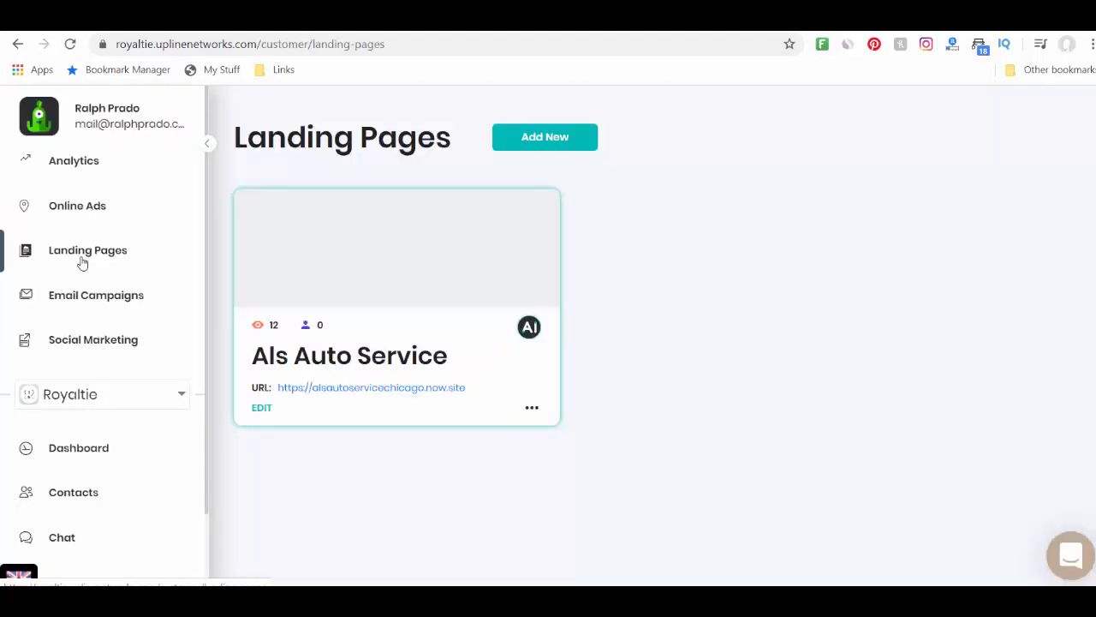
{"action": "mouse_move", "coordinate": [478, 330]}
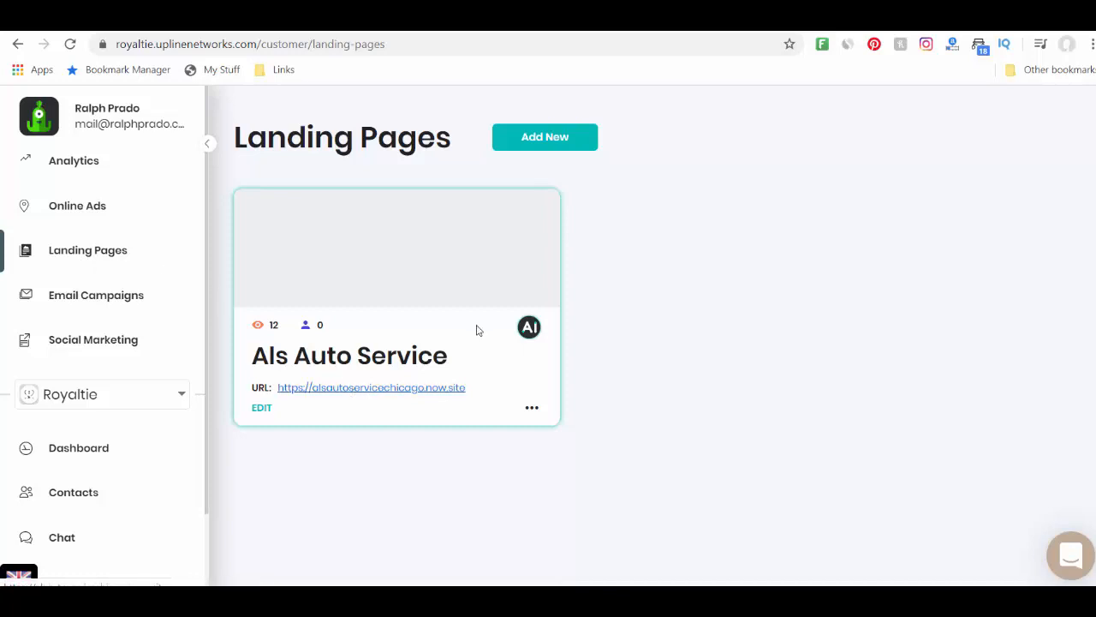
{"action": "left_click", "coordinate": [545, 137]}
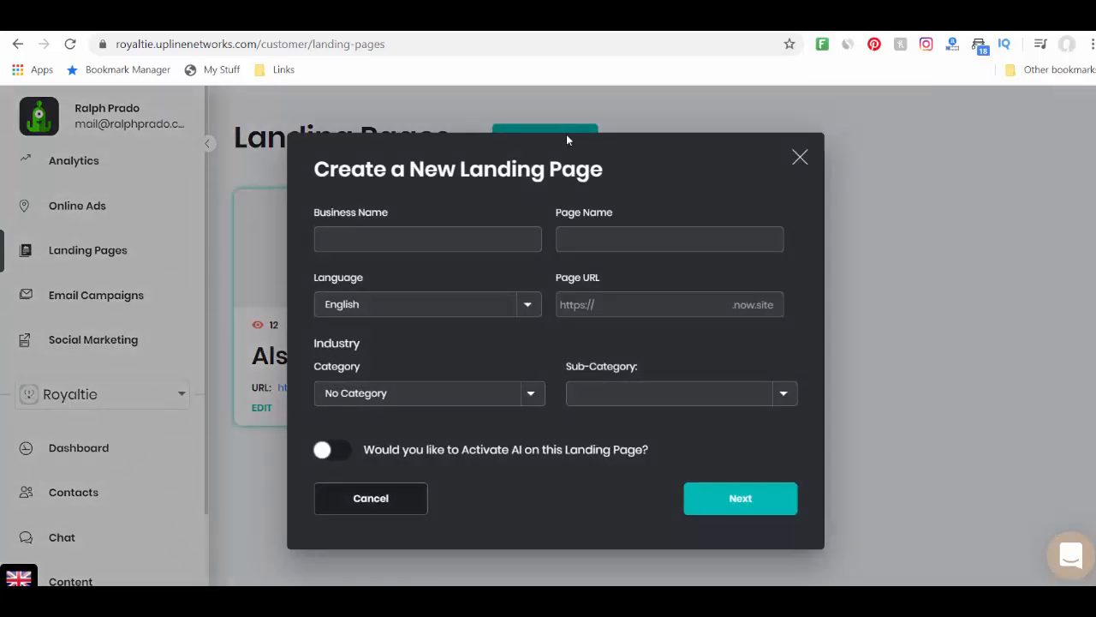
{"action": "left_click", "coordinate": [427, 239]}
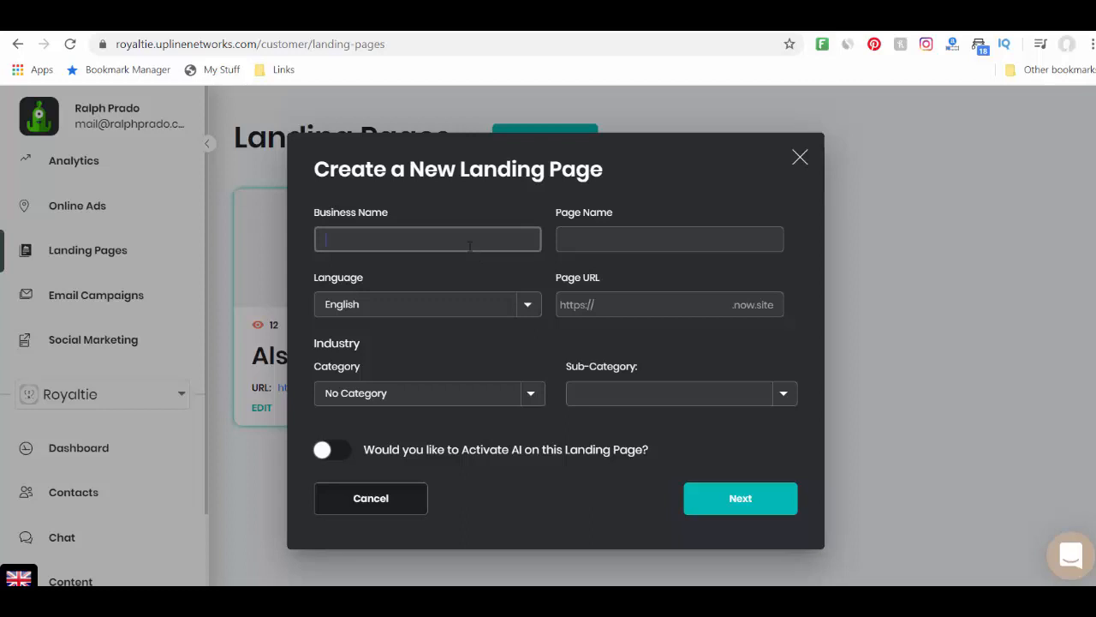
{"action": "type", "text": "Bobs BBQ"}
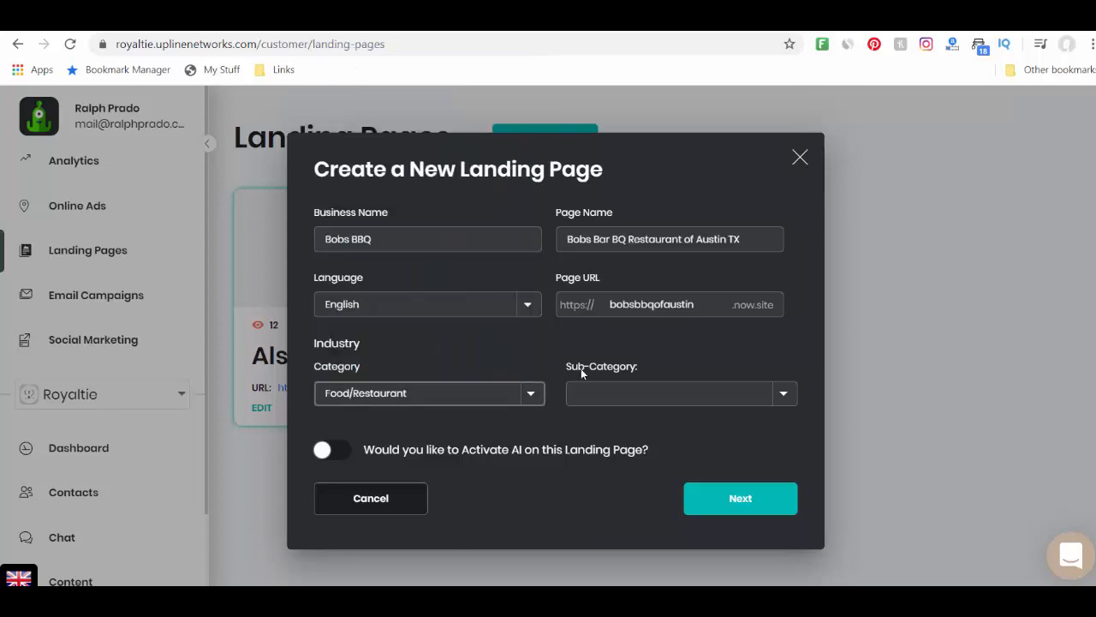
{"action": "left_click", "coordinate": [681, 393]}
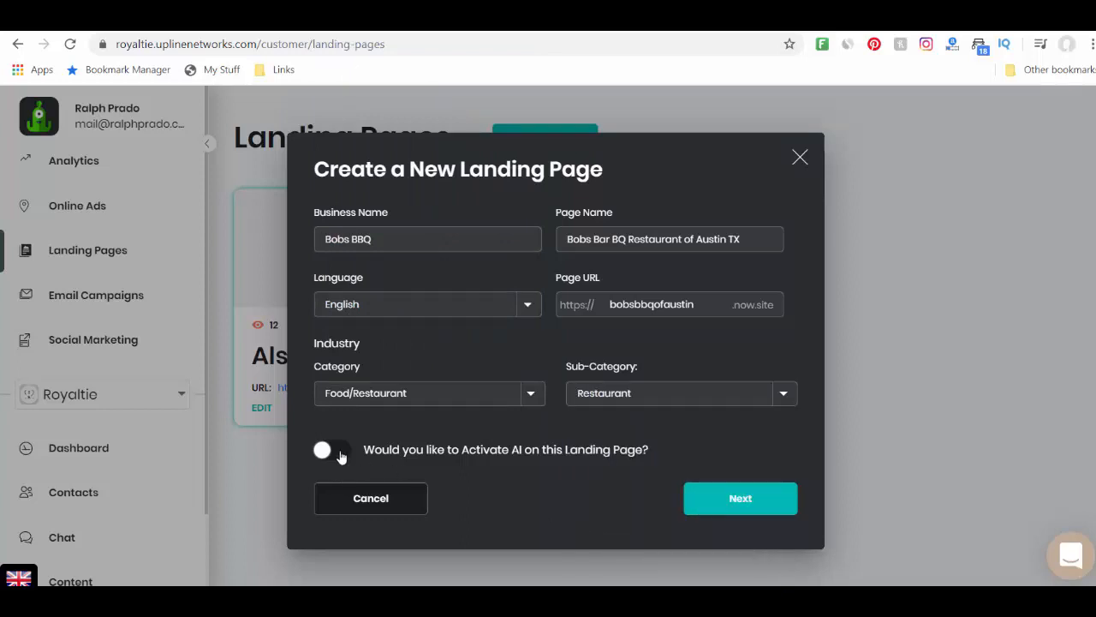
{"action": "left_click", "coordinate": [332, 450]}
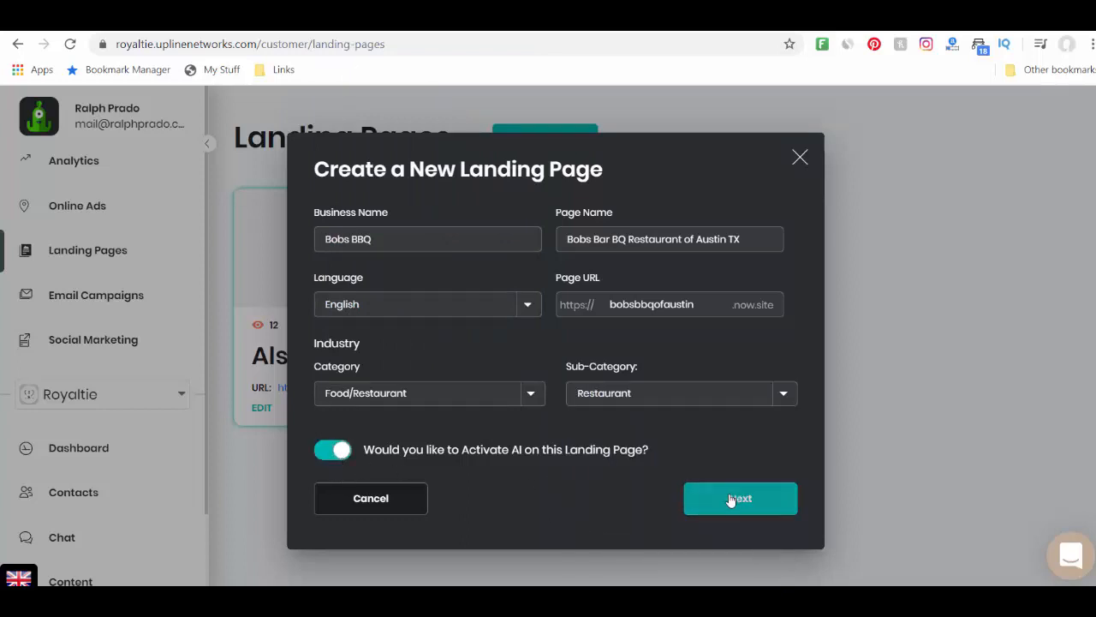
{"action": "left_click", "coordinate": [740, 497]}
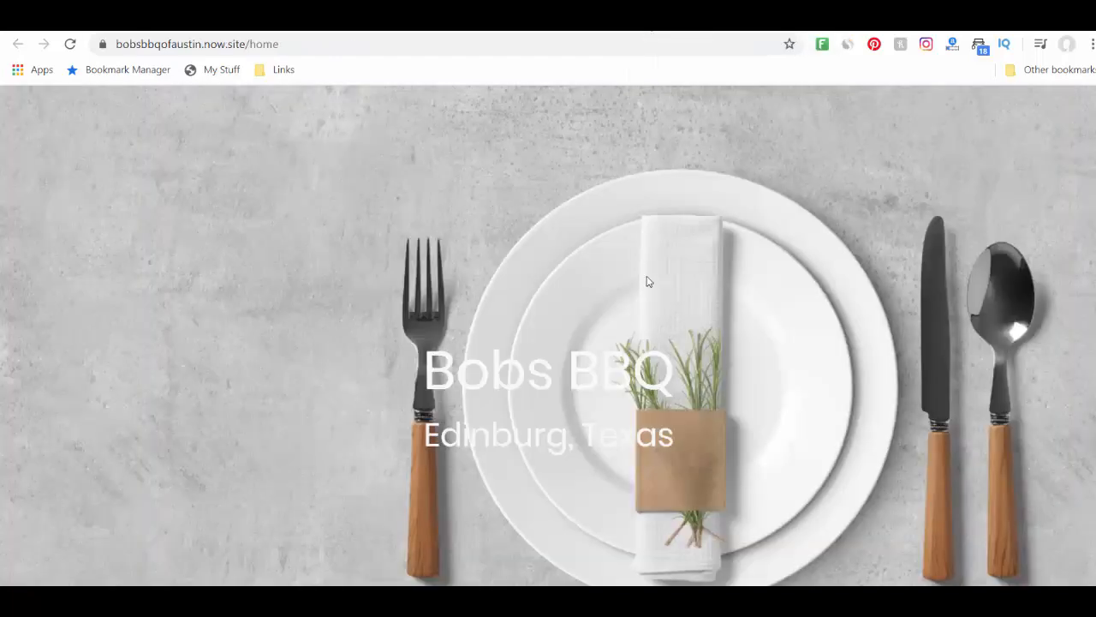
Scroll through the generated bobsbbqofaustin.now.site restaurant page
{"action": "scroll", "scroll_direction": "down", "scroll_amount": 3}
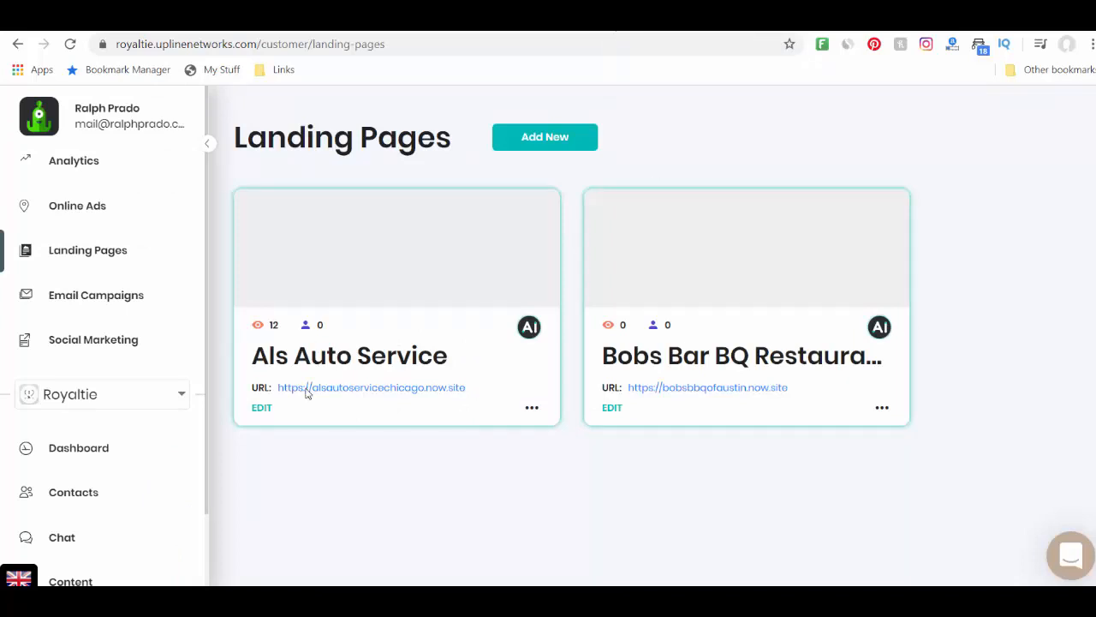
{"action": "mouse_move", "coordinate": [660, 492]}
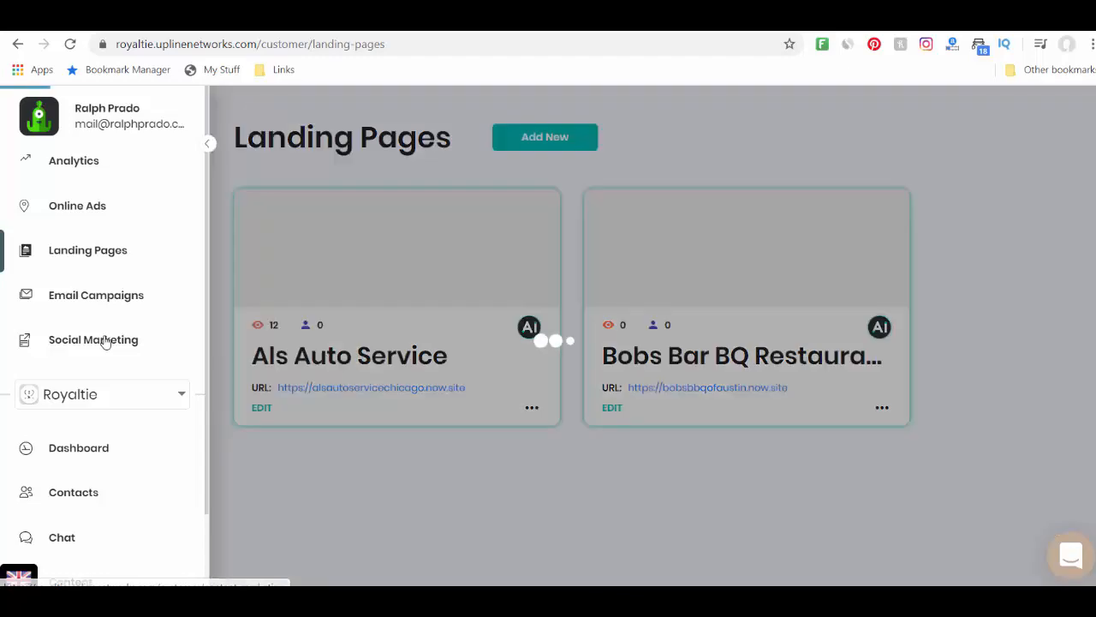
Add a new Social Marketing post and browse the Food/Restaurant article category
{"action": "left_click", "coordinate": [93, 340]}
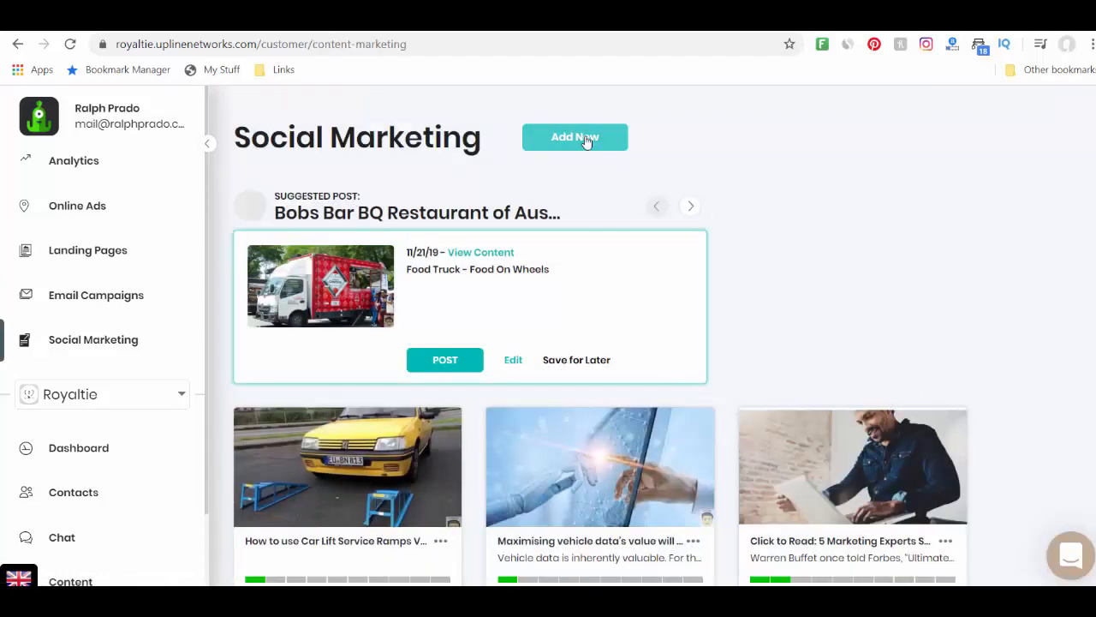
{"action": "left_click", "coordinate": [574, 137]}
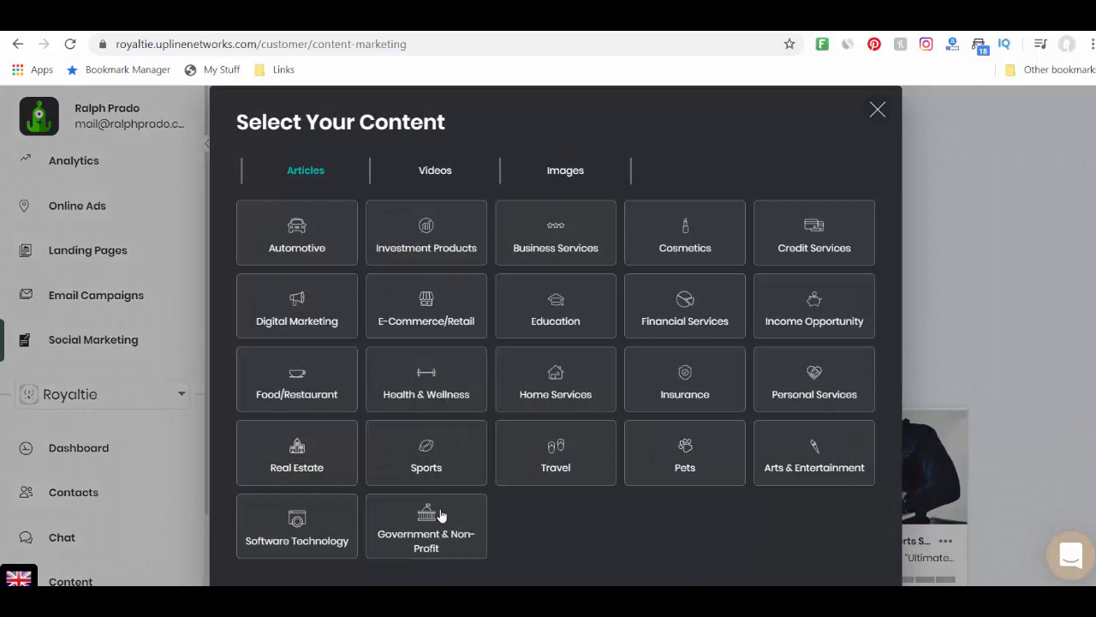
{"action": "mouse_move", "coordinate": [773, 412]}
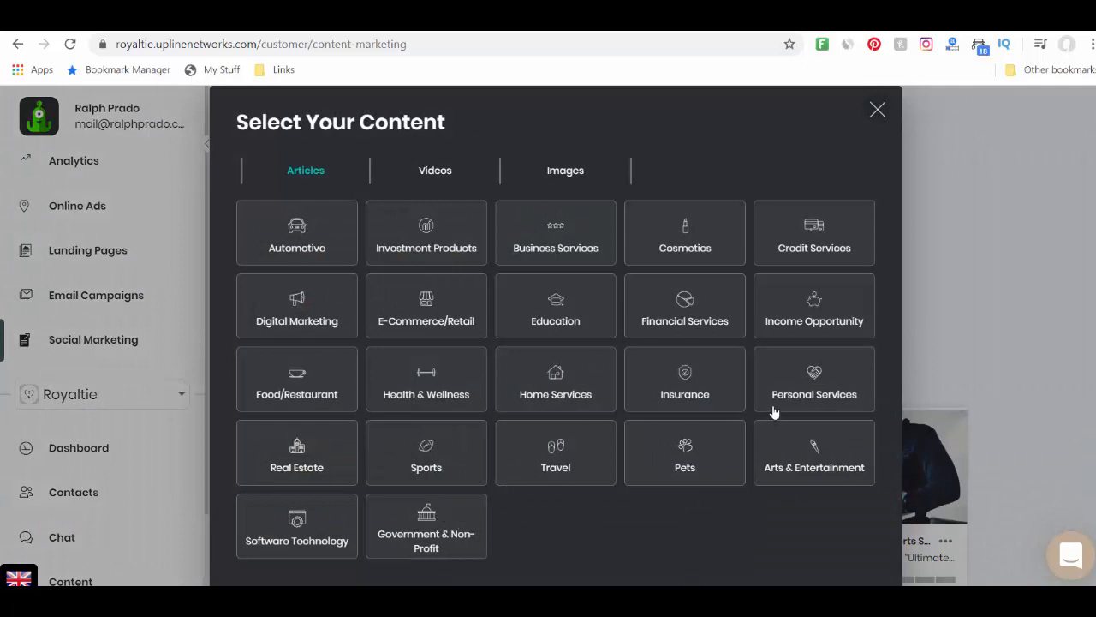
{"action": "left_click", "coordinate": [296, 380]}
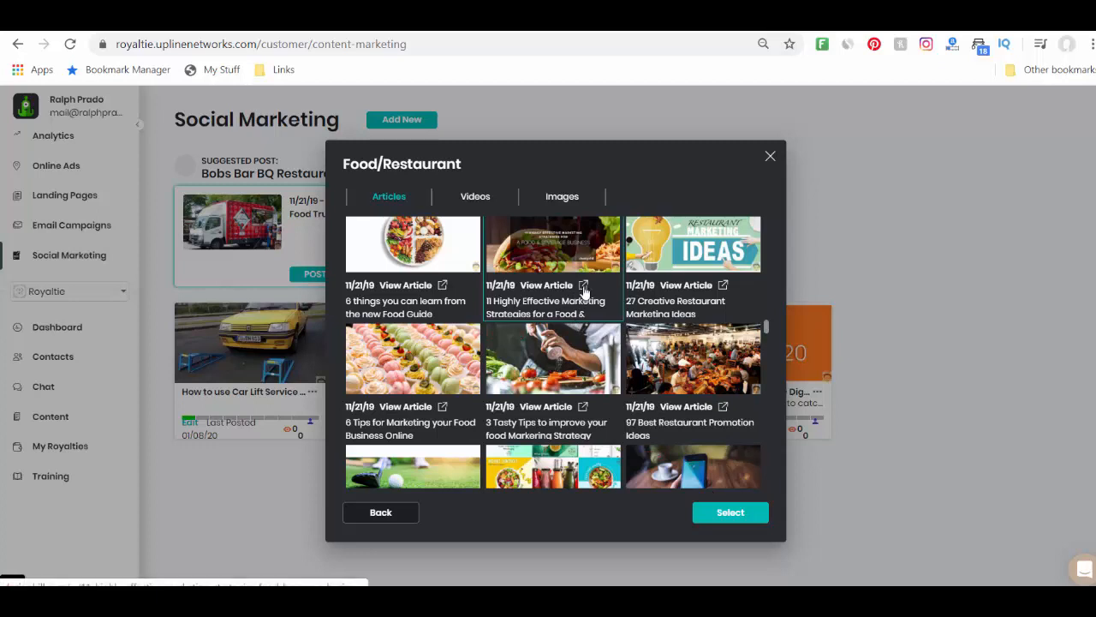
{"action": "left_click", "coordinate": [583, 284]}
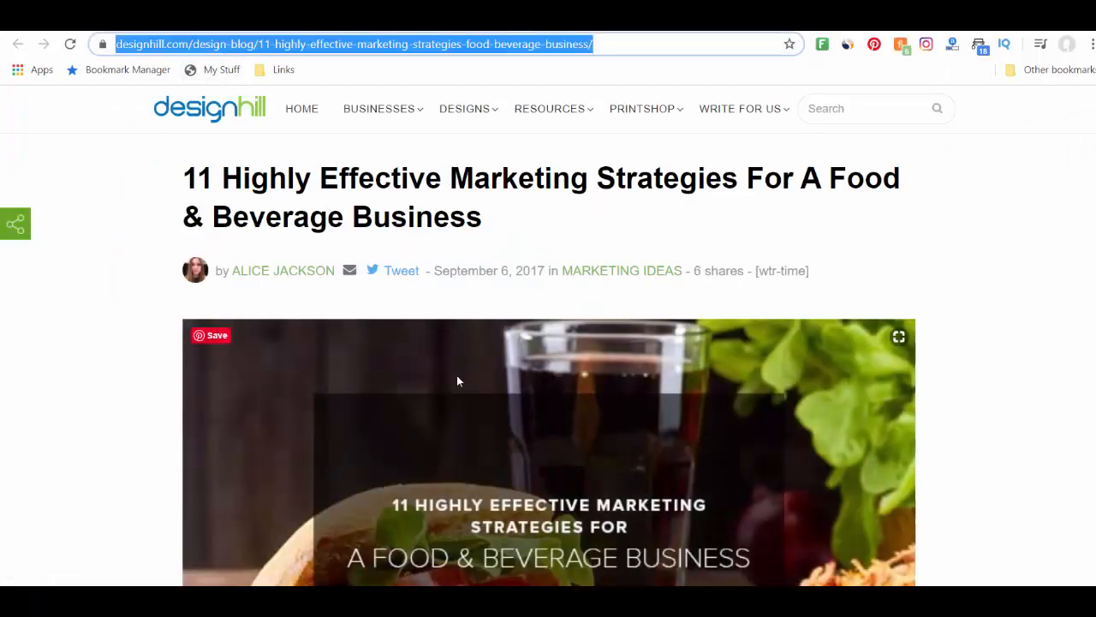
{"action": "mouse_move", "coordinate": [343, 334]}
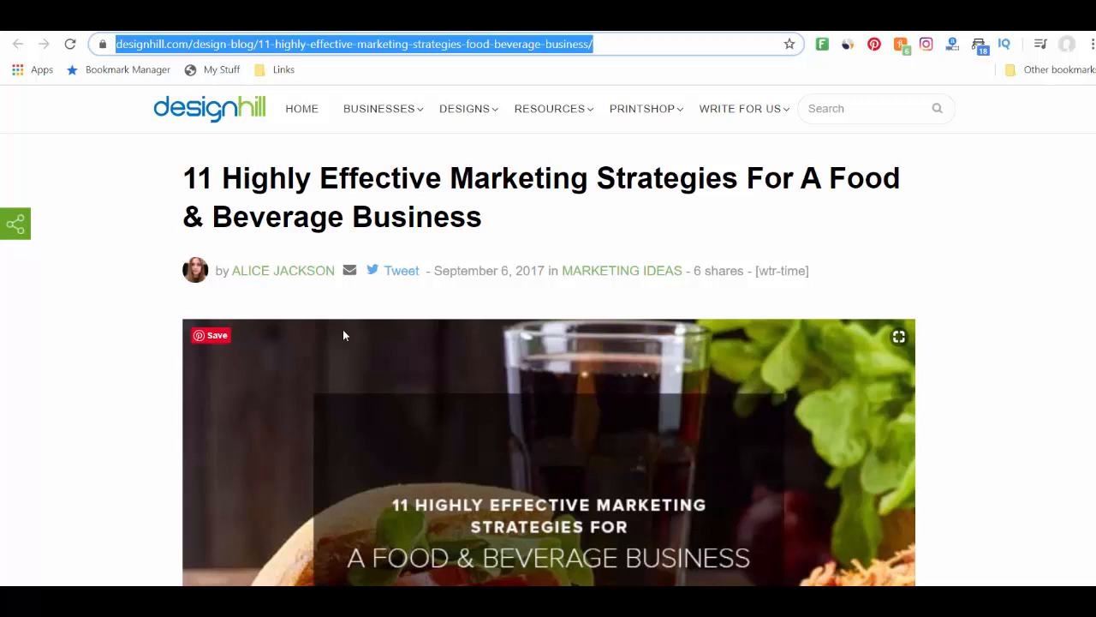
{"action": "mouse_move", "coordinate": [510, 240]}
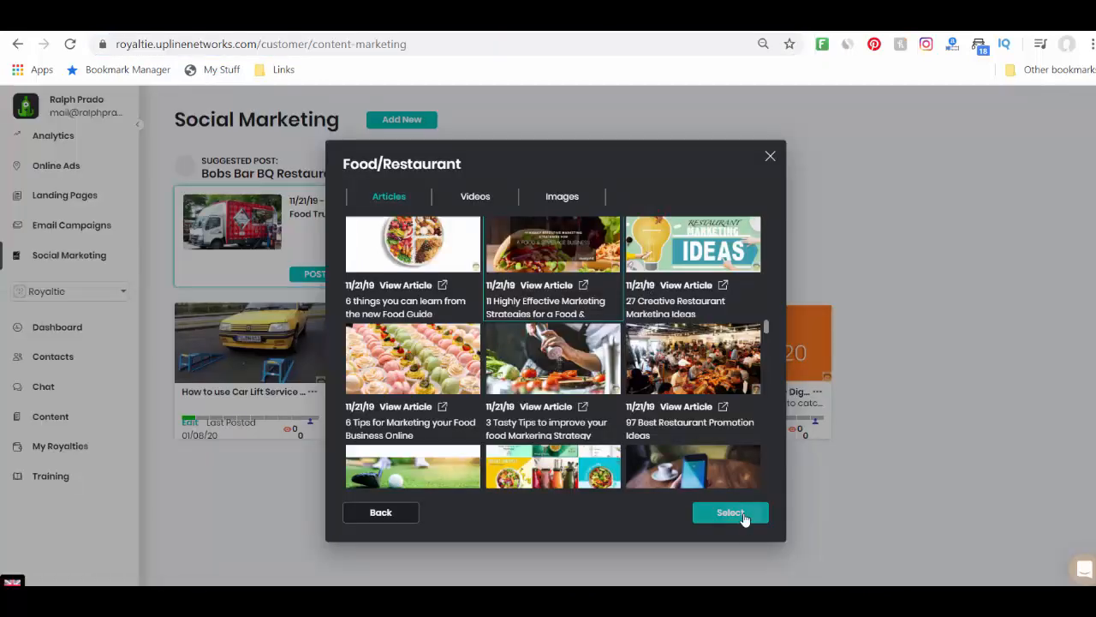
Load the food and beverage marketing strategies article, try the preview form, and post it
{"action": "left_click", "coordinate": [730, 511]}
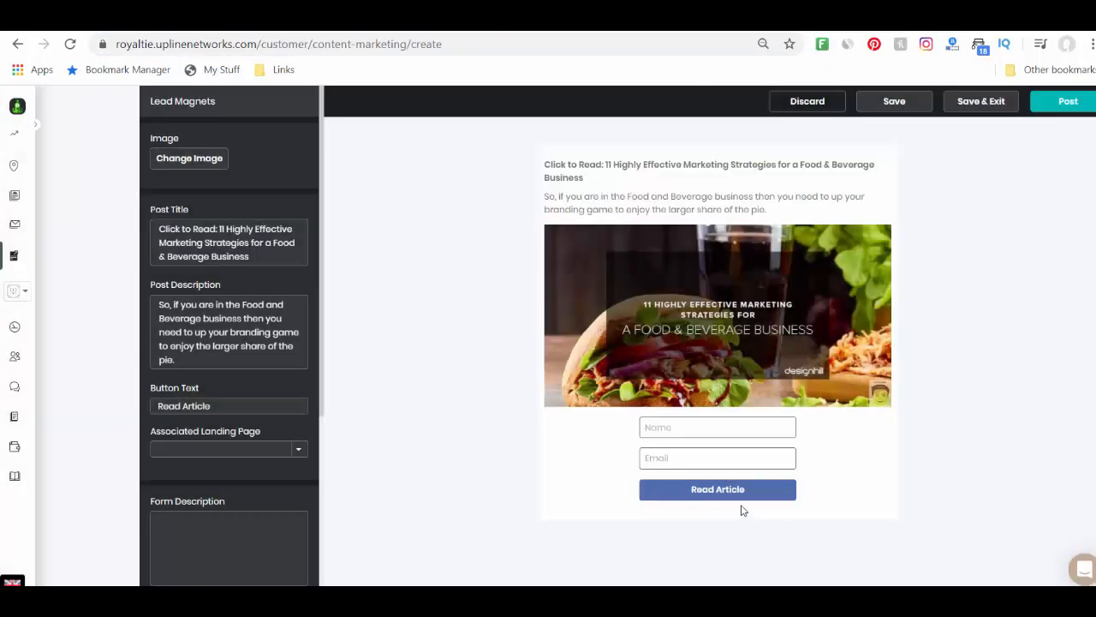
{"action": "left_click", "coordinate": [717, 458]}
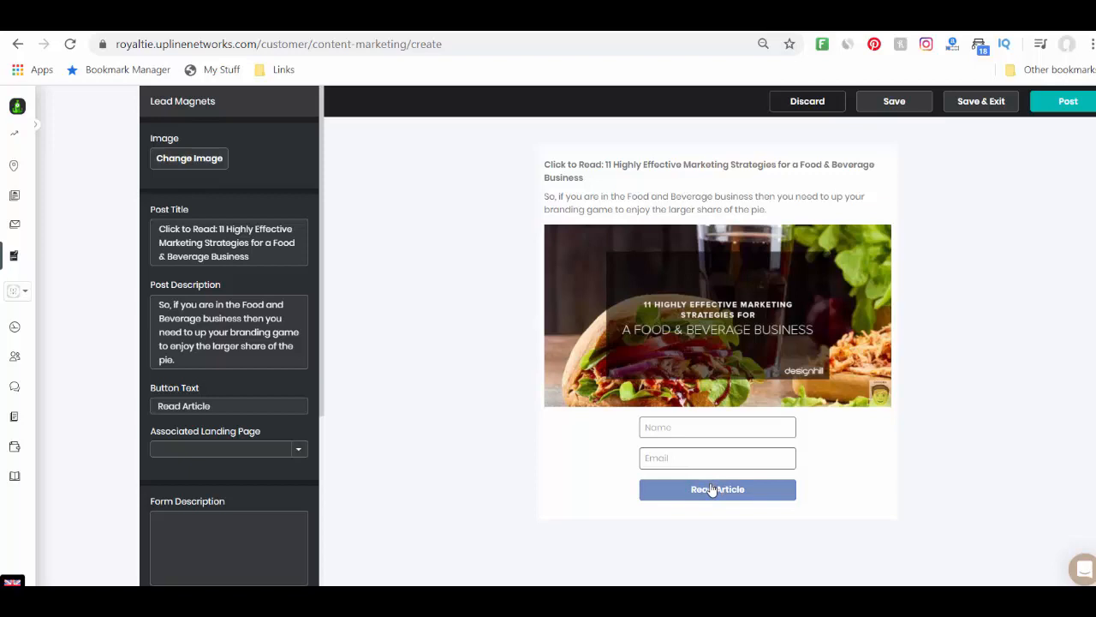
{"action": "mouse_move", "coordinate": [690, 439]}
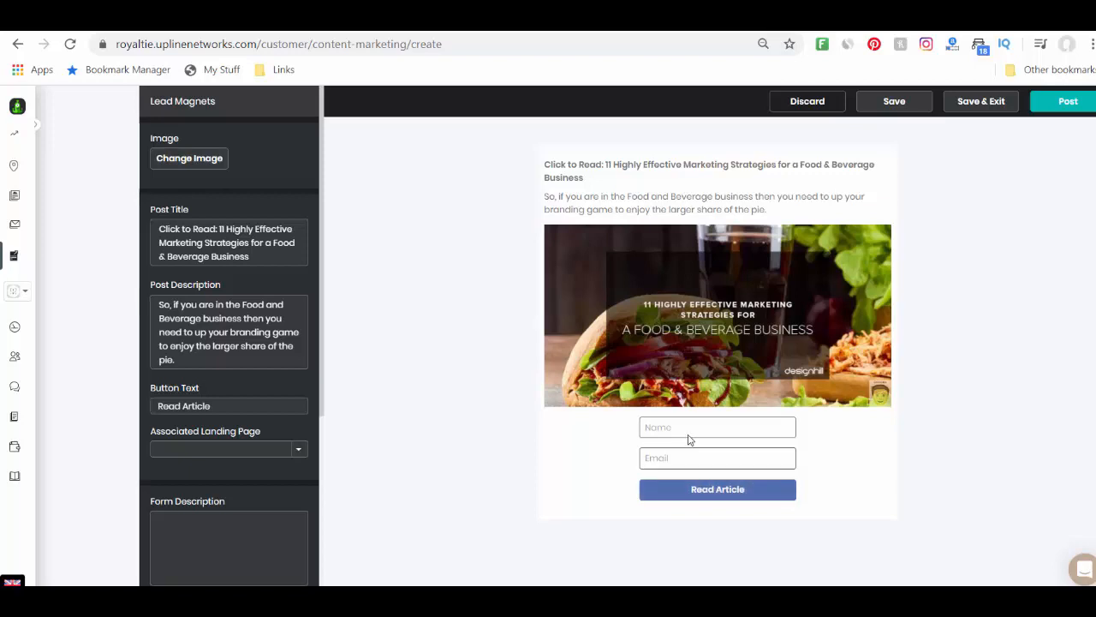
{"action": "left_click", "coordinate": [718, 427]}
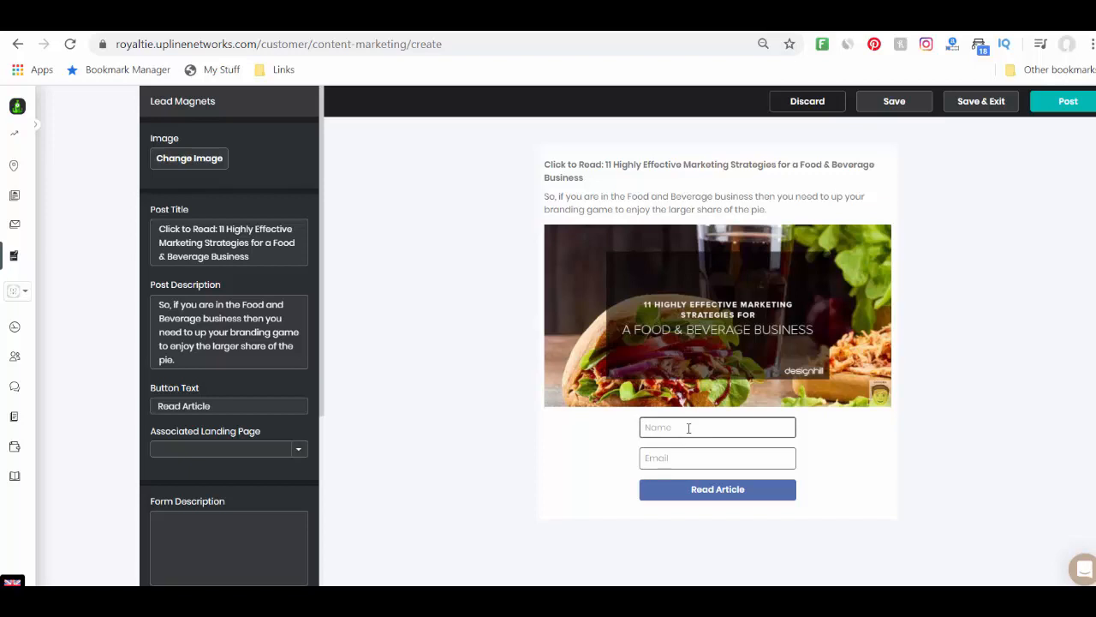
{"action": "mouse_move", "coordinate": [694, 475]}
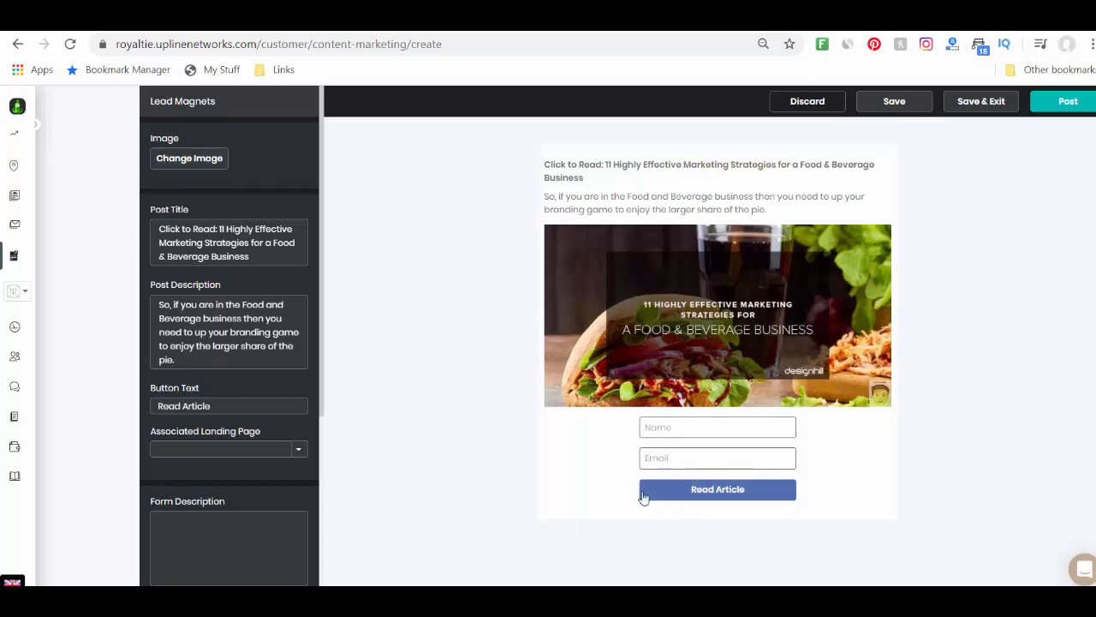
{"action": "mouse_move", "coordinate": [548, 430]}
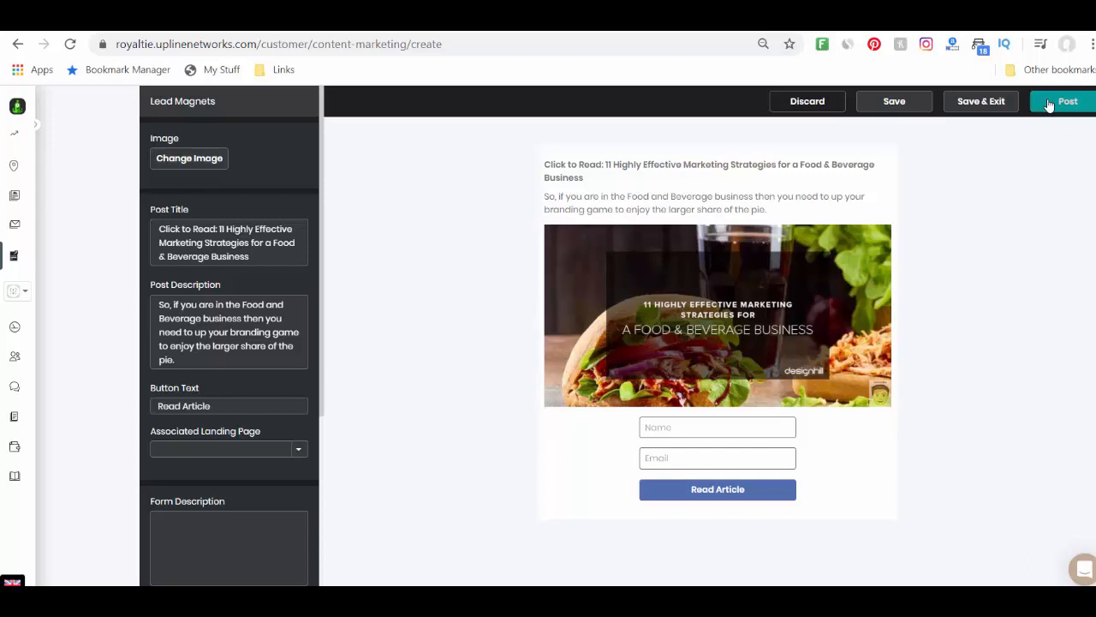
{"action": "left_click", "coordinate": [1066, 101]}
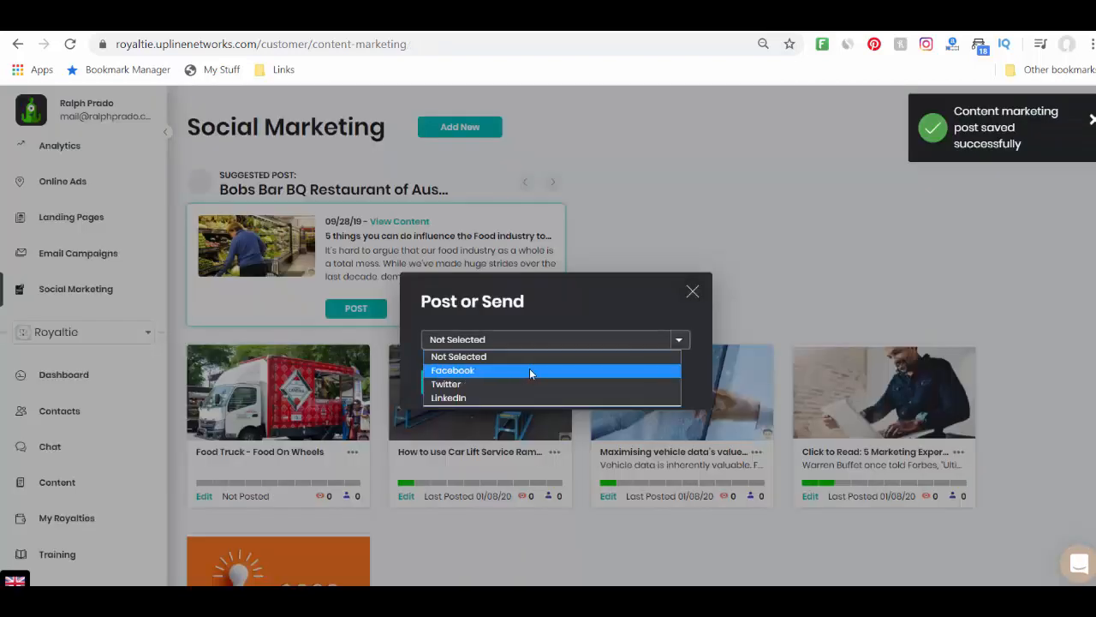
Share the Food Truck - Food On Wheels post to Facebook and add it to the blog
{"action": "left_click", "coordinate": [452, 370]}
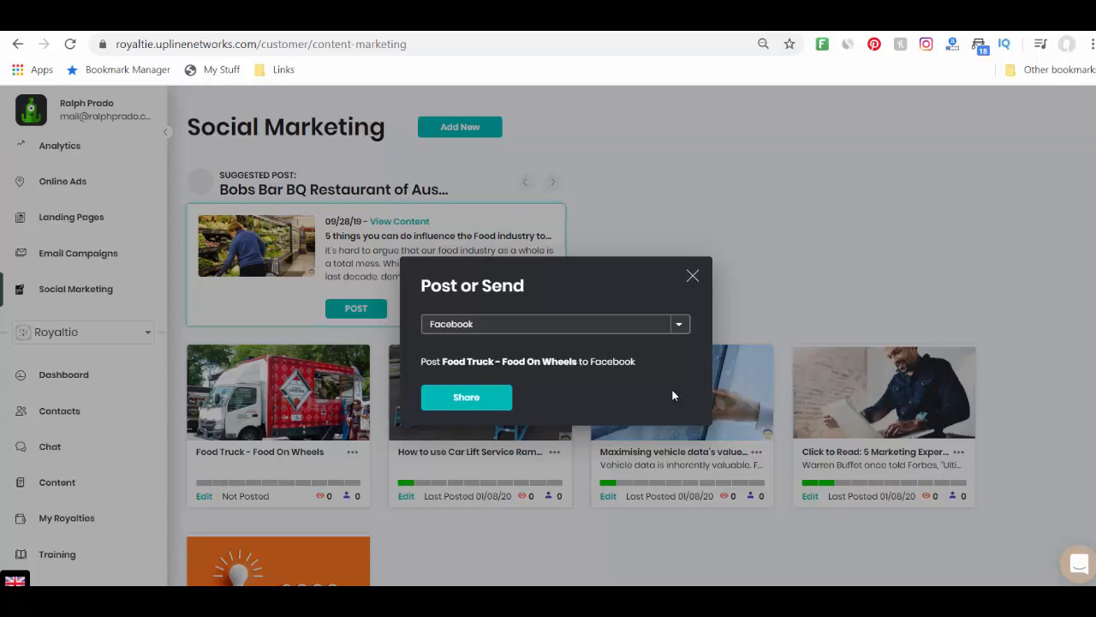
{"action": "mouse_move", "coordinate": [792, 375]}
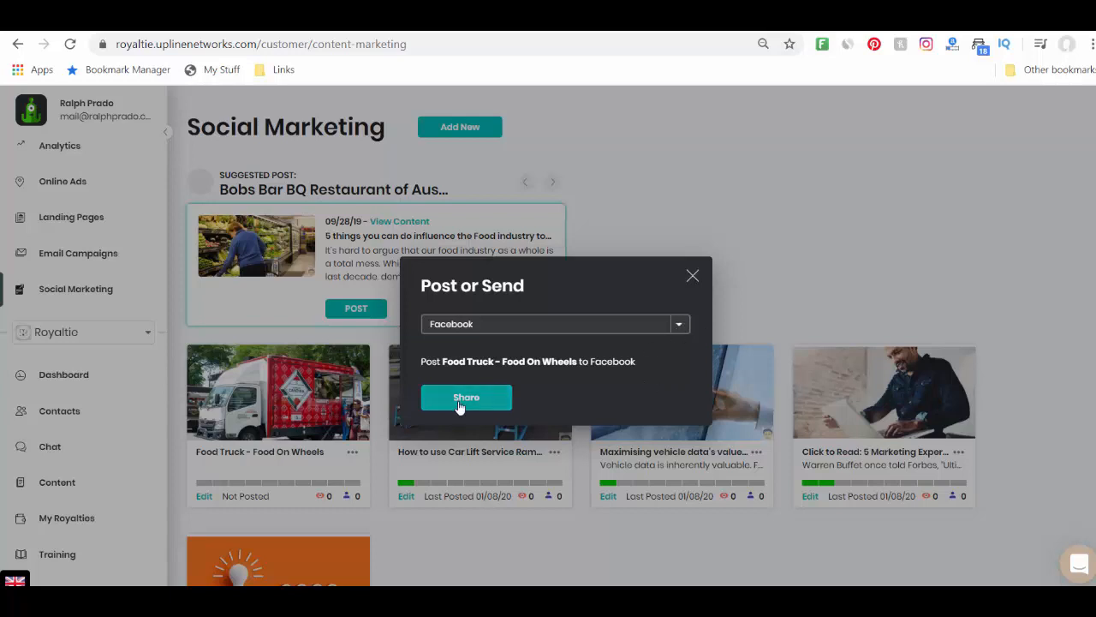
{"action": "left_click", "coordinate": [466, 397]}
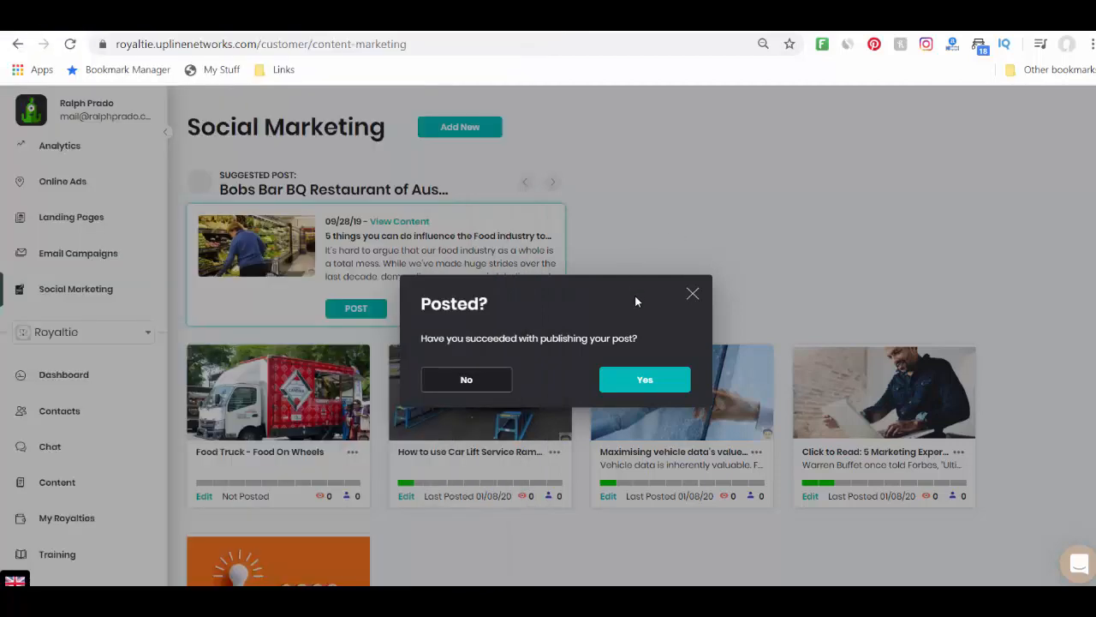
{"action": "mouse_move", "coordinate": [466, 379]}
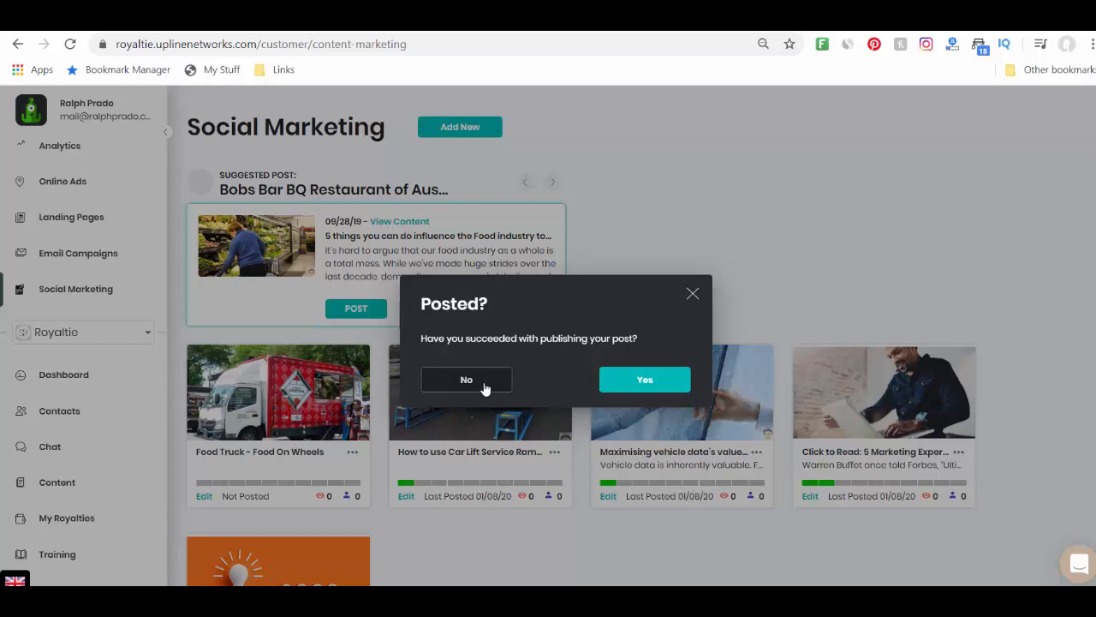
{"action": "mouse_move", "coordinate": [644, 379]}
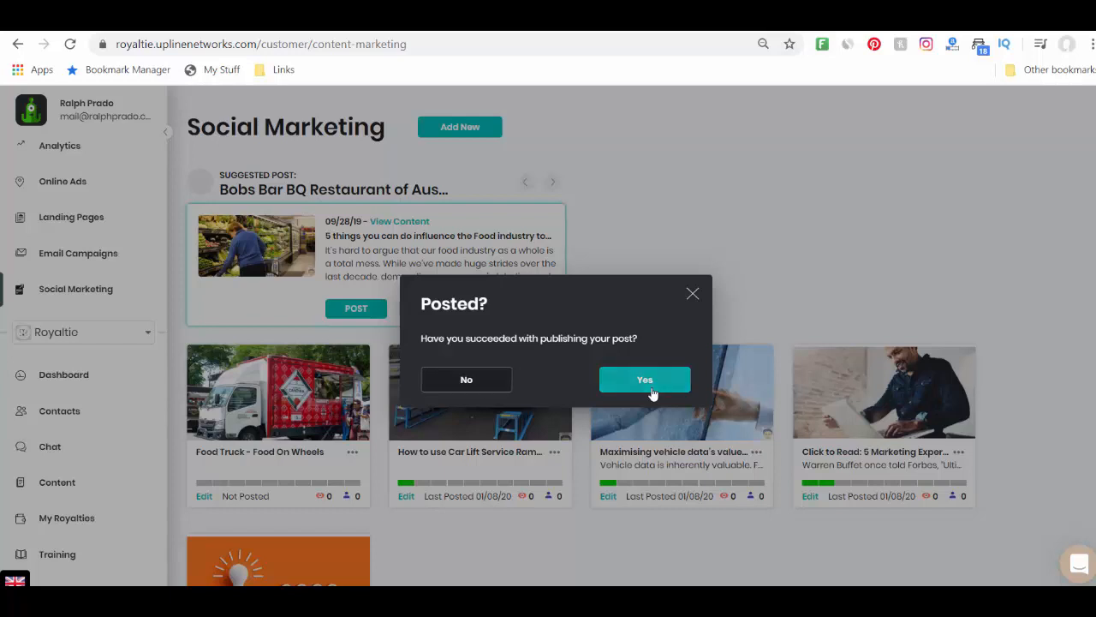
{"action": "left_click", "coordinate": [644, 380]}
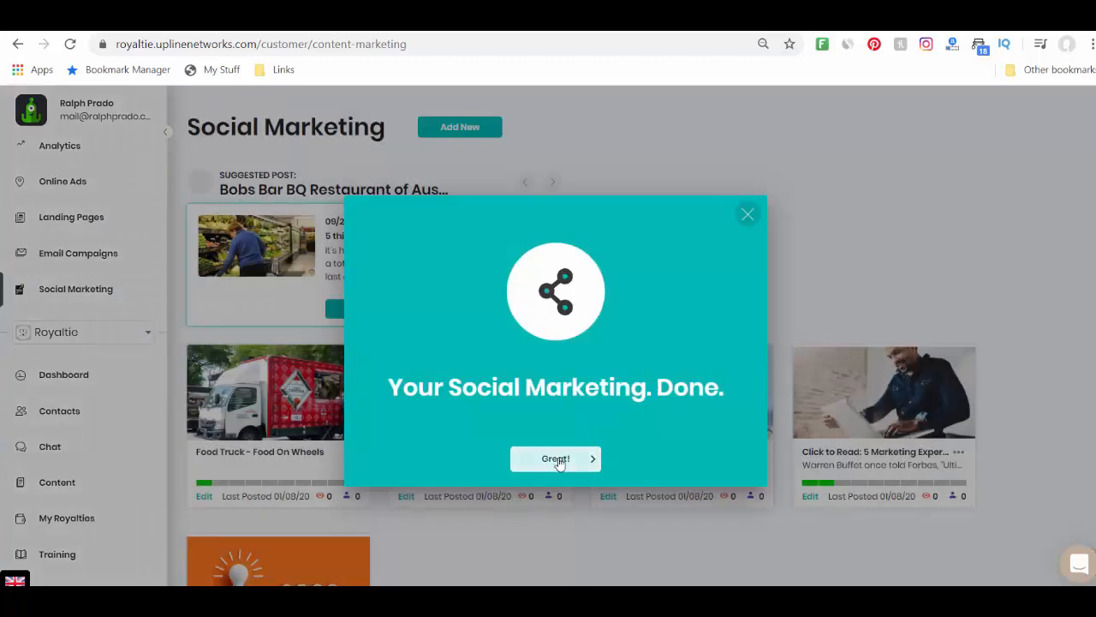
{"action": "left_click", "coordinate": [555, 458]}
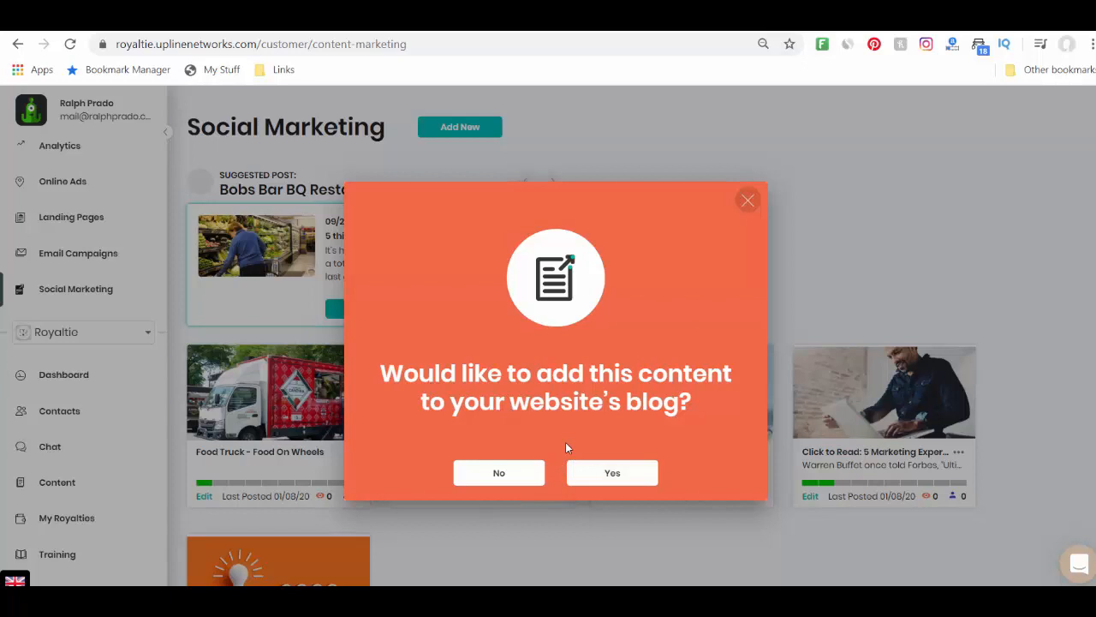
{"action": "mouse_move", "coordinate": [681, 467]}
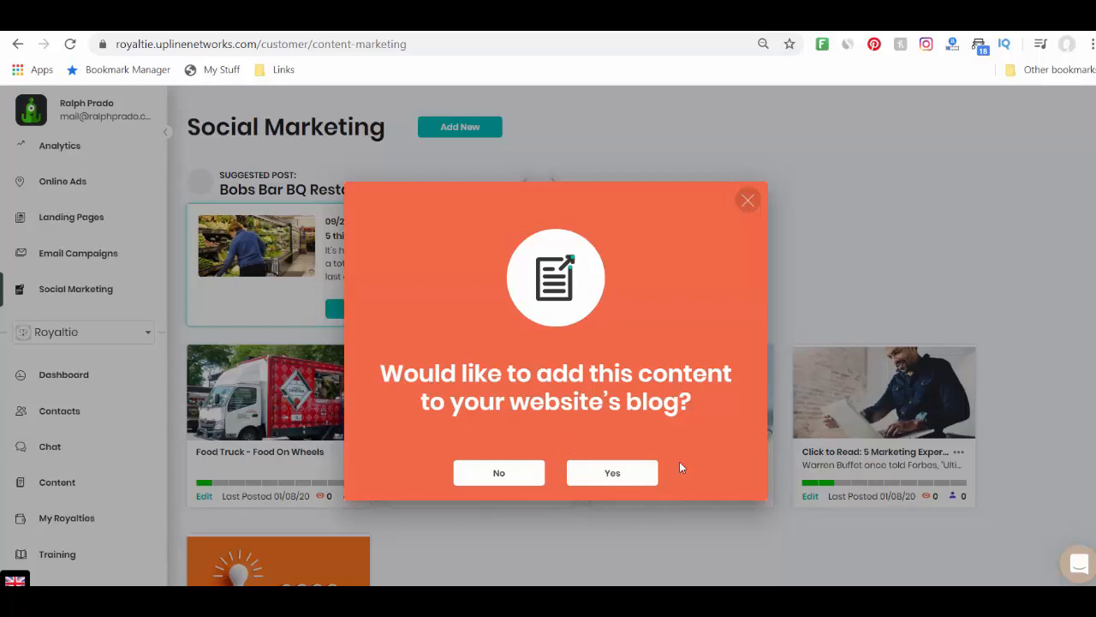
{"action": "mouse_move", "coordinate": [553, 469]}
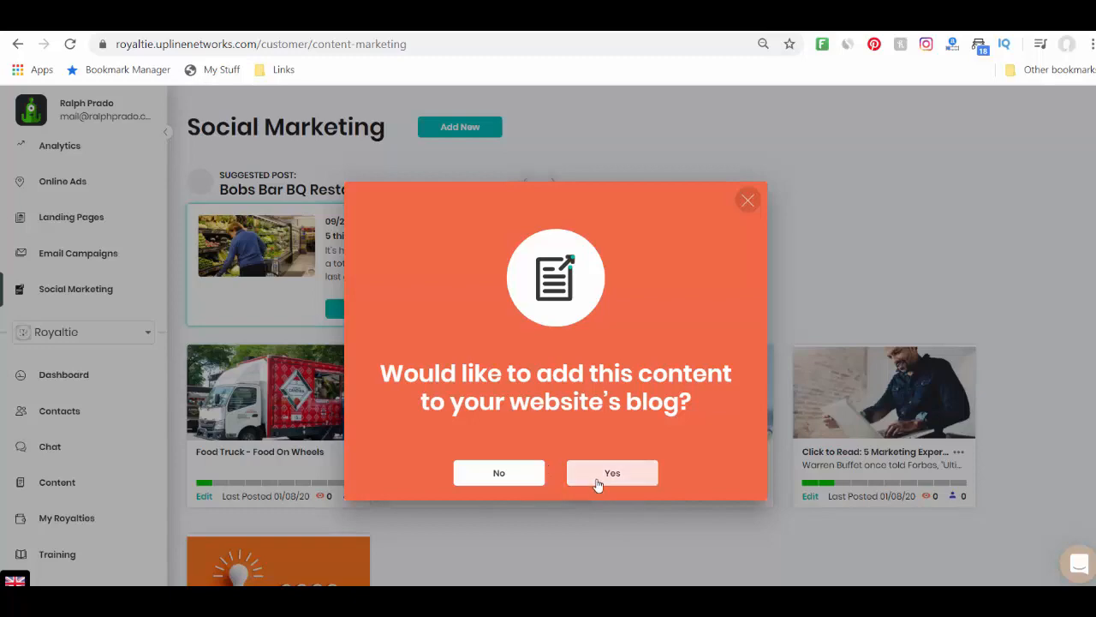
{"action": "left_click", "coordinate": [612, 473]}
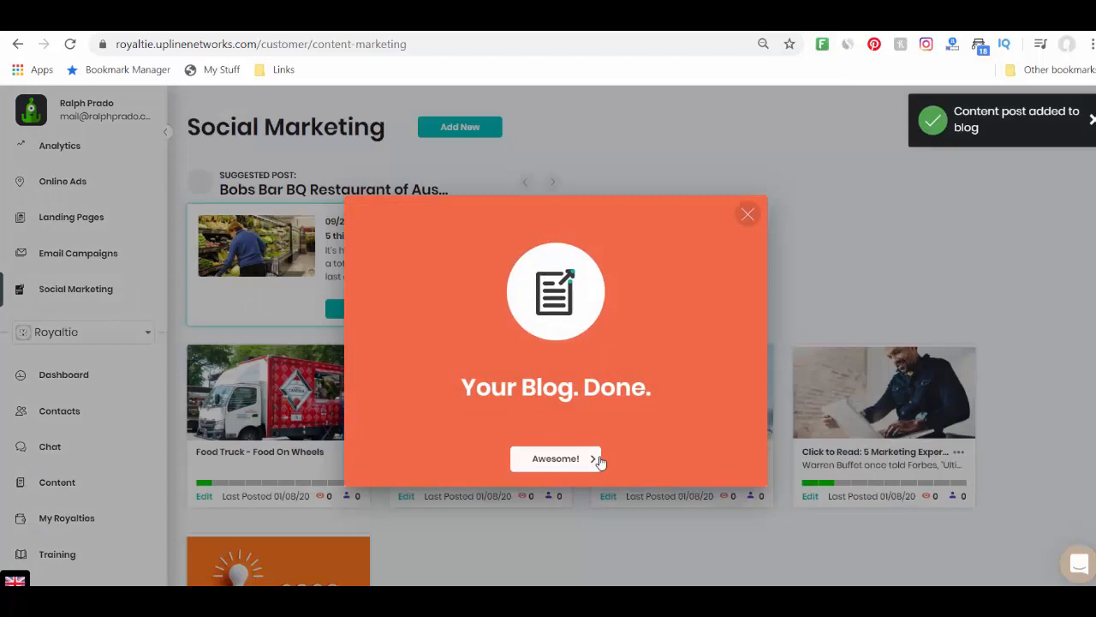
{"action": "left_click", "coordinate": [555, 458]}
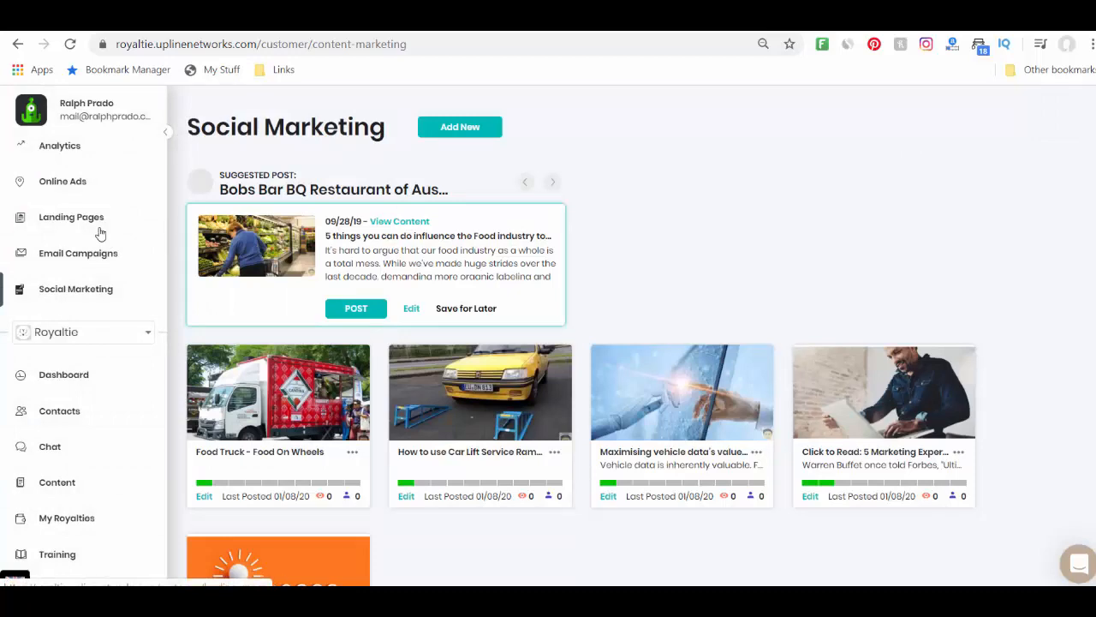
Open the Bobs Bar BQ Restaurant landing page, review it, then save and exit
{"action": "left_click", "coordinate": [71, 216]}
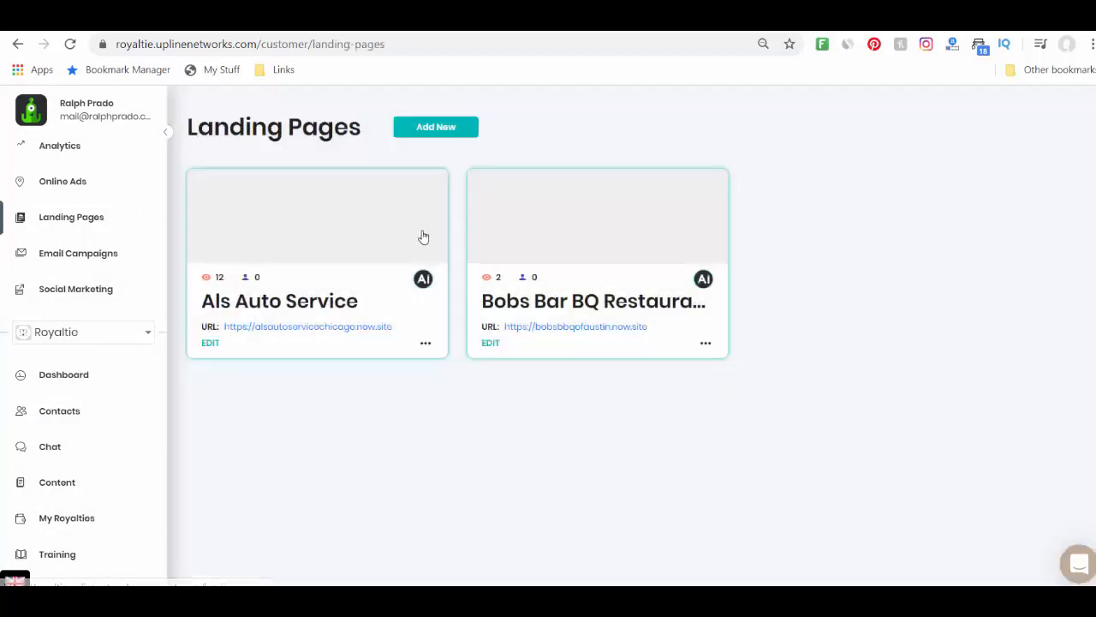
{"action": "mouse_move", "coordinate": [490, 343]}
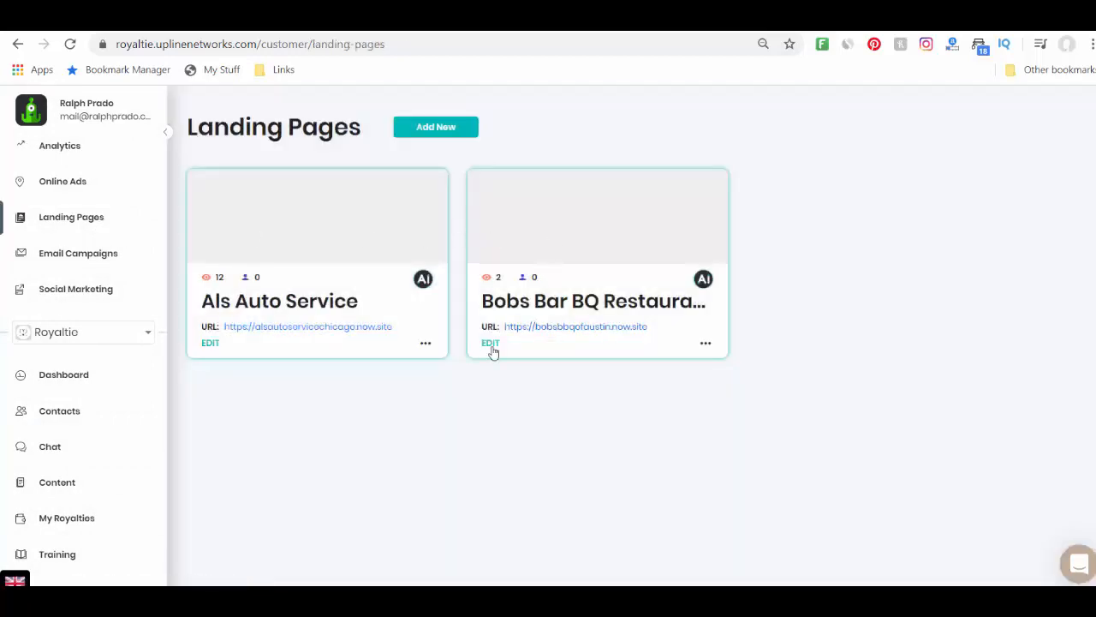
{"action": "left_click", "coordinate": [490, 343]}
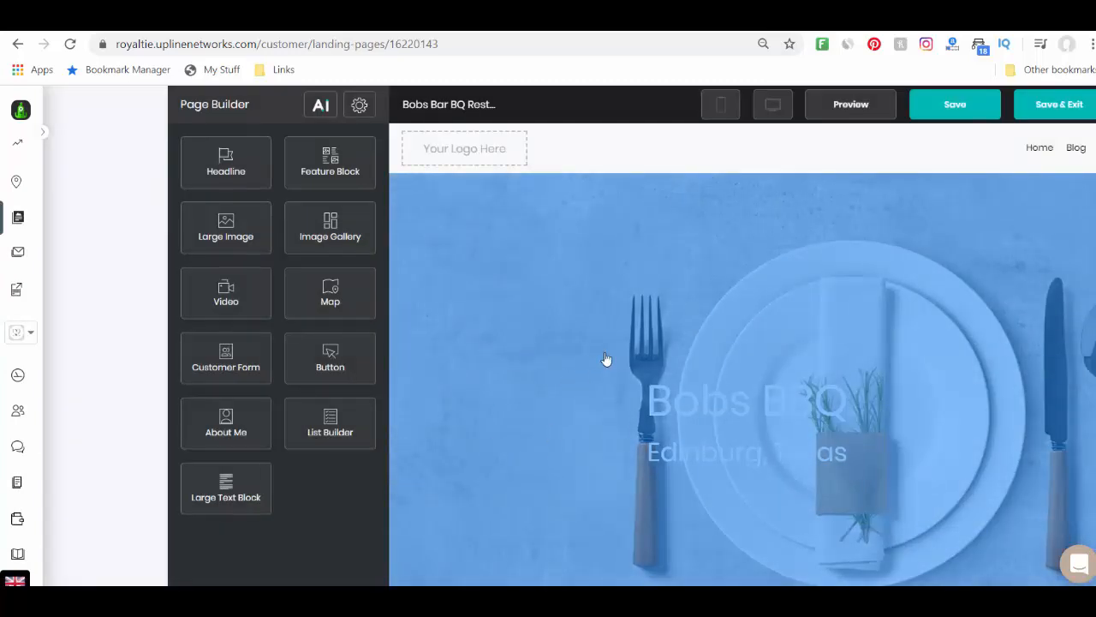
{"action": "scroll", "scroll_direction": "down", "scroll_amount": 3}
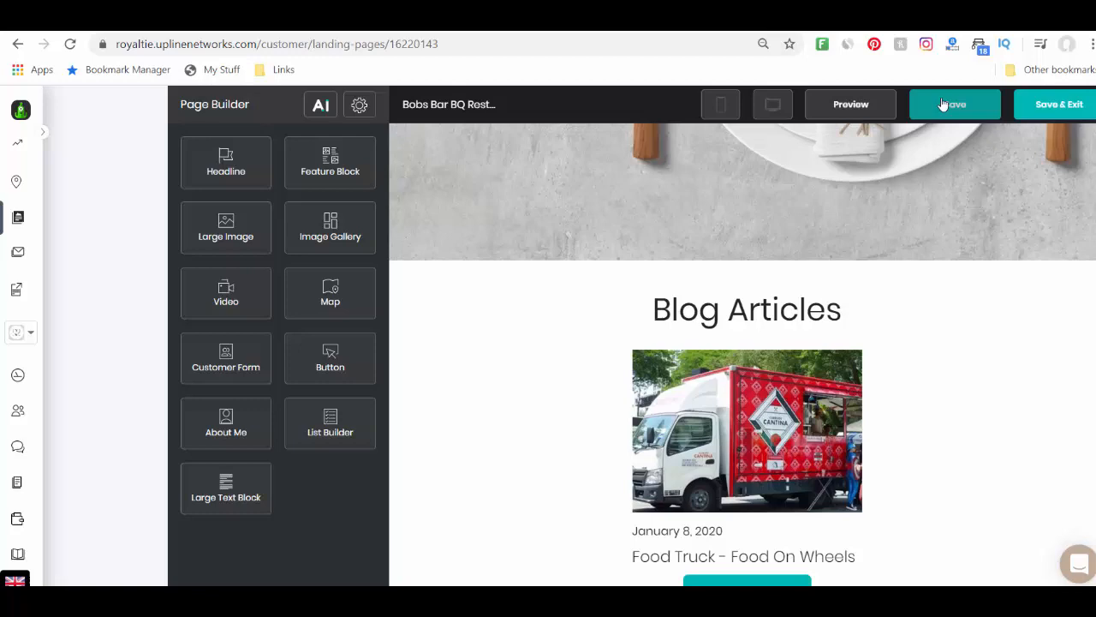
{"action": "left_click", "coordinate": [954, 103]}
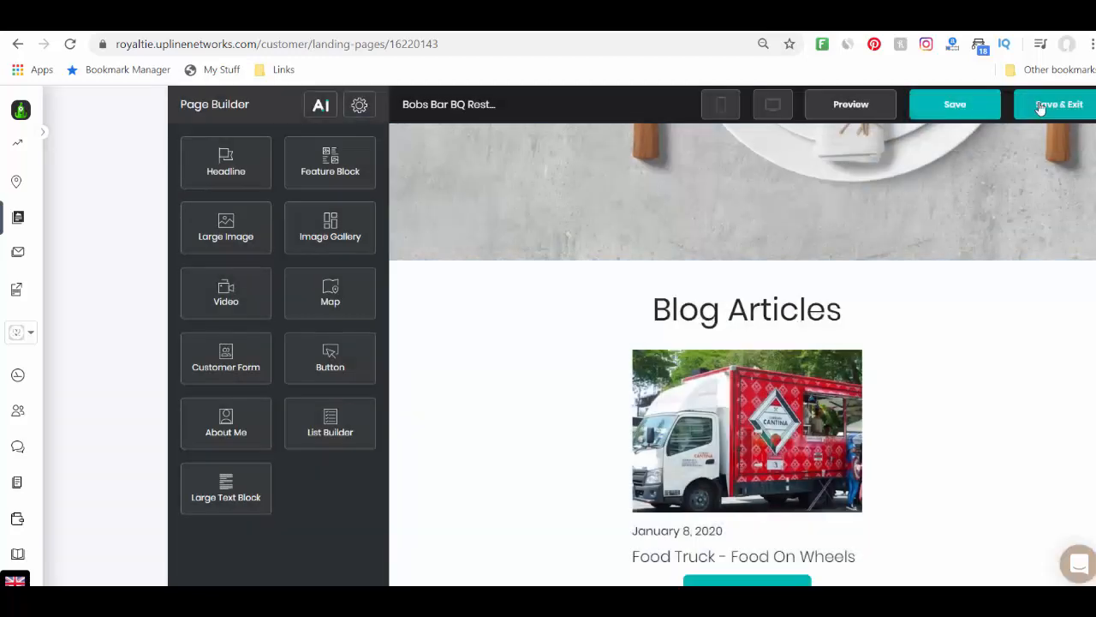
{"action": "left_click", "coordinate": [1062, 104]}
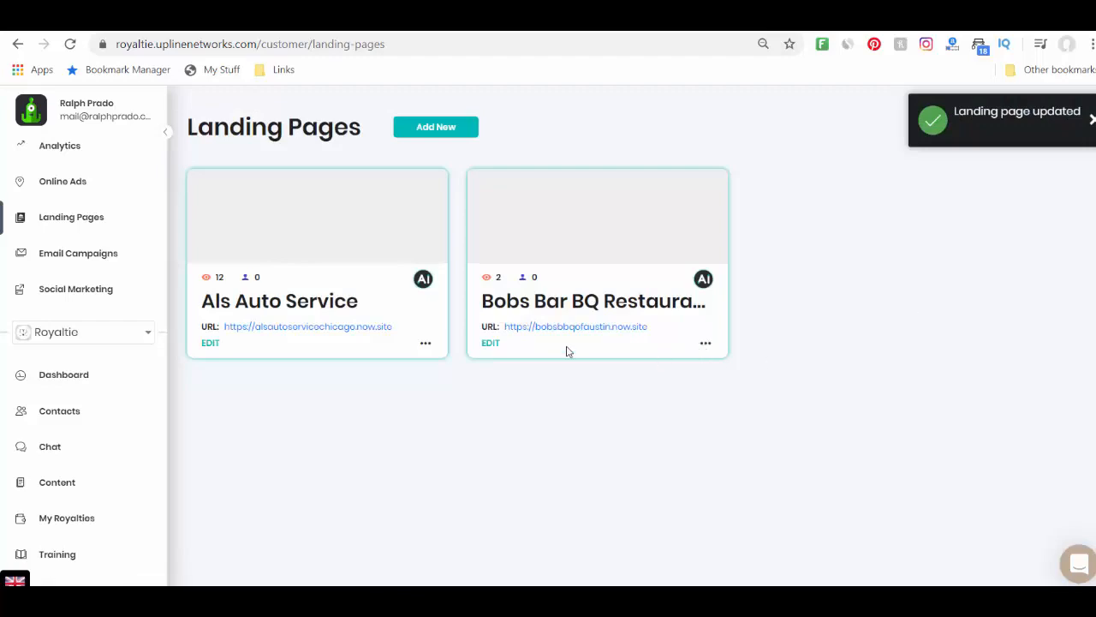
Open the live Bobs Bar BQ site and follow 'Click To Read BBQ News' to its blog
{"action": "left_click", "coordinate": [575, 326]}
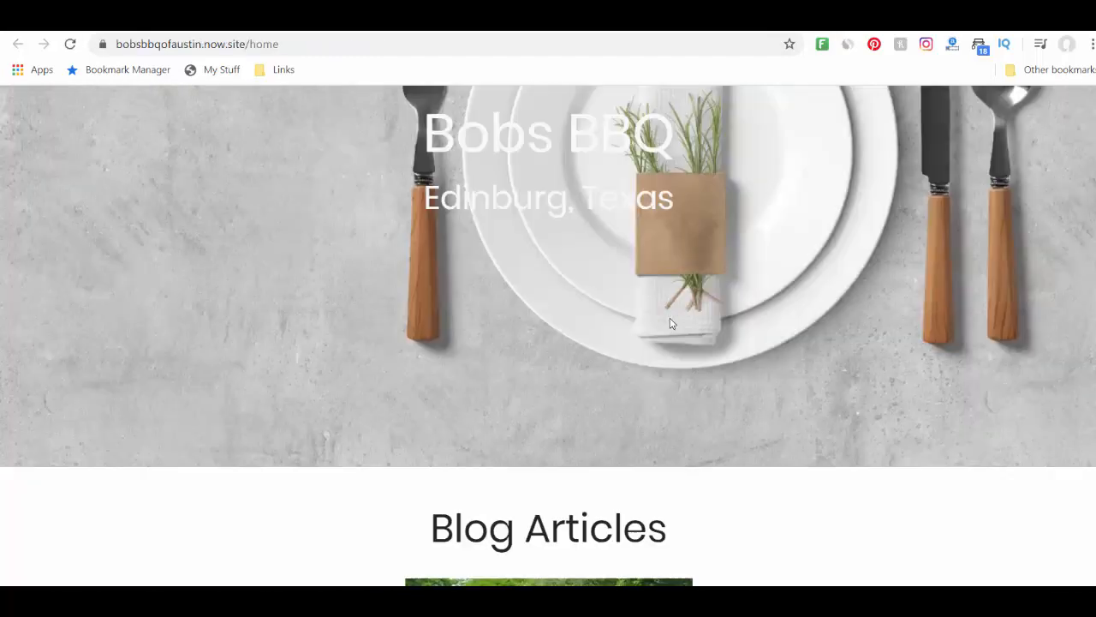
{"action": "scroll", "scroll_direction": "down", "scroll_amount": 3}
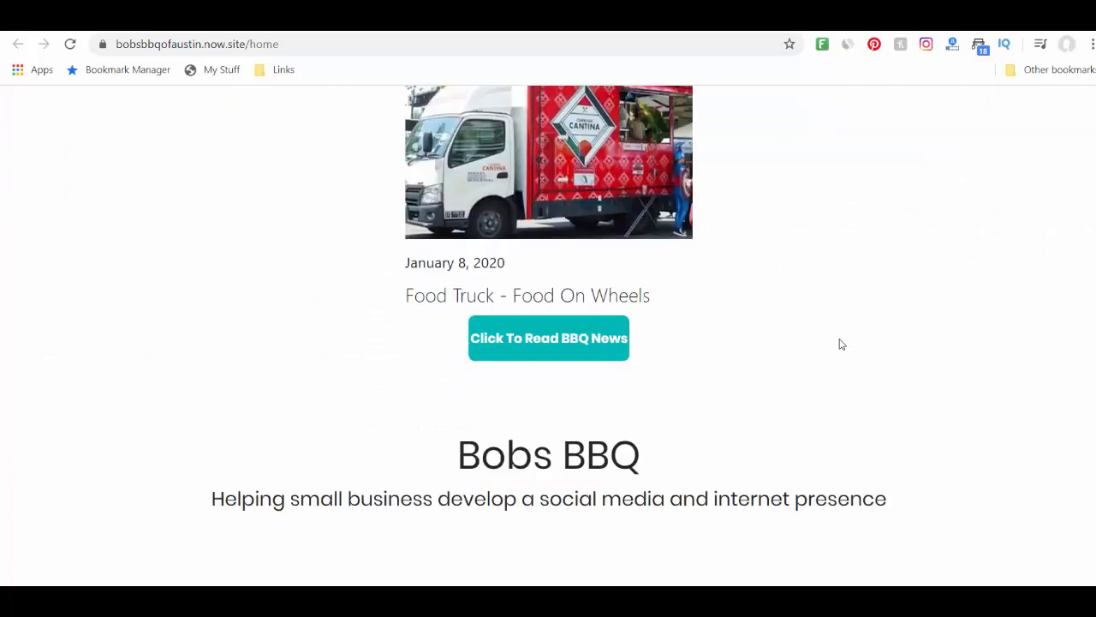
{"action": "mouse_move", "coordinate": [566, 349]}
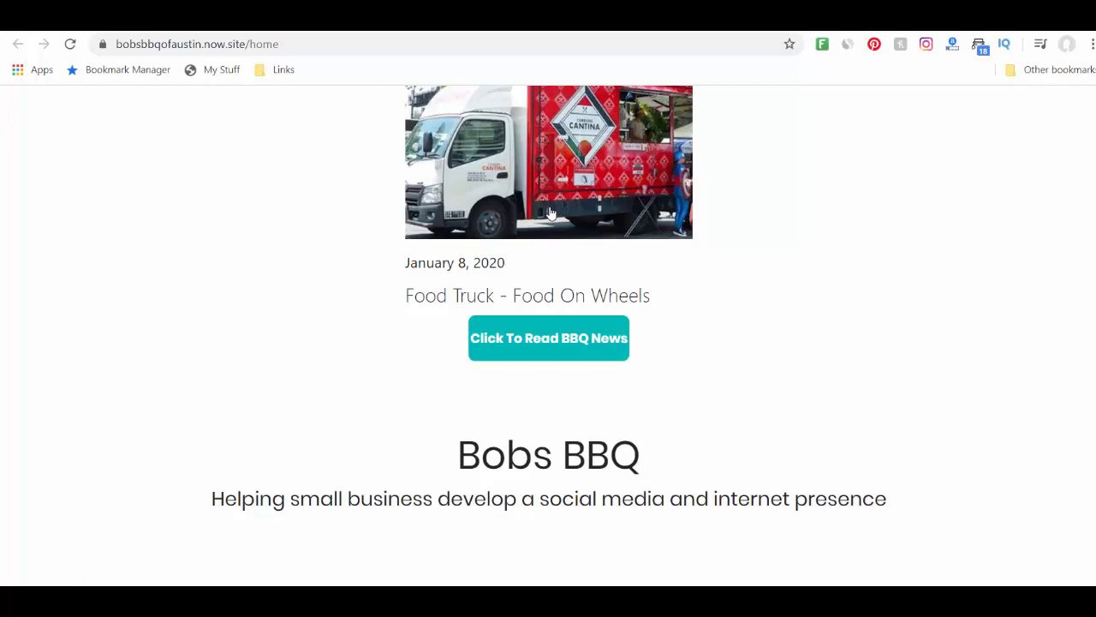
{"action": "left_click", "coordinate": [548, 337]}
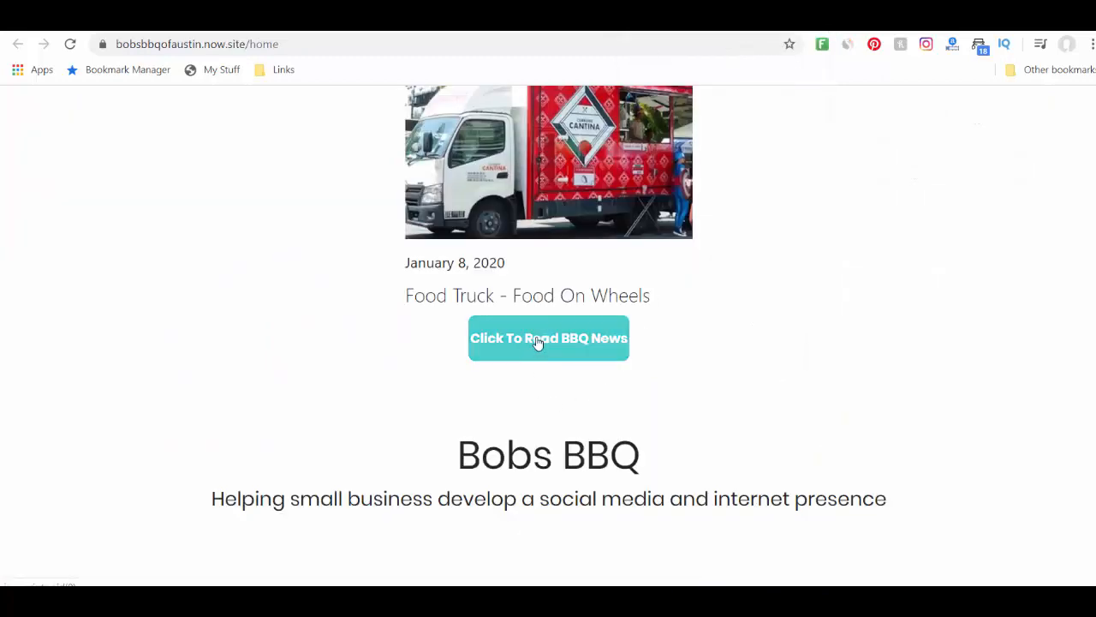
{"action": "left_click", "coordinate": [548, 337]}
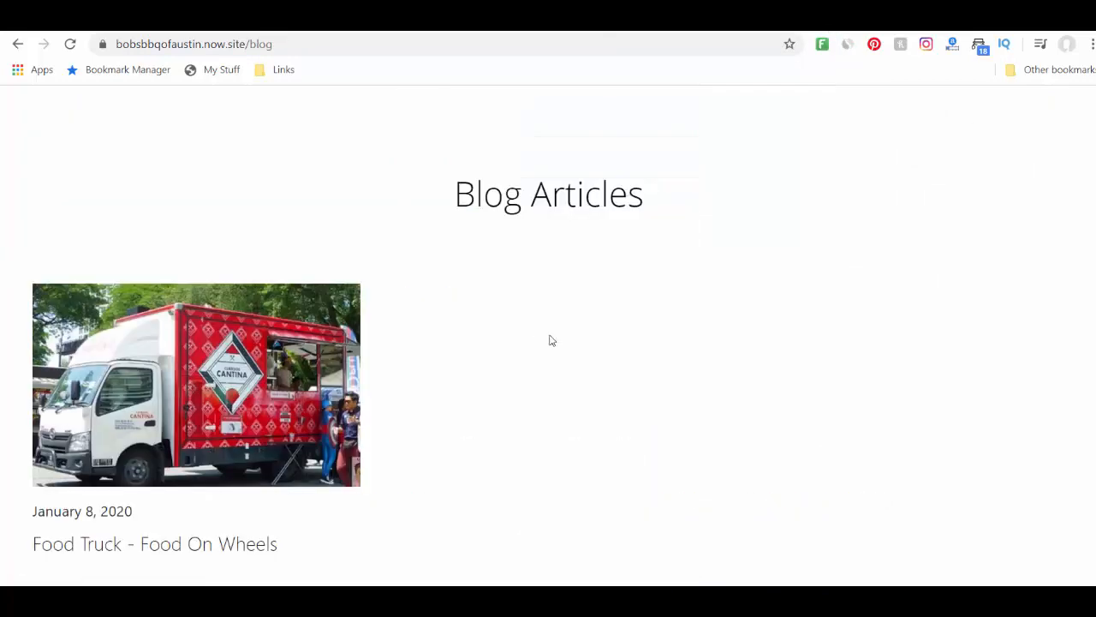
{"action": "mouse_move", "coordinate": [728, 422]}
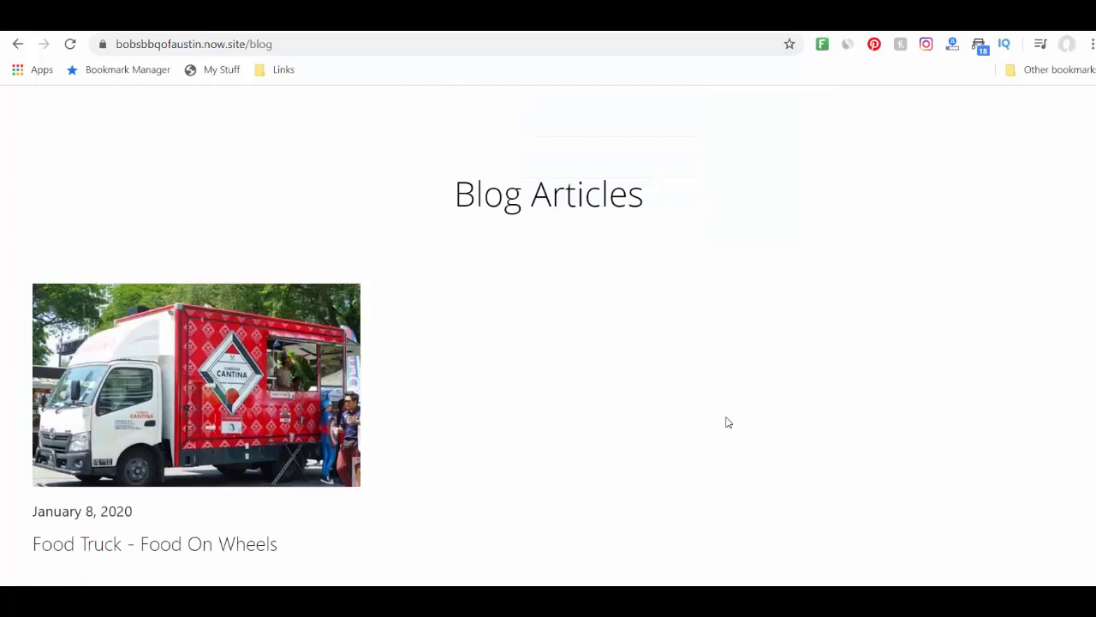
{"action": "mouse_move", "coordinate": [315, 539]}
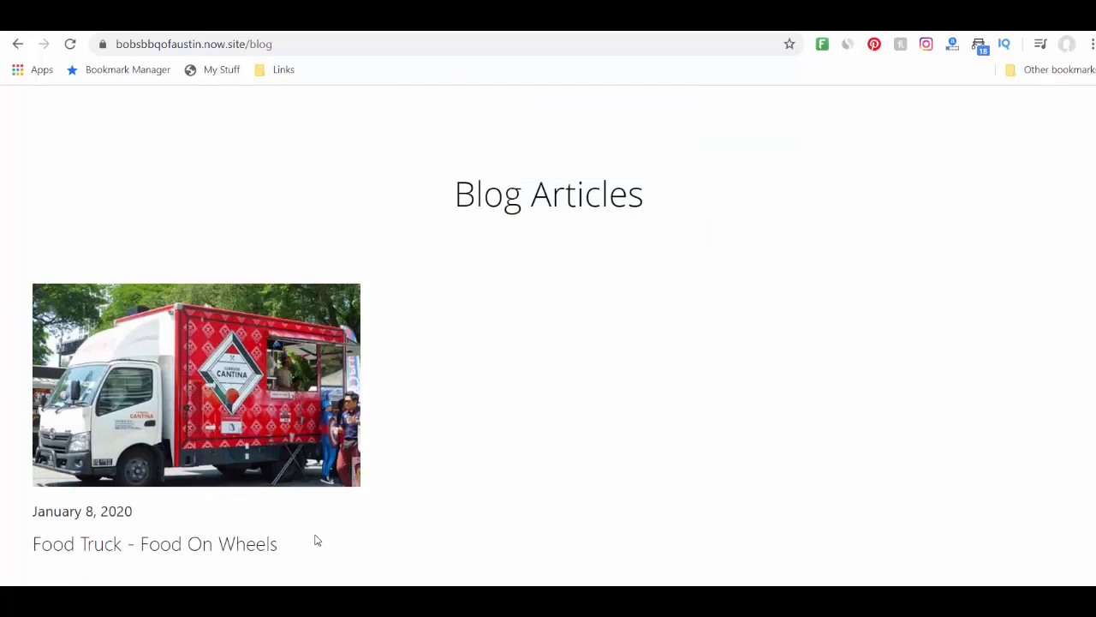
{"action": "mouse_move", "coordinate": [287, 469]}
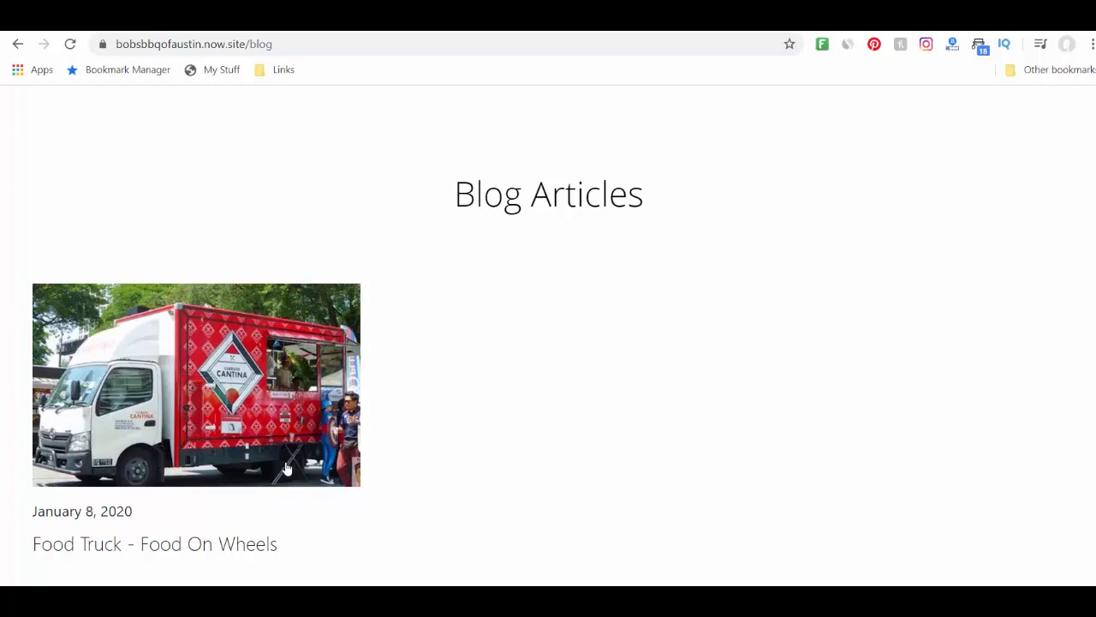
{"action": "mouse_move", "coordinate": [334, 386]}
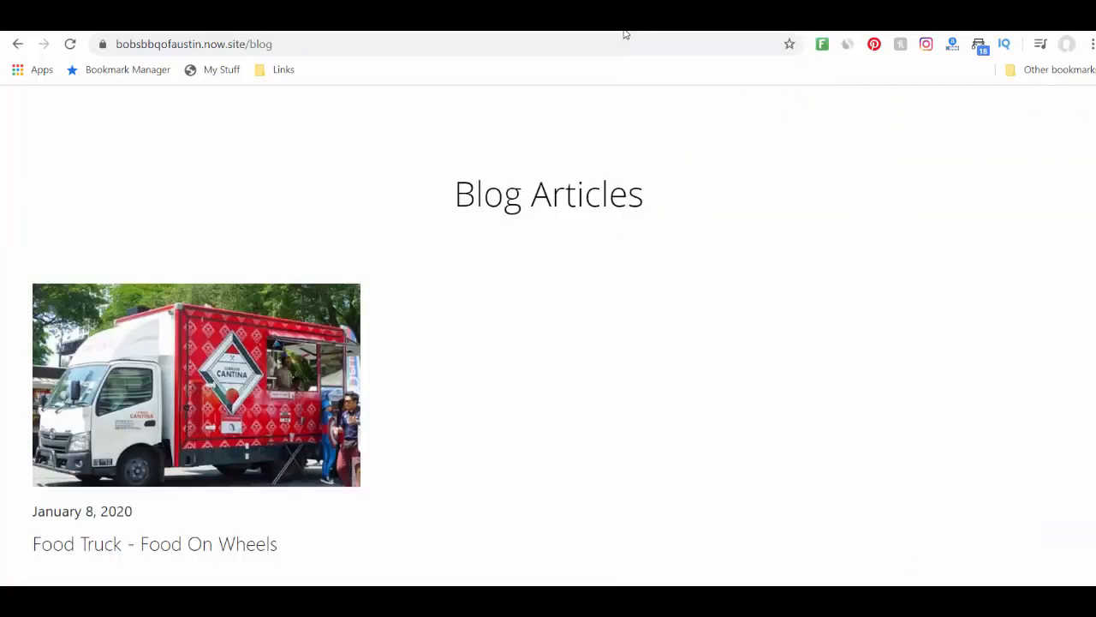
{"action": "mouse_move", "coordinate": [275, 332]}
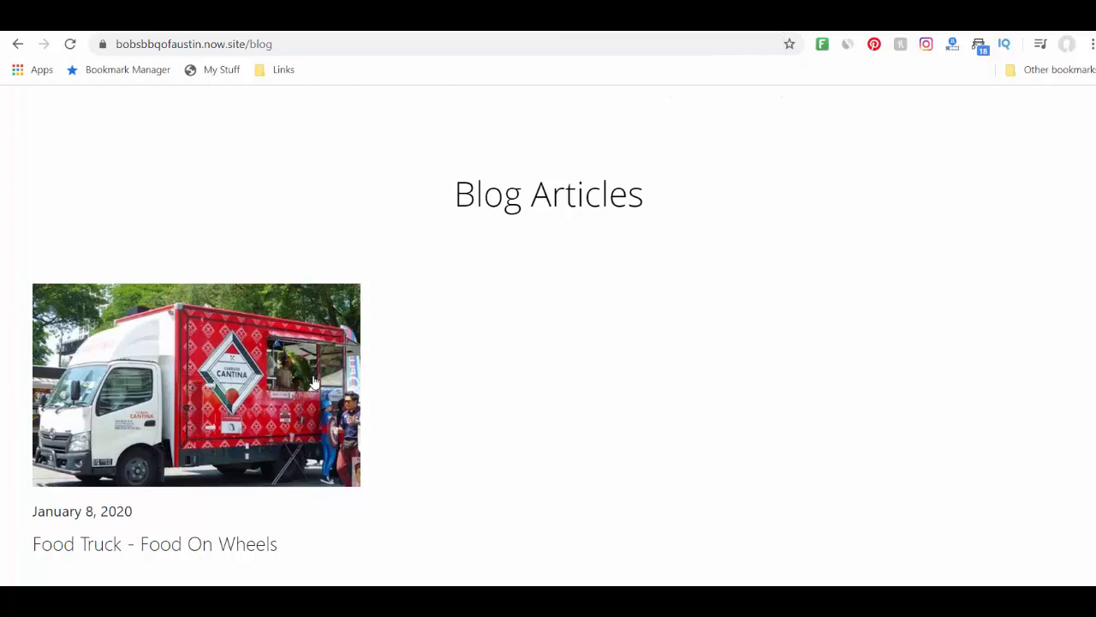
{"action": "mouse_move", "coordinate": [290, 299]}
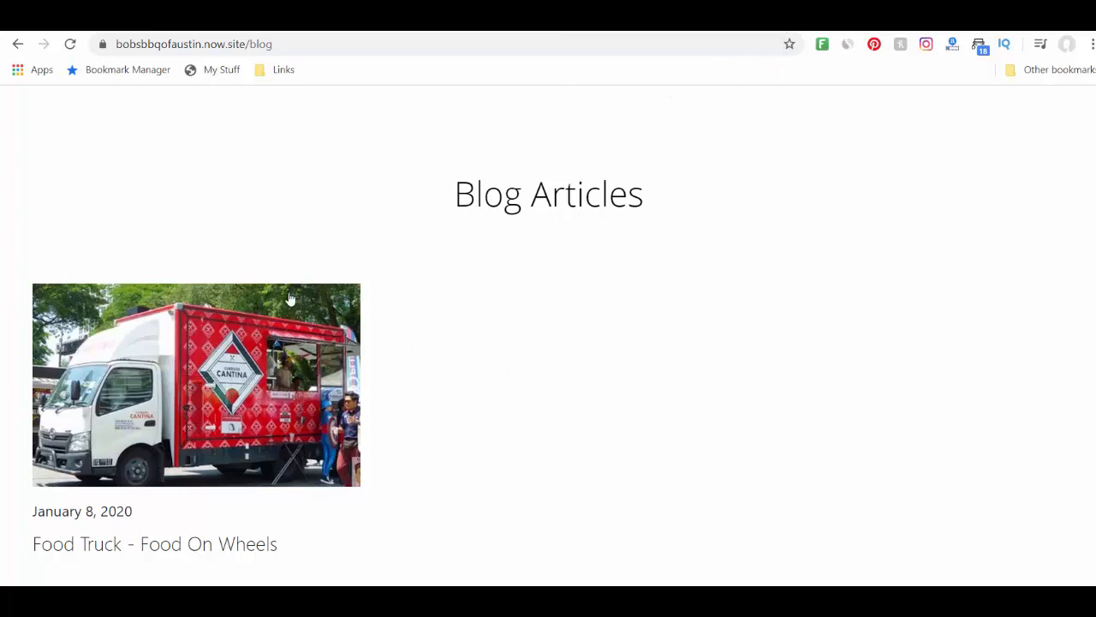
{"action": "mouse_move", "coordinate": [278, 408]}
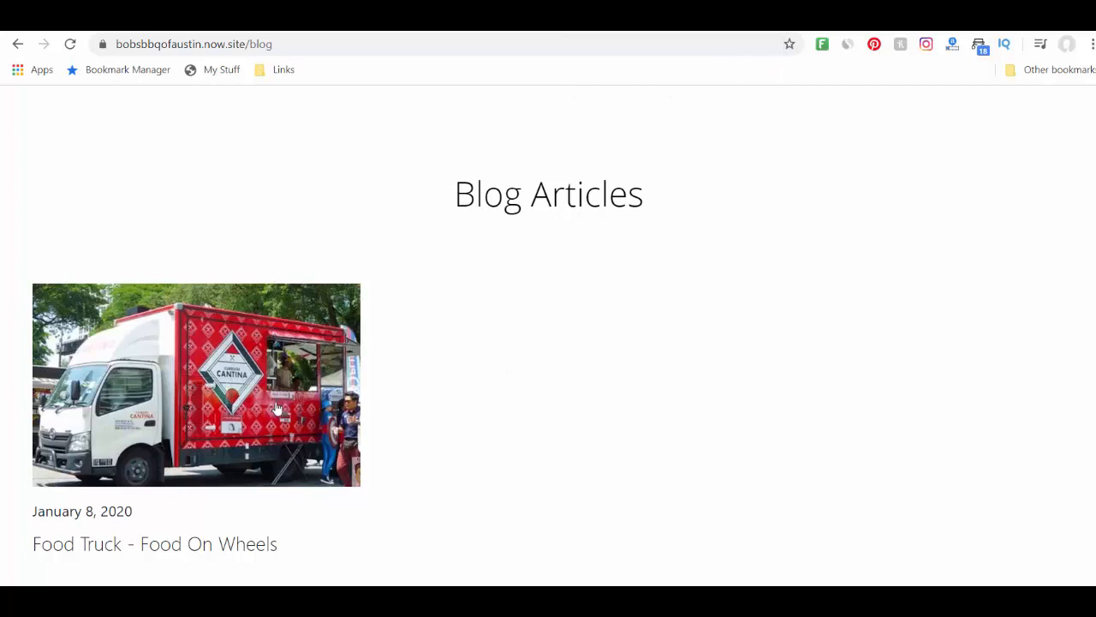
{"action": "mouse_move", "coordinate": [305, 428]}
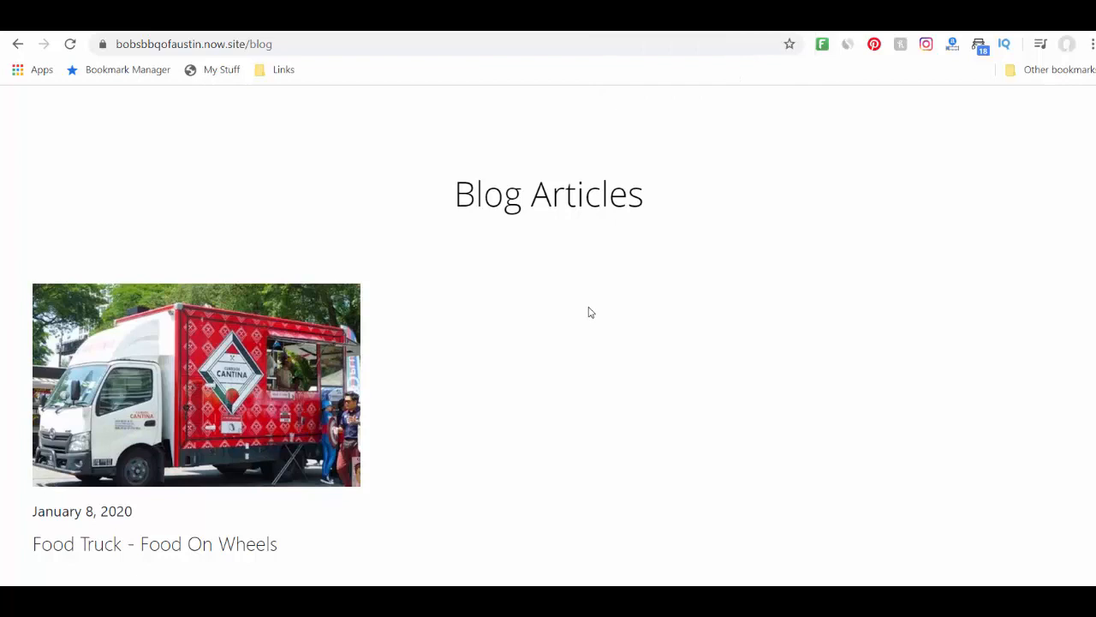
{"action": "mouse_move", "coordinate": [624, 73]}
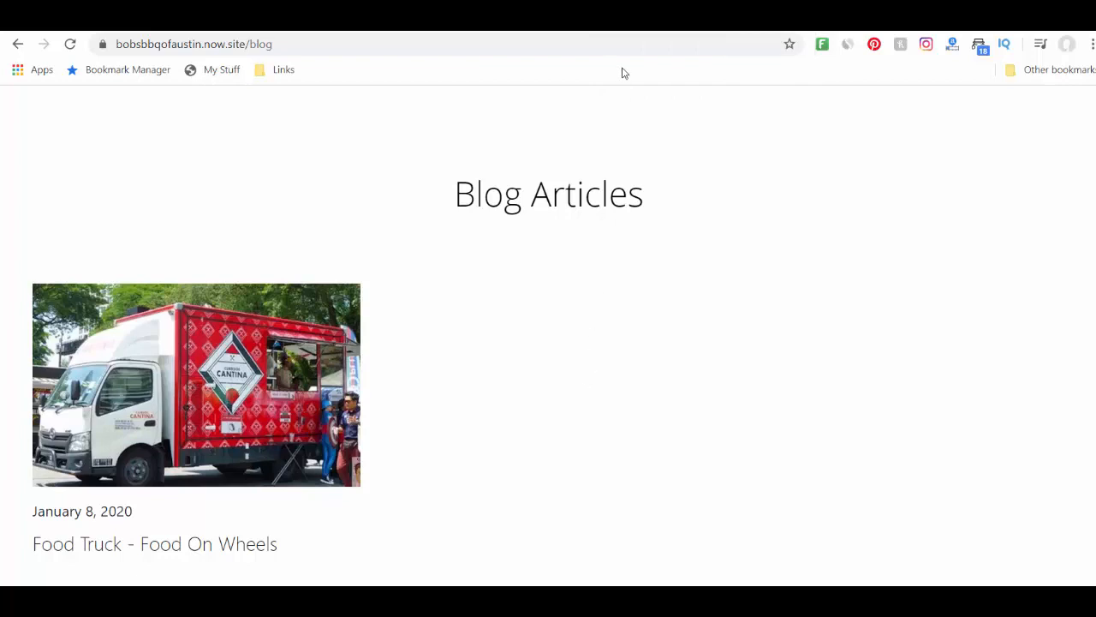
{"action": "mouse_move", "coordinate": [581, 233]}
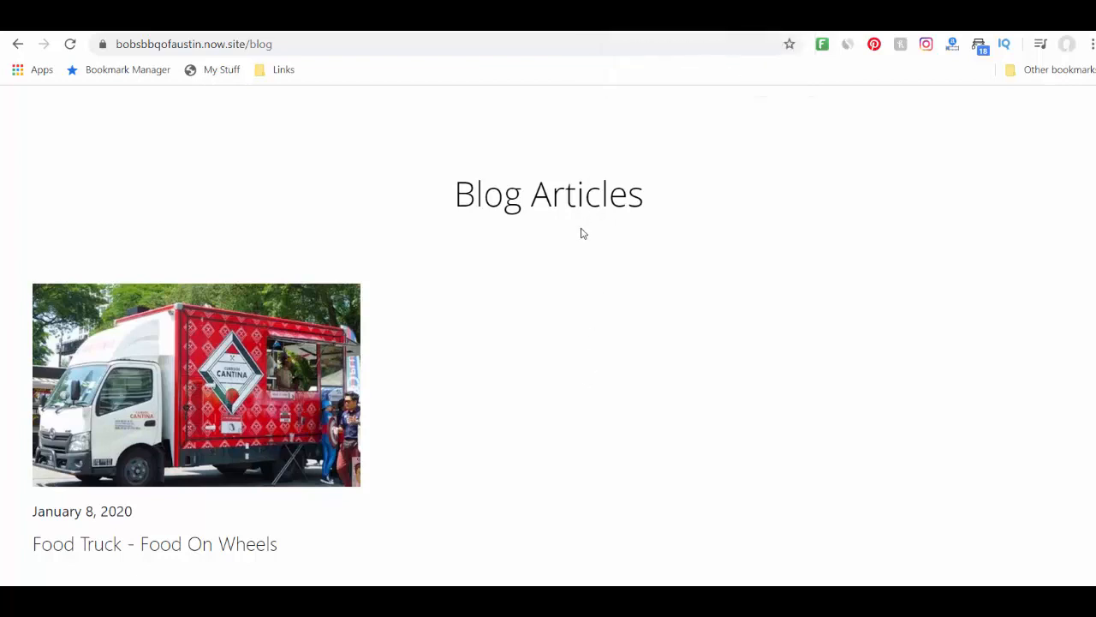
{"action": "mouse_move", "coordinate": [527, 354]}
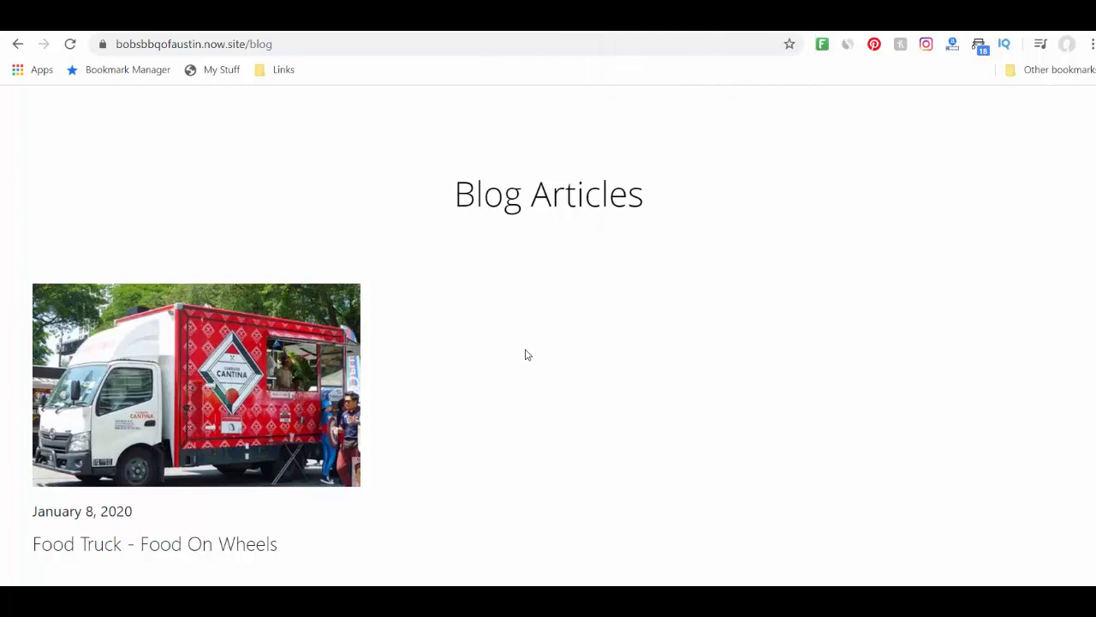
{"action": "mouse_move", "coordinate": [454, 332]}
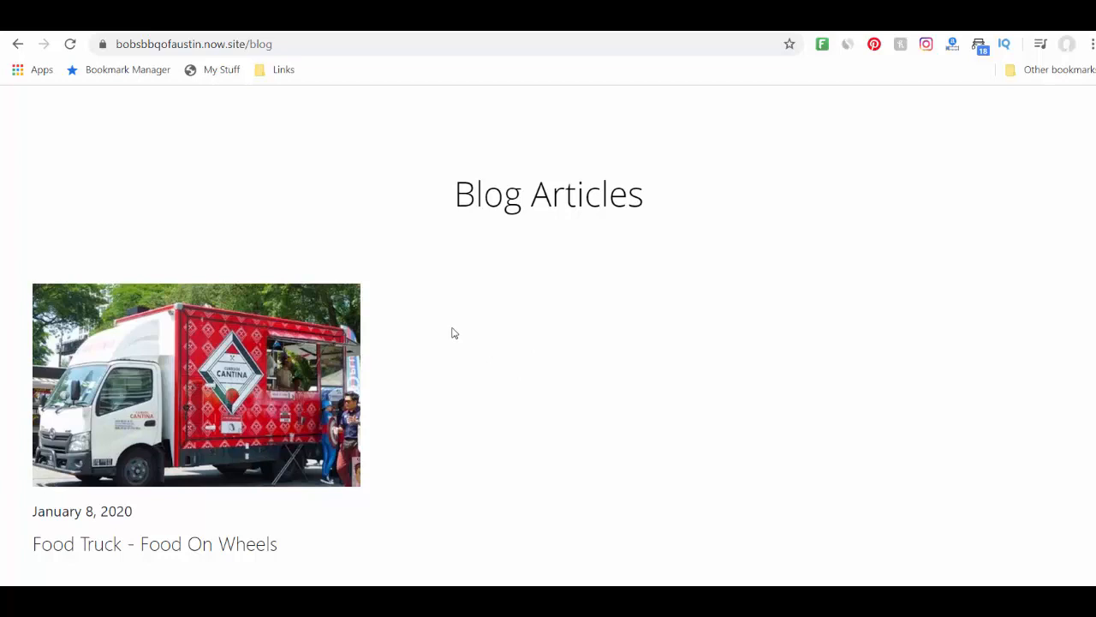
{"action": "mouse_move", "coordinate": [446, 331]}
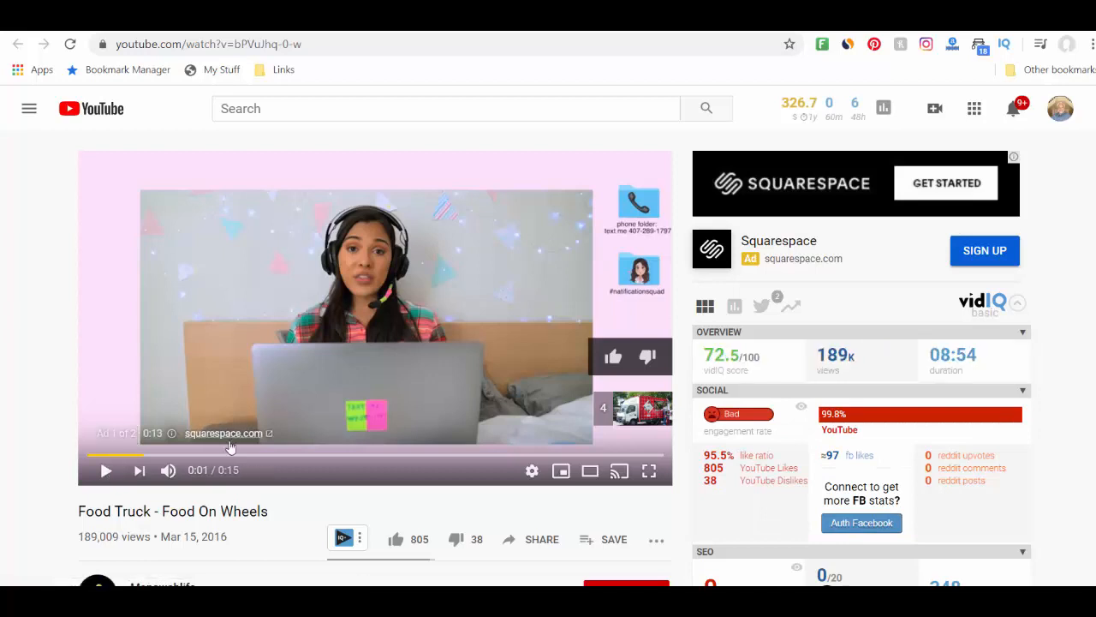
{"action": "mouse_move", "coordinate": [484, 440]}
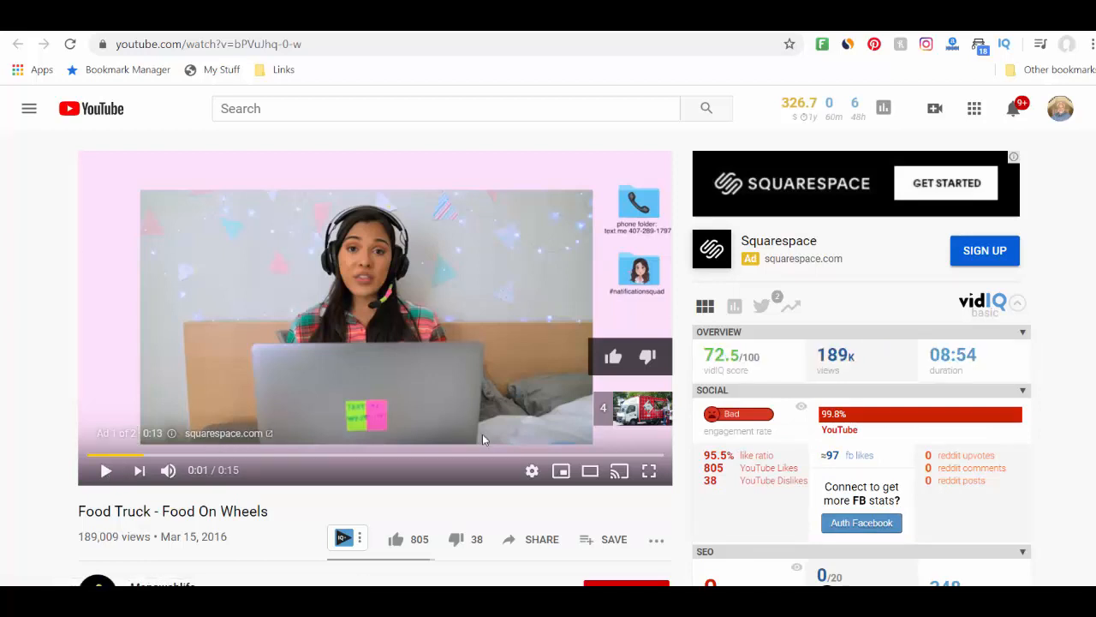
{"action": "mouse_move", "coordinate": [560, 470]}
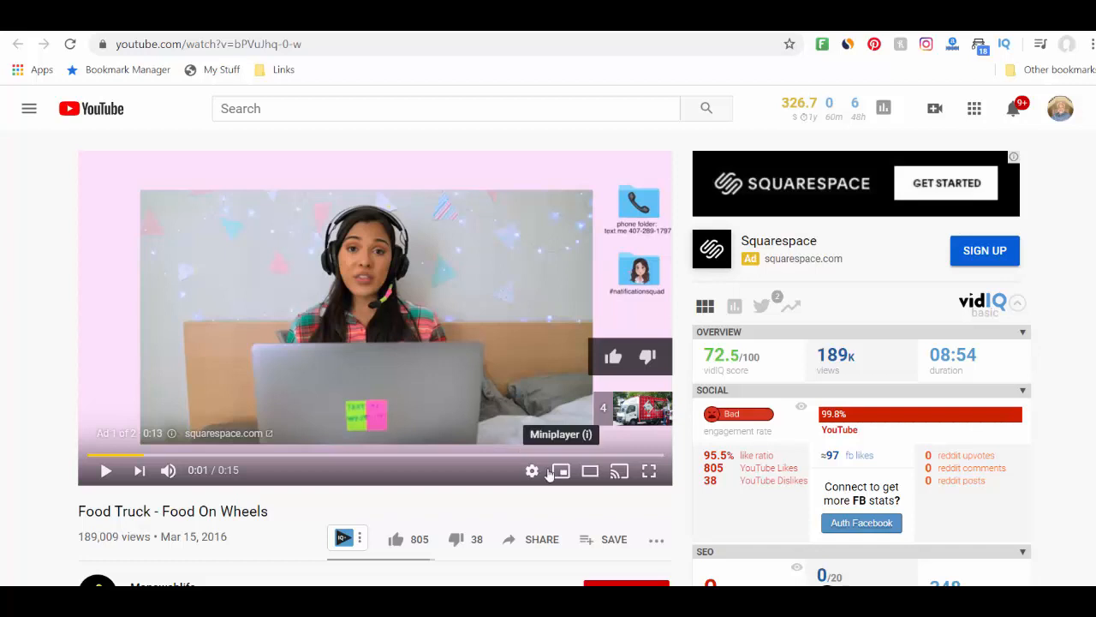
{"action": "mouse_move", "coordinate": [145, 287]}
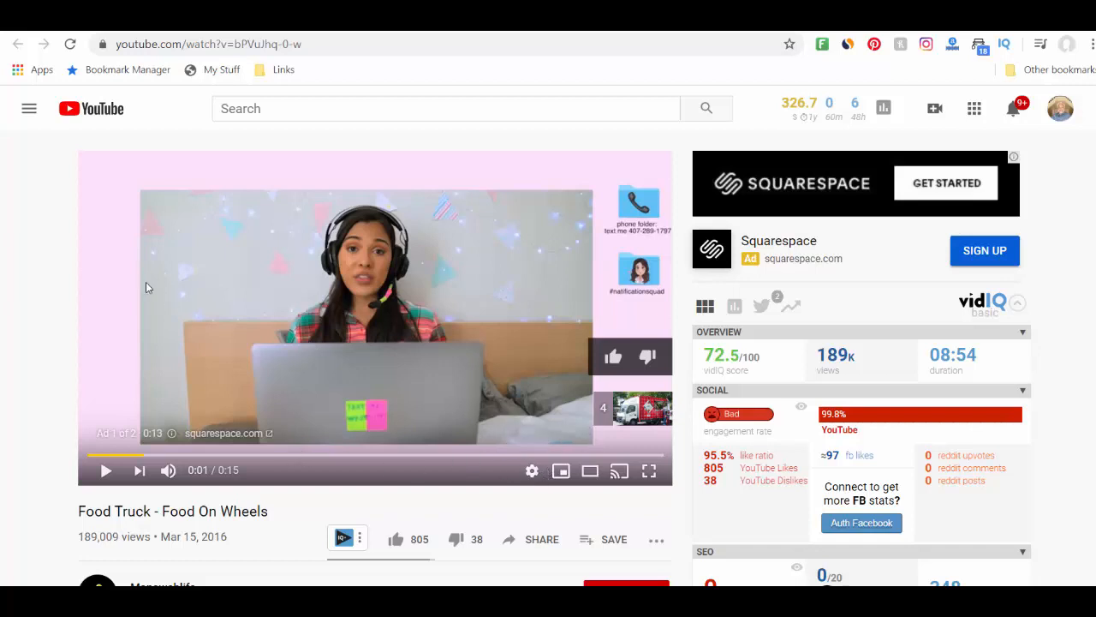
{"action": "mouse_move", "coordinate": [169, 257]}
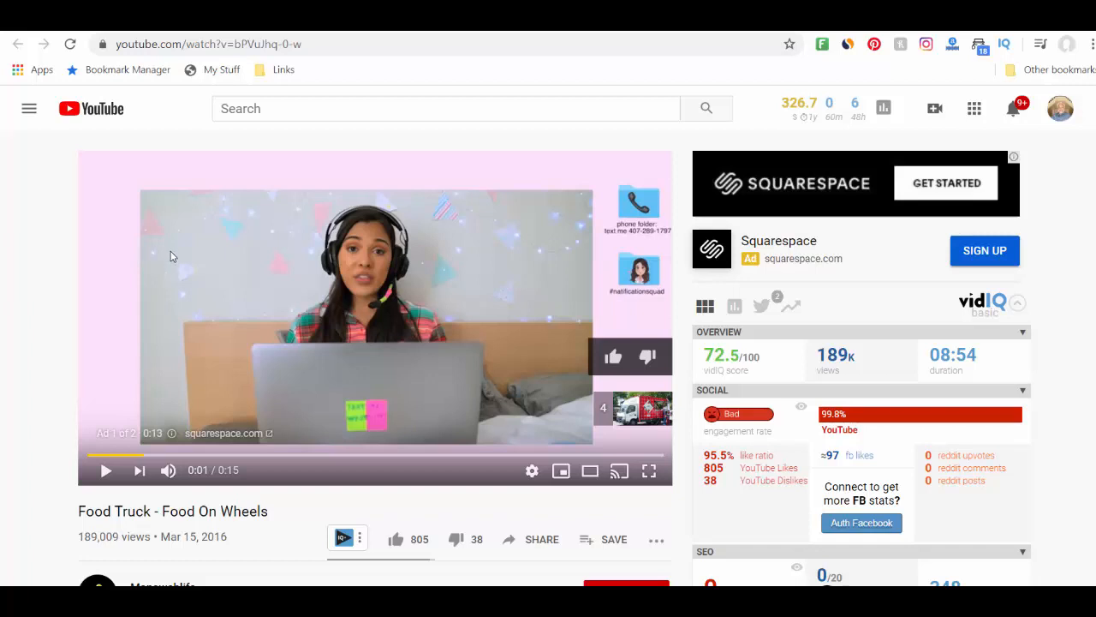
{"action": "mouse_move", "coordinate": [191, 296]}
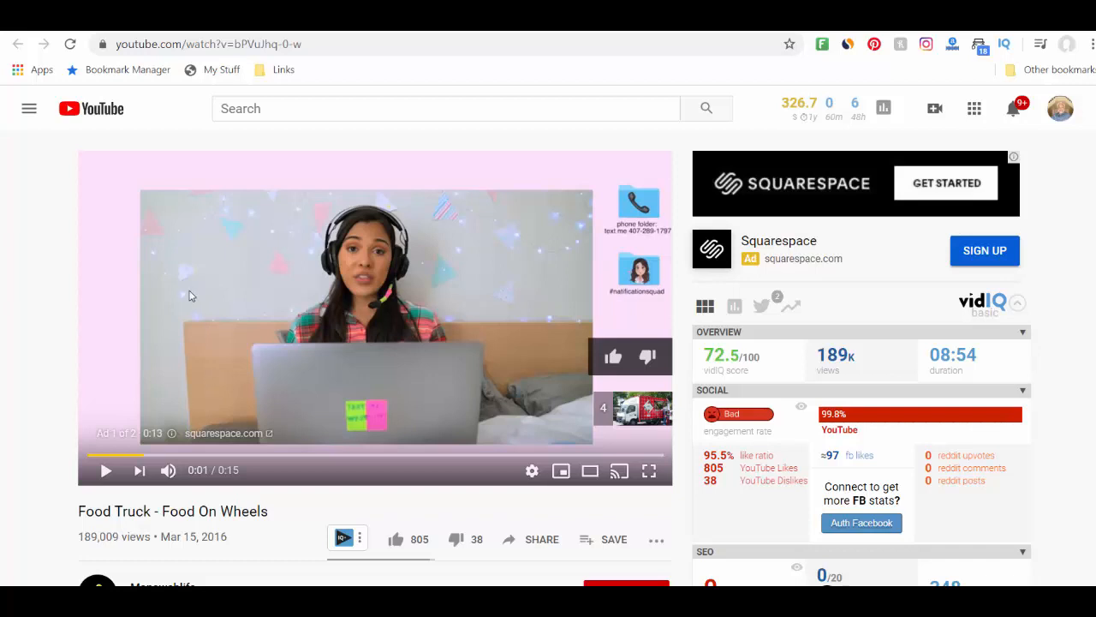
{"action": "mouse_move", "coordinate": [75, 240]}
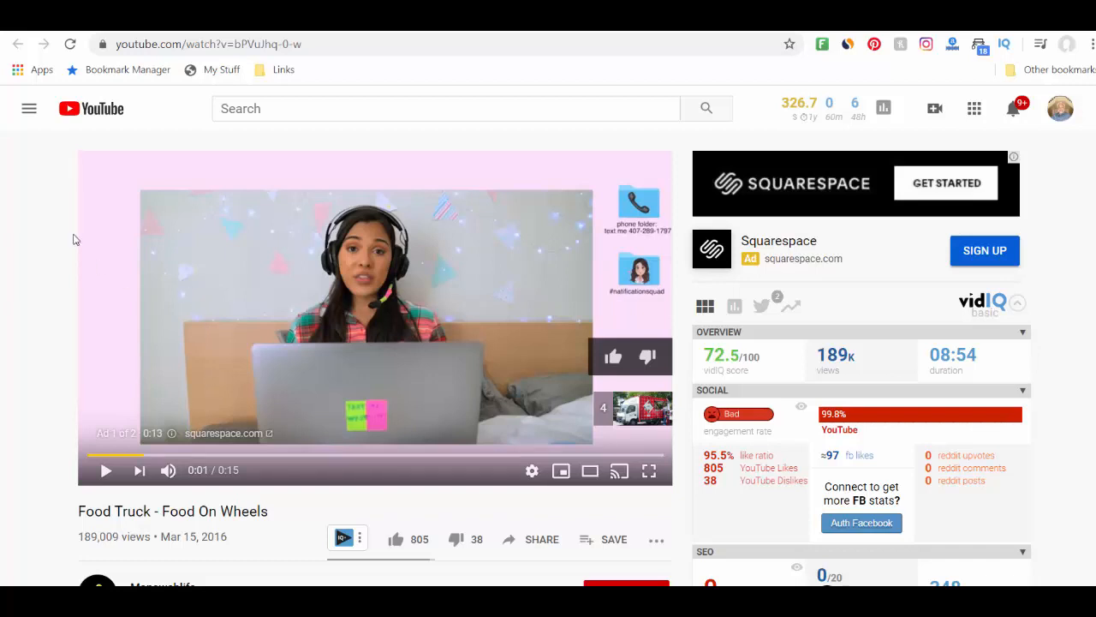
{"action": "mouse_move", "coordinate": [73, 226]}
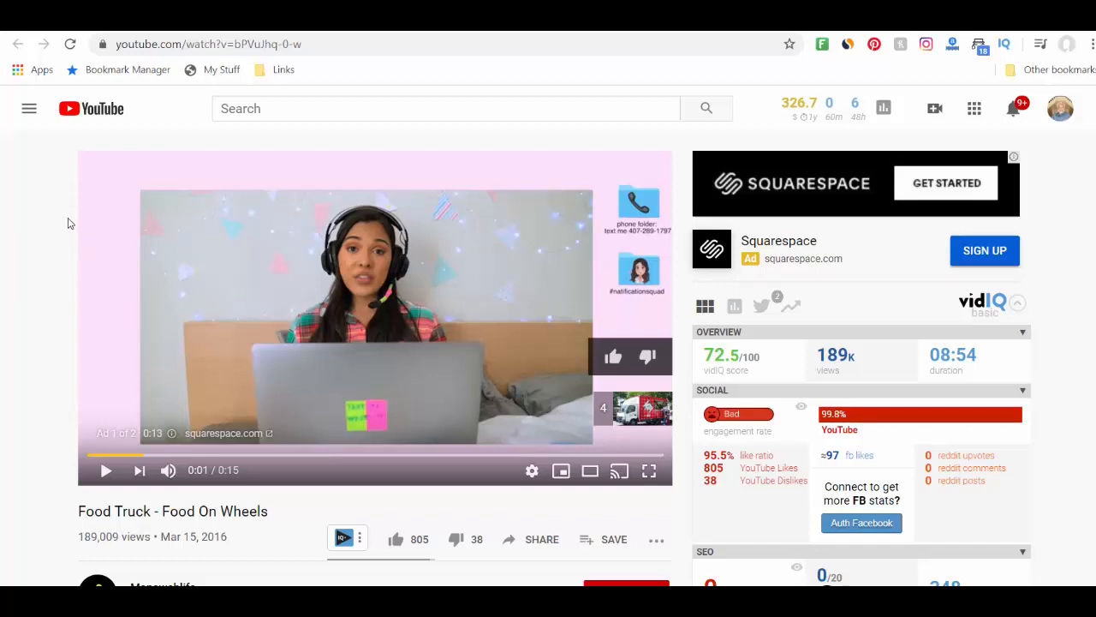
{"action": "mouse_move", "coordinate": [59, 182]}
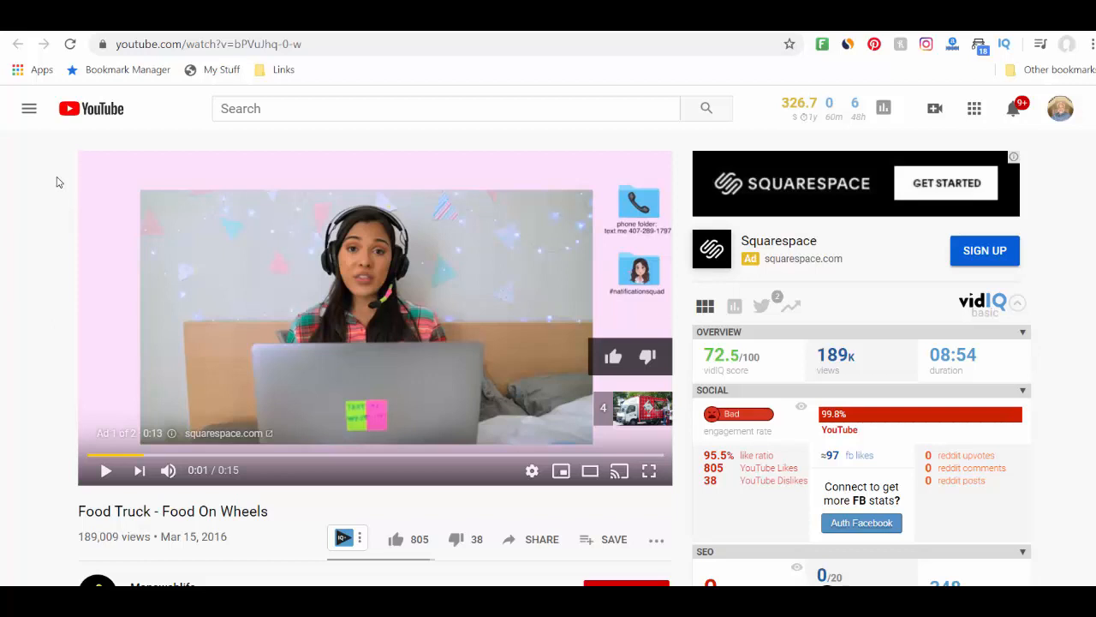
{"action": "mouse_move", "coordinate": [312, 305]}
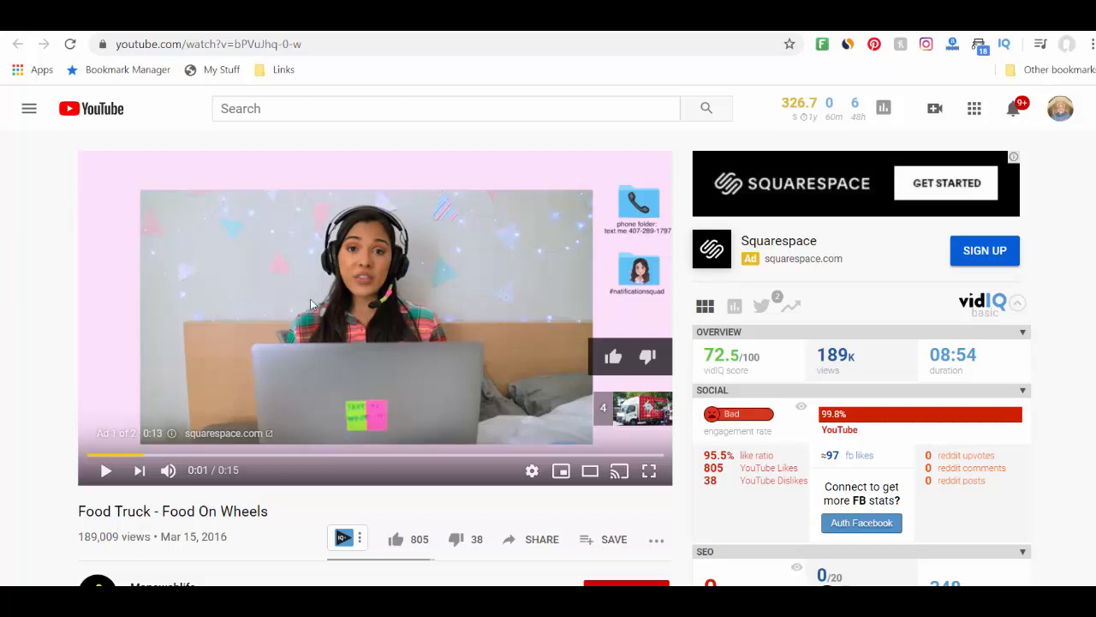
{"action": "mouse_move", "coordinate": [364, 326]}
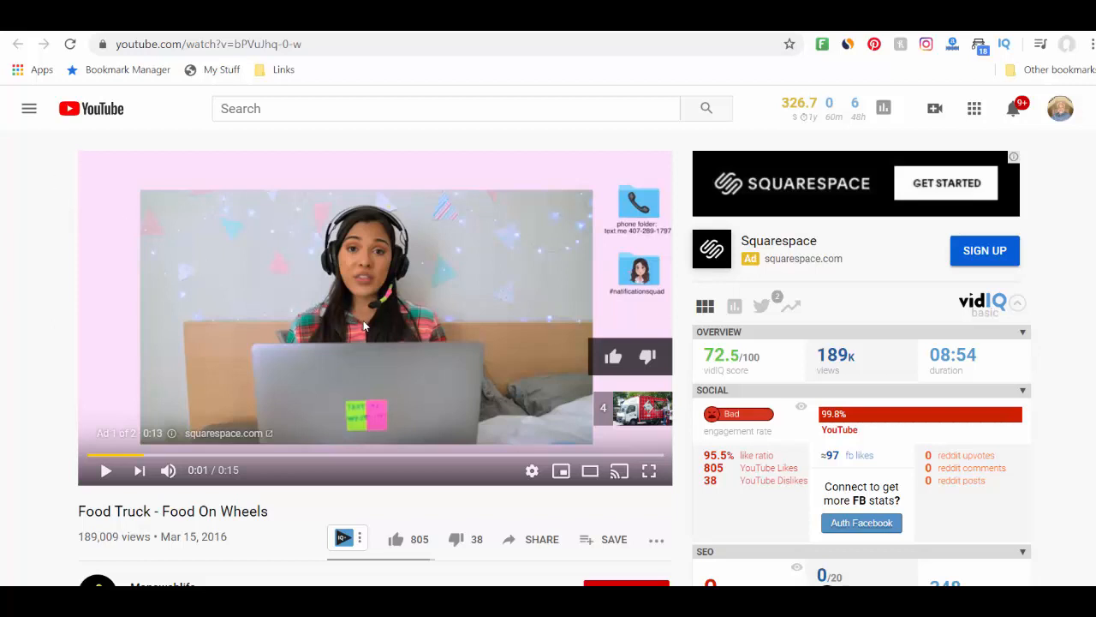
{"action": "mouse_move", "coordinate": [495, 315]}
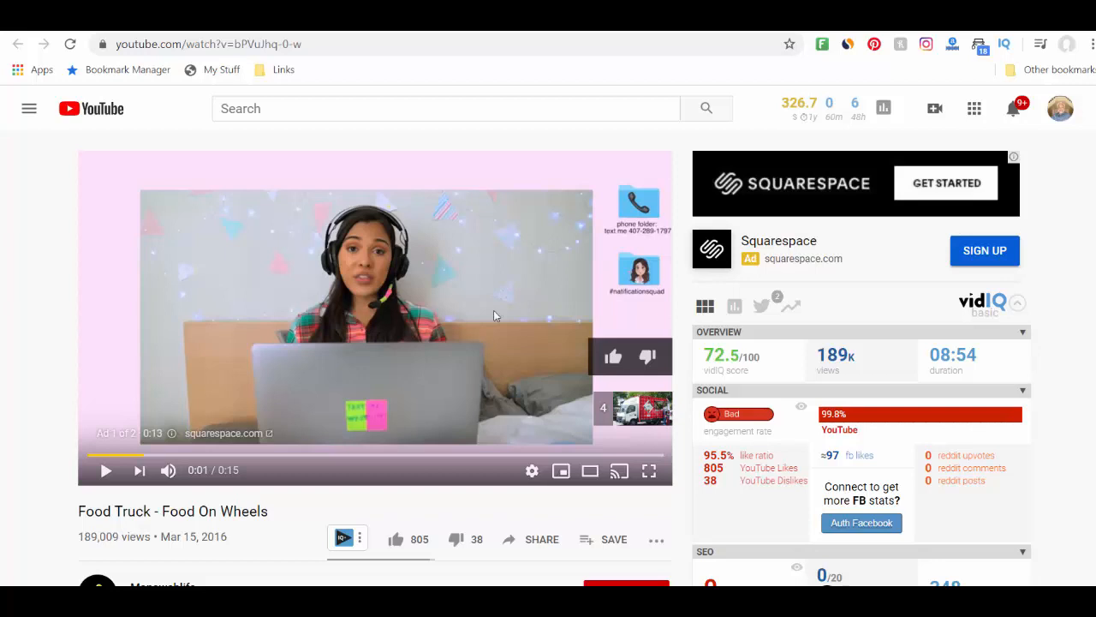
{"action": "mouse_move", "coordinate": [669, 78]}
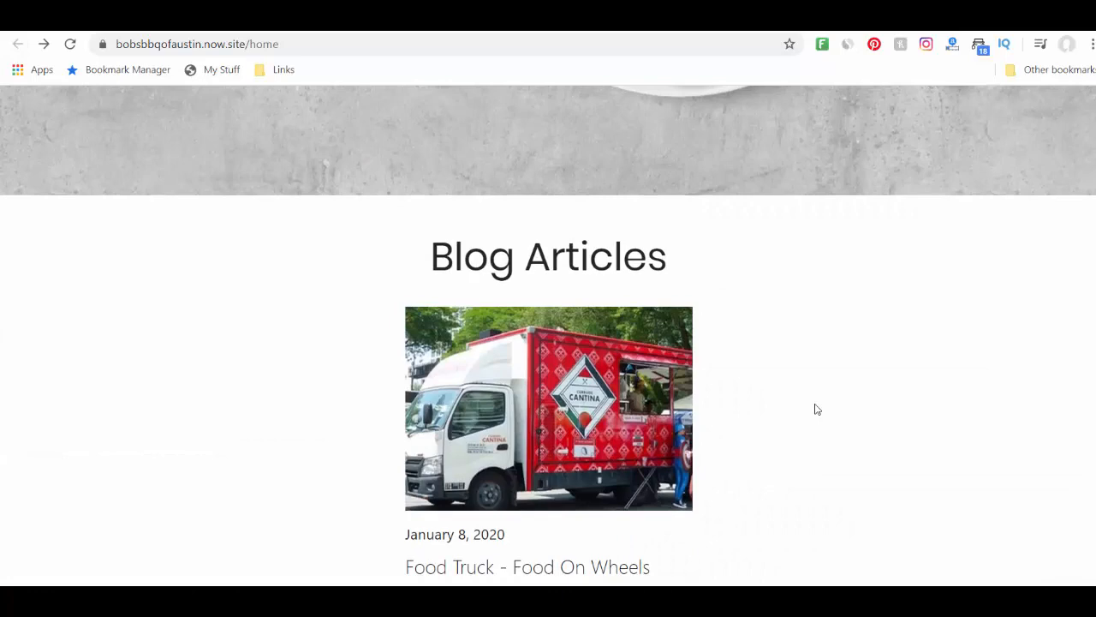
Scroll the live Bobs BBQ homepage to the Food Truck - Food On Wheels blog post
{"action": "scroll", "scroll_direction": "up", "scroll_amount": 3}
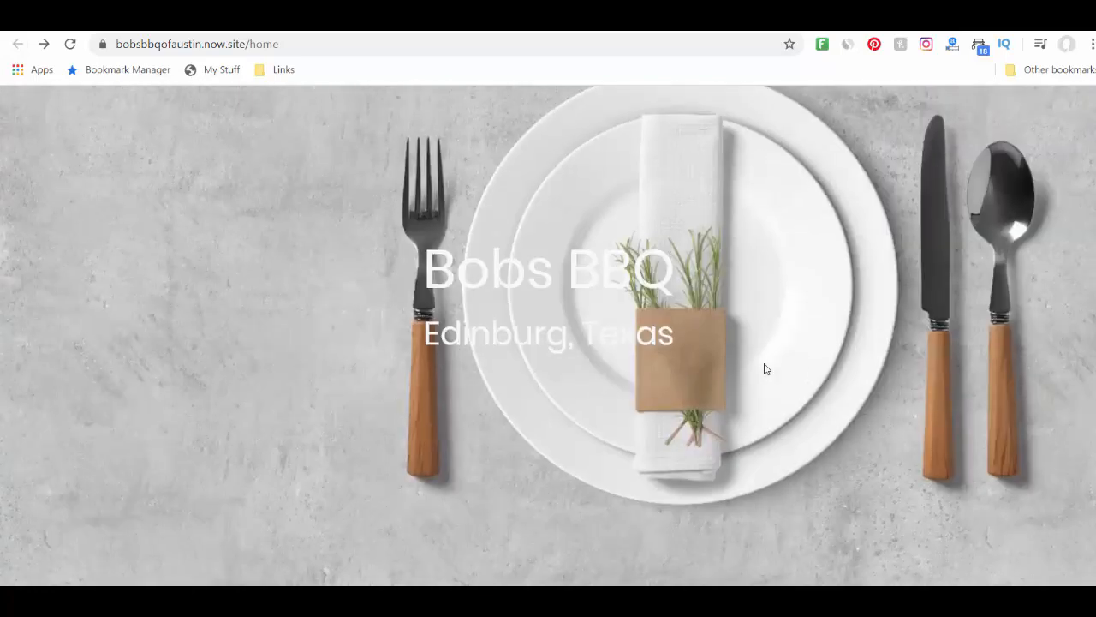
{"action": "scroll", "scroll_direction": "down", "scroll_amount": 3}
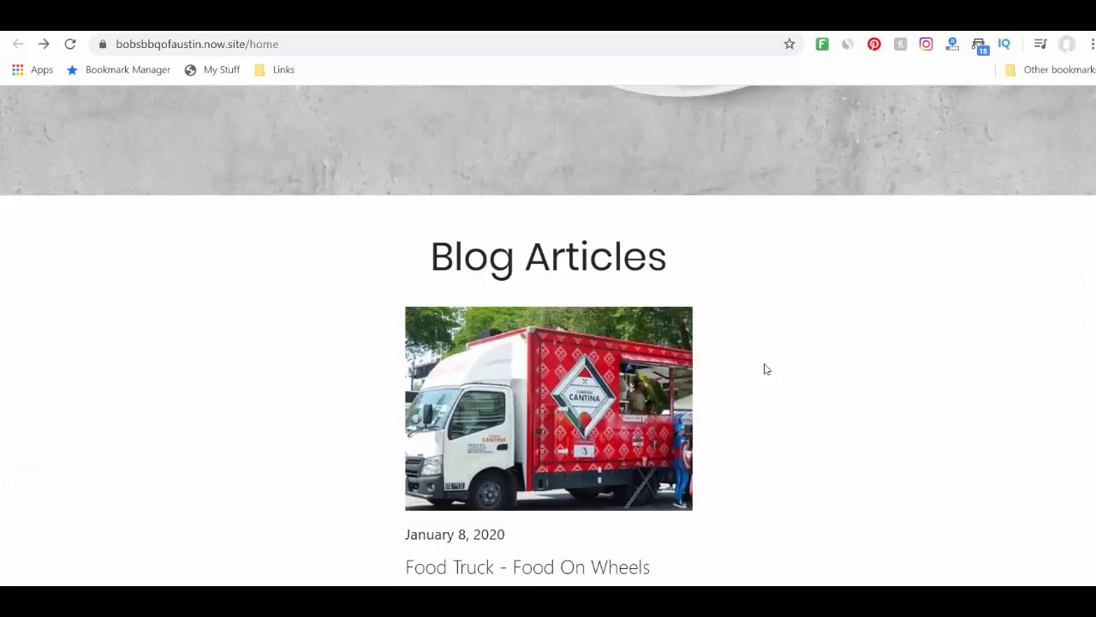
{"action": "mouse_move", "coordinate": [816, 307]}
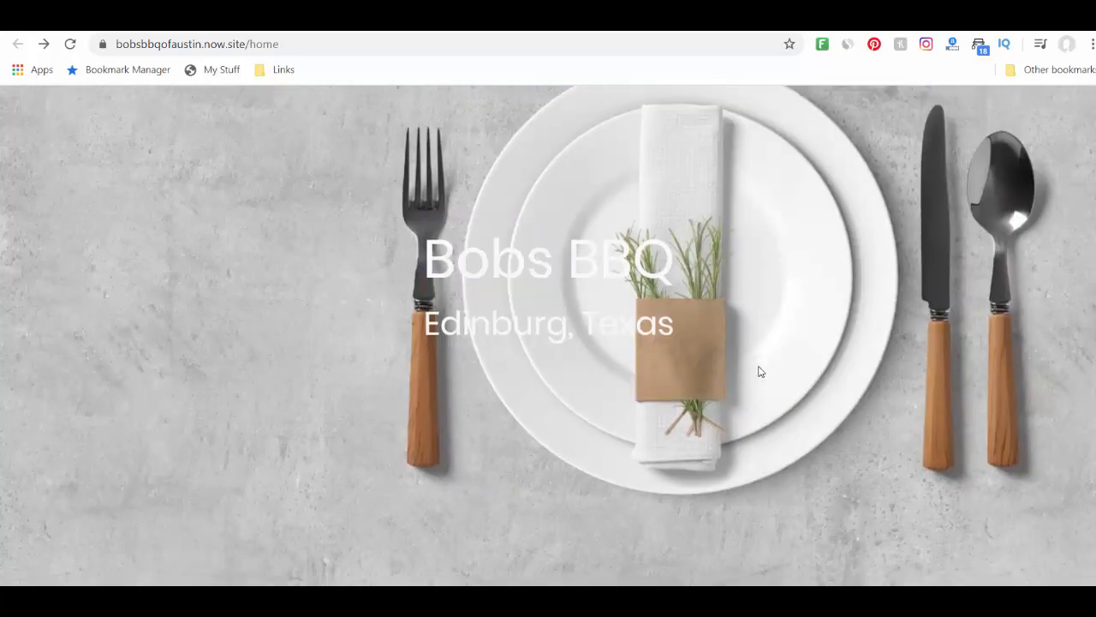
{"action": "scroll", "scroll_direction": "down", "scroll_amount": 3}
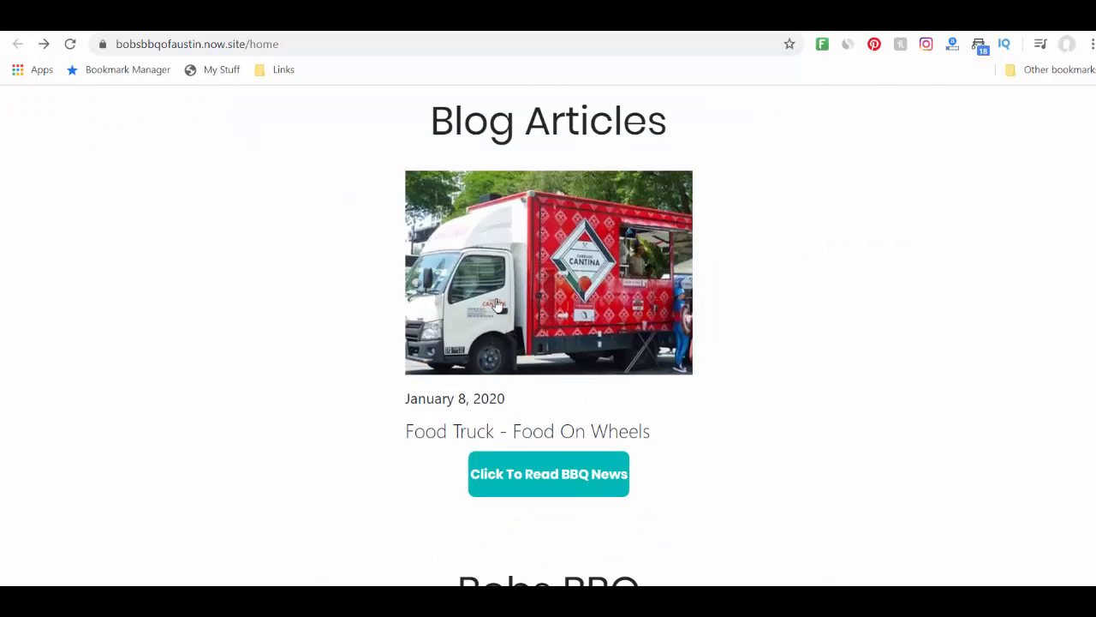
{"action": "mouse_move", "coordinate": [753, 355]}
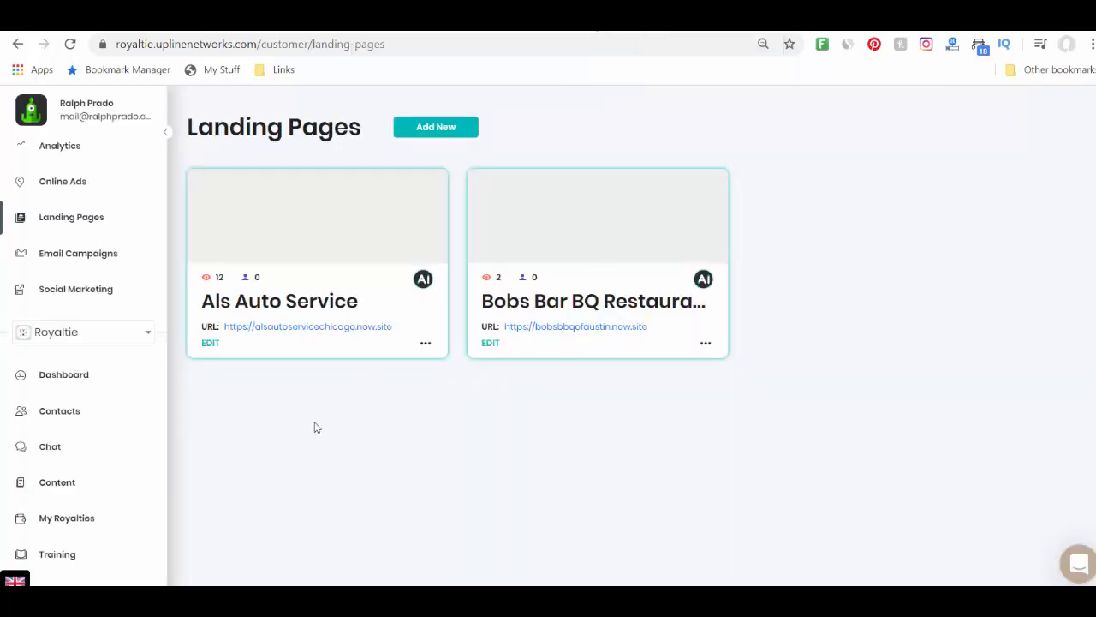
{"action": "mouse_move", "coordinate": [405, 307]}
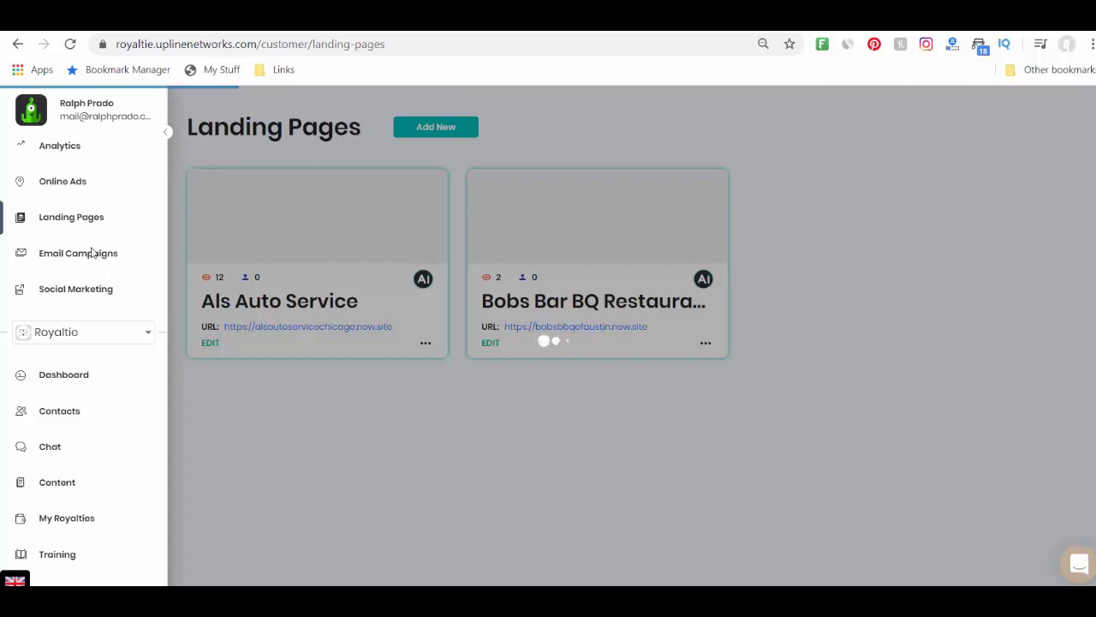
From Email Campaigns, edit the Bobs Bar BQ Restaurant of Austin TX Newsletter campaign
{"action": "left_click", "coordinate": [78, 253]}
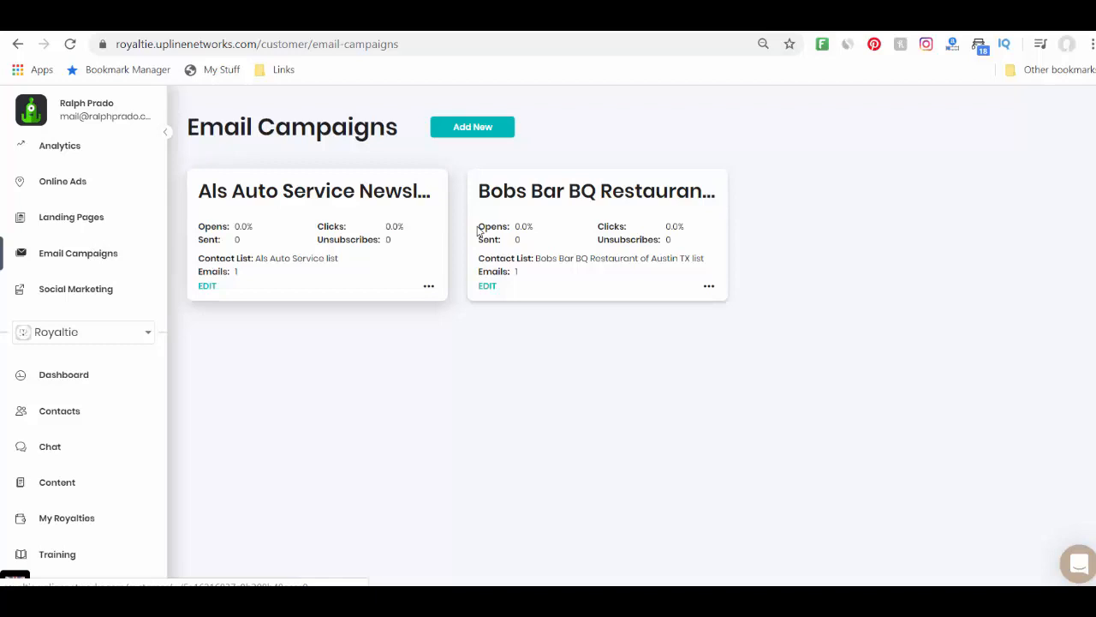
{"action": "mouse_move", "coordinate": [516, 283]}
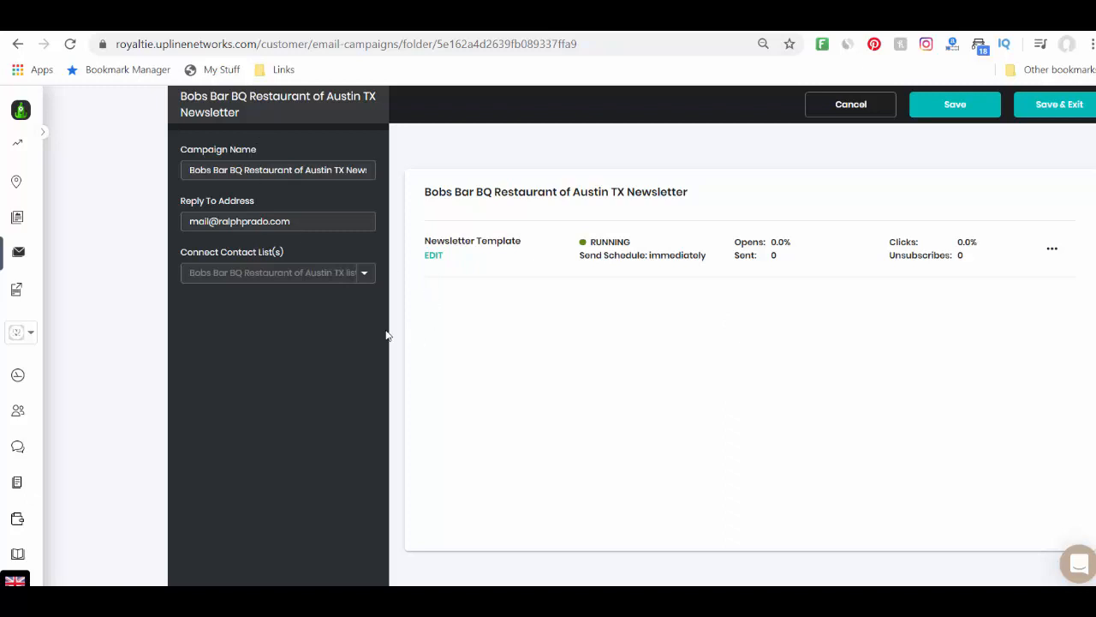
{"action": "mouse_move", "coordinate": [637, 320]}
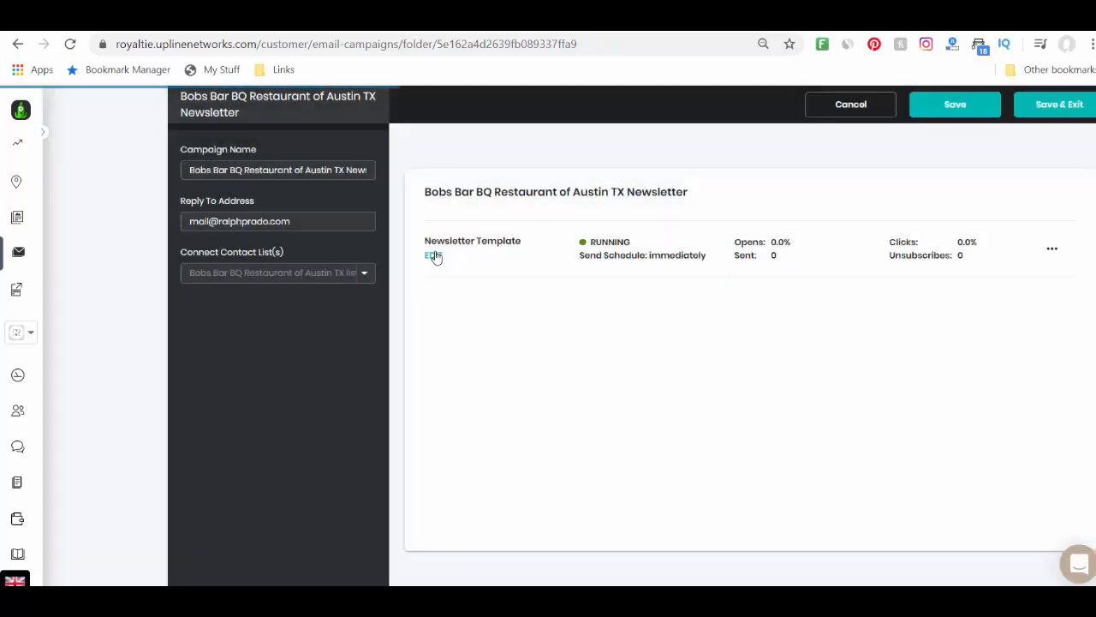
{"action": "left_click", "coordinate": [431, 256]}
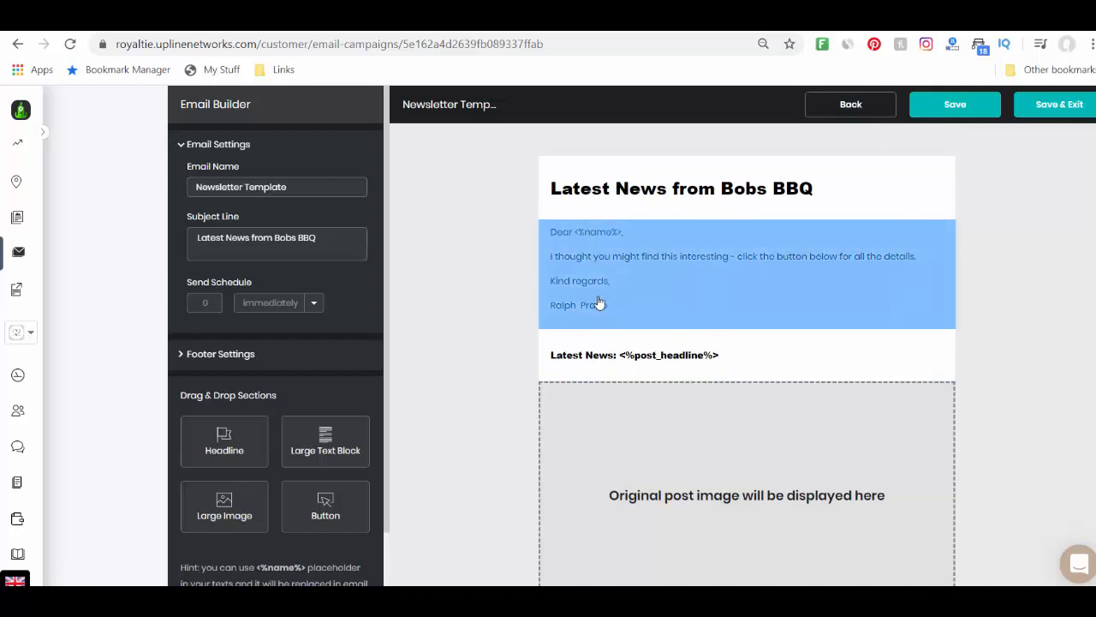
Save the Newsletter Template, then Save & Exit the Bobs BBQ newsletter campaign
{"action": "scroll", "scroll_direction": "down", "scroll_amount": 3}
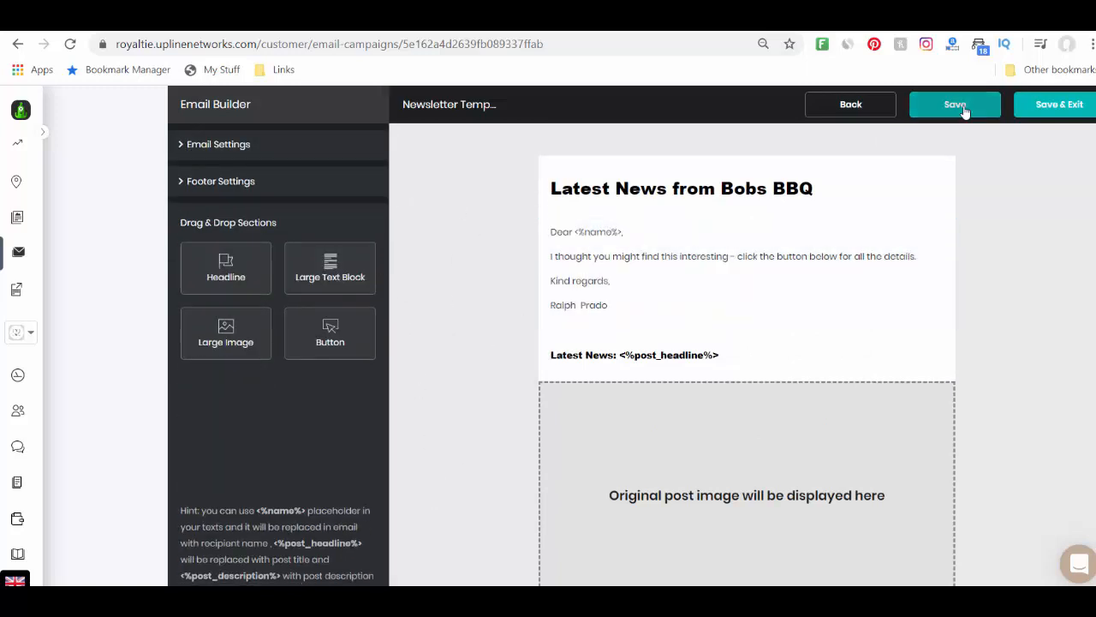
{"action": "left_click", "coordinate": [955, 104]}
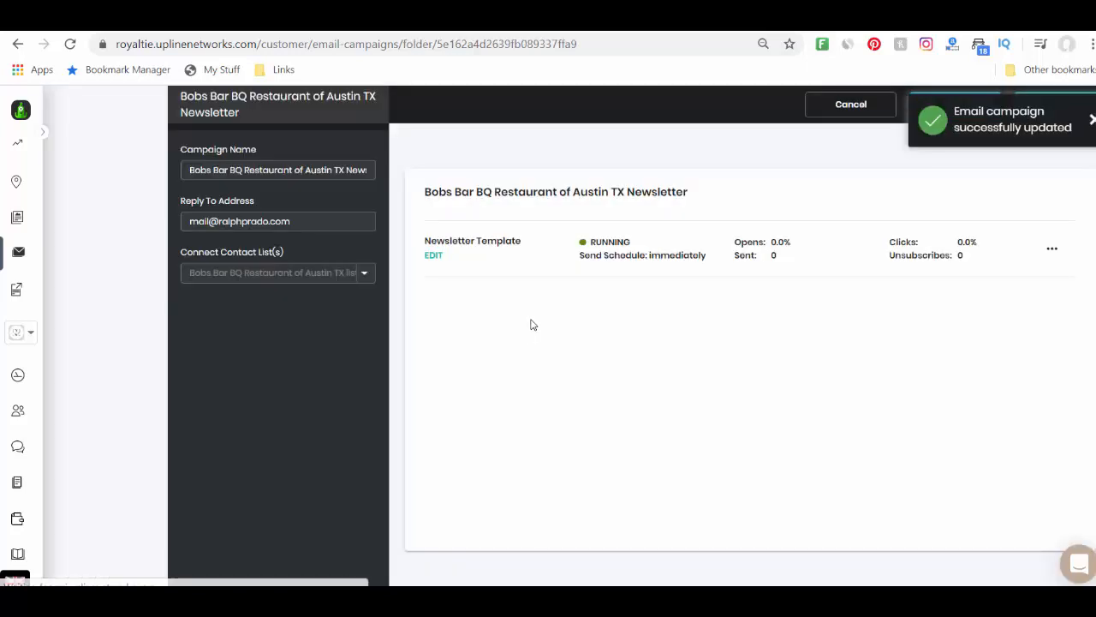
{"action": "mouse_move", "coordinate": [355, 324]}
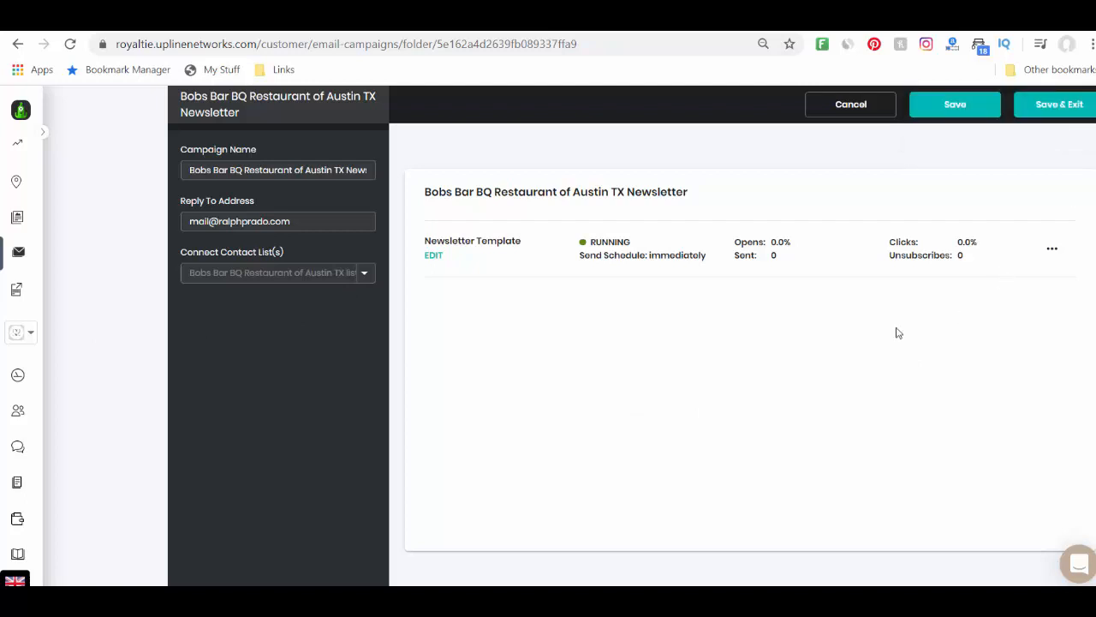
{"action": "left_click", "coordinate": [1060, 103]}
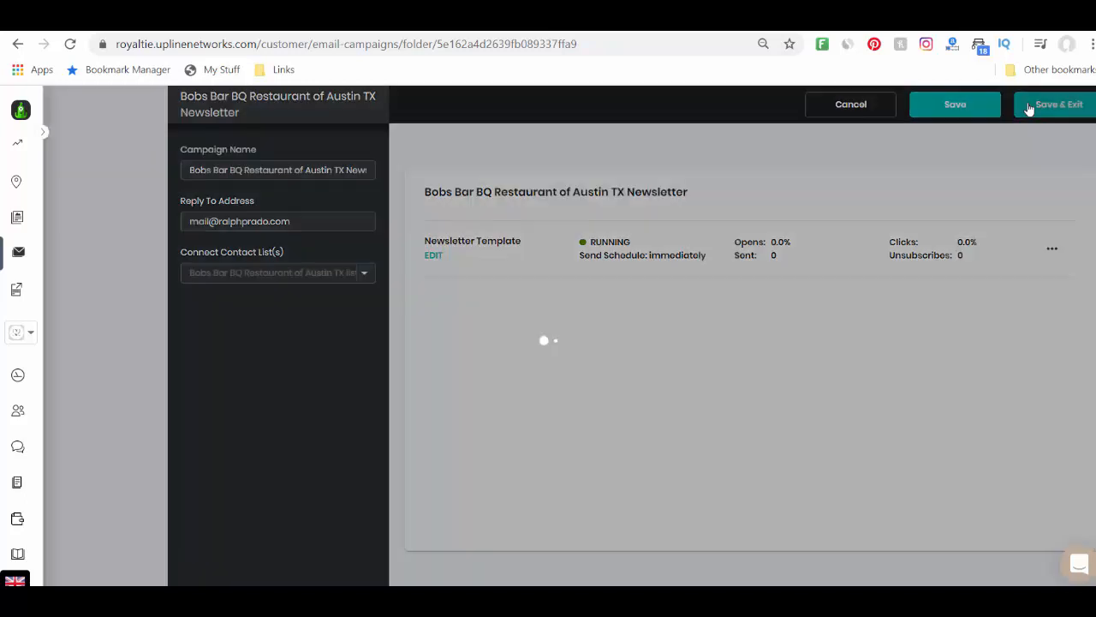
{"action": "left_click", "coordinate": [1060, 104]}
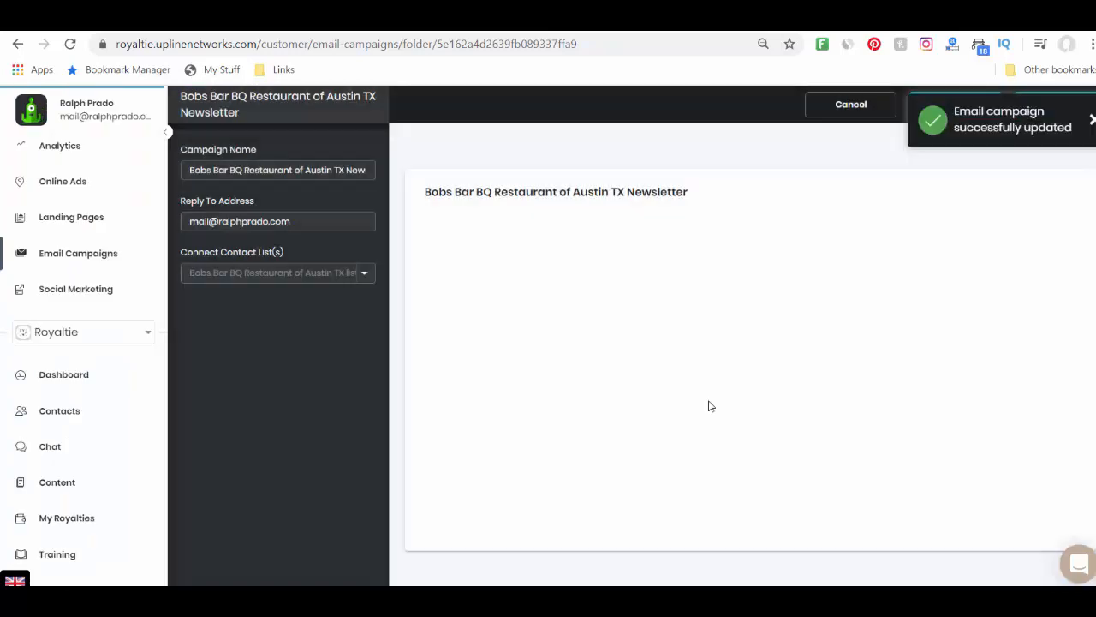
{"action": "left_click", "coordinate": [851, 104]}
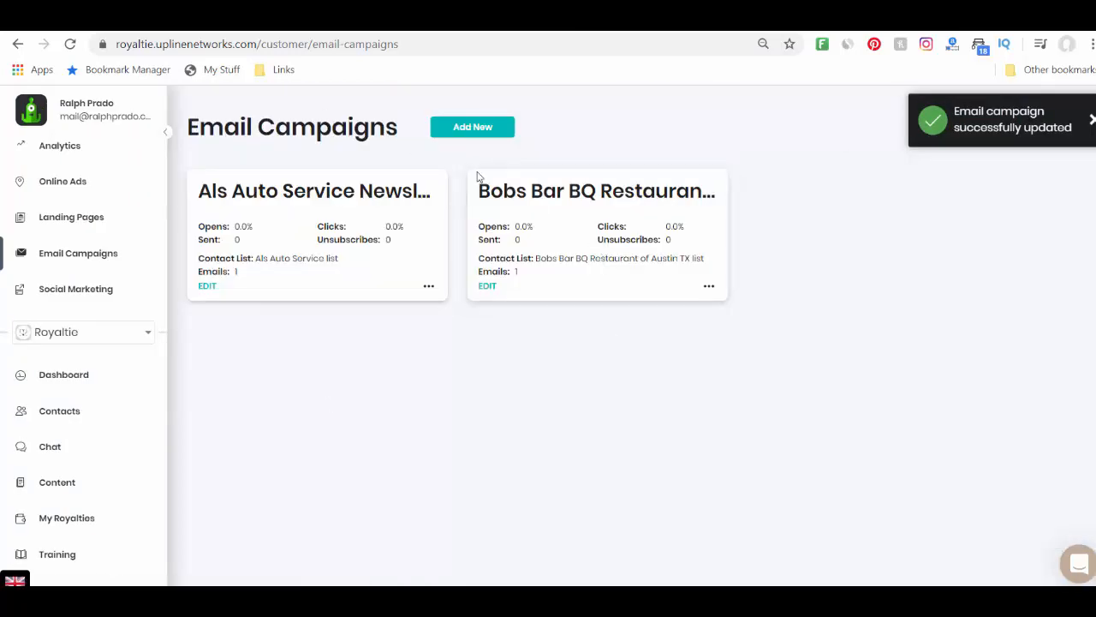
{"action": "left_click", "coordinate": [472, 126]}
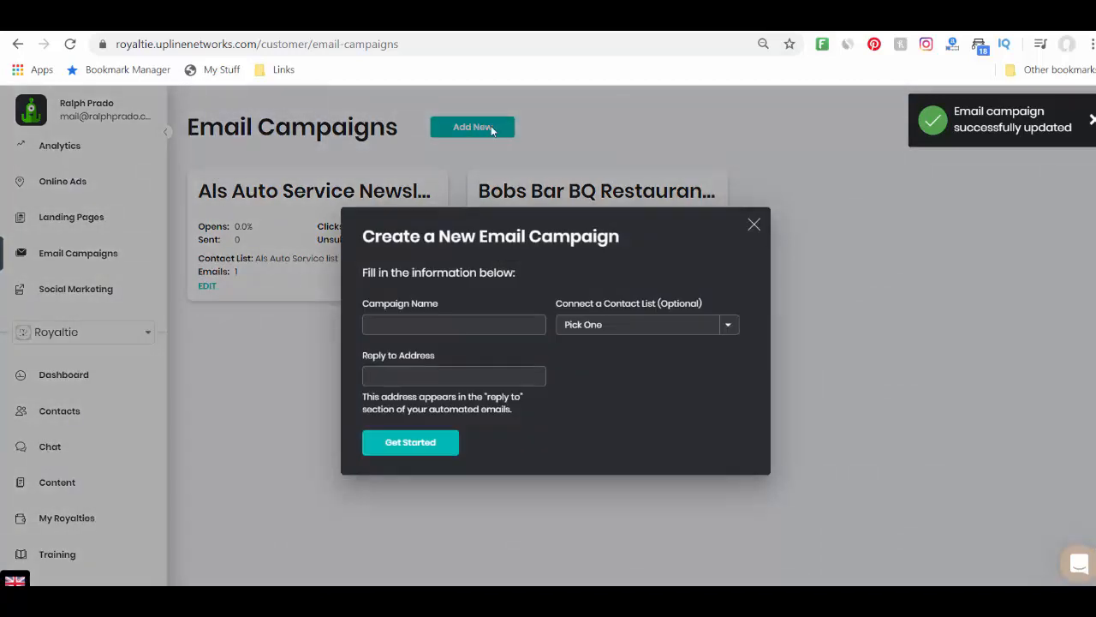
{"action": "left_click", "coordinate": [411, 442]}
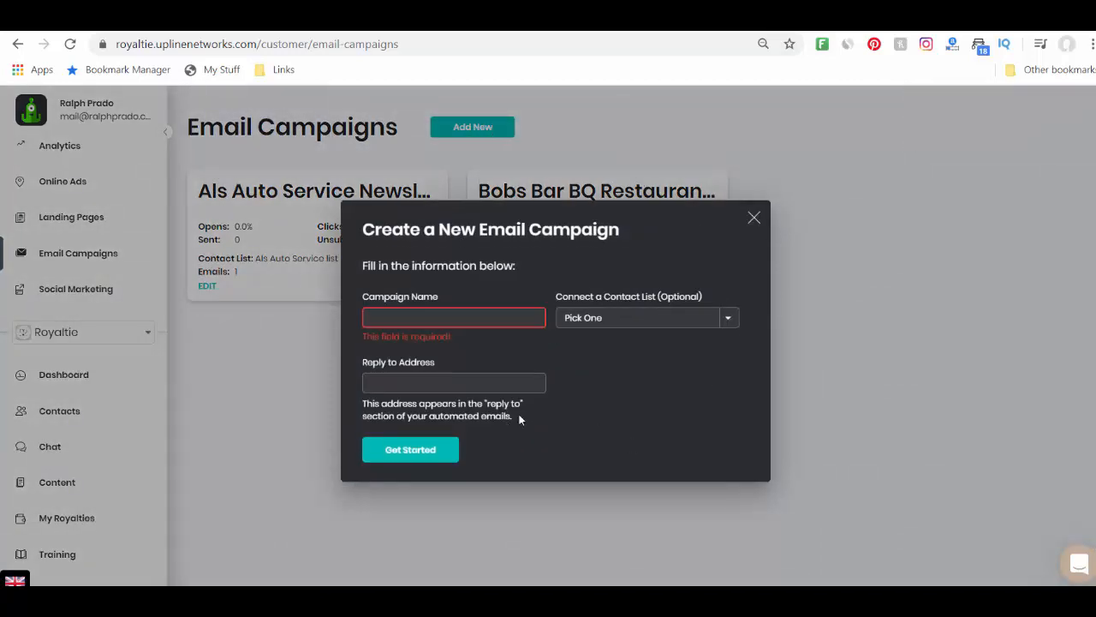
{"action": "left_click", "coordinate": [754, 217]}
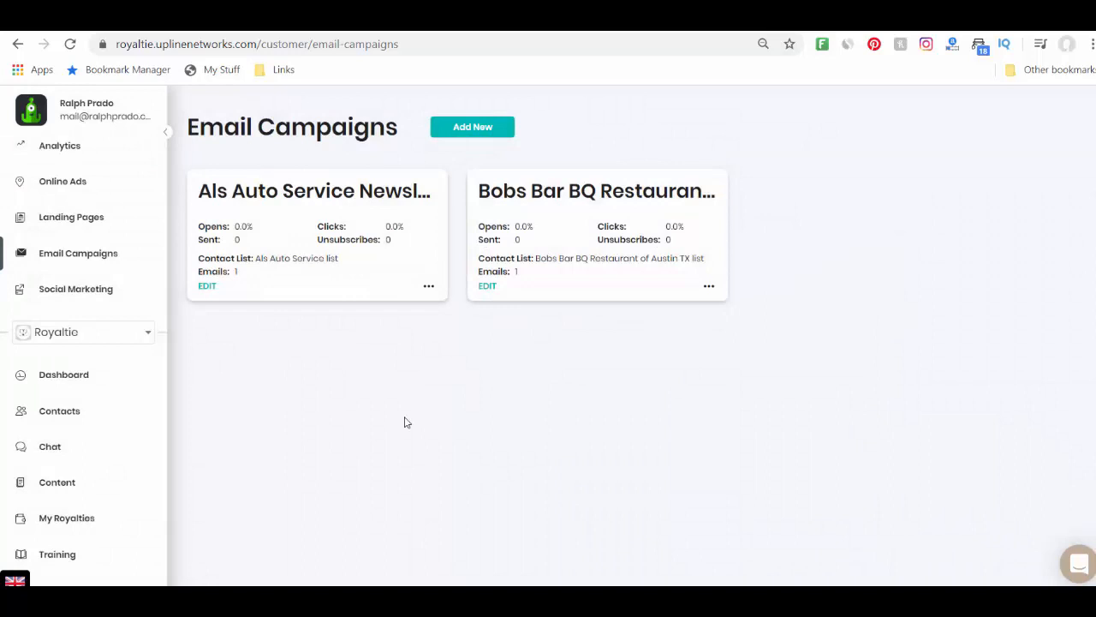
{"action": "mouse_move", "coordinate": [395, 347]}
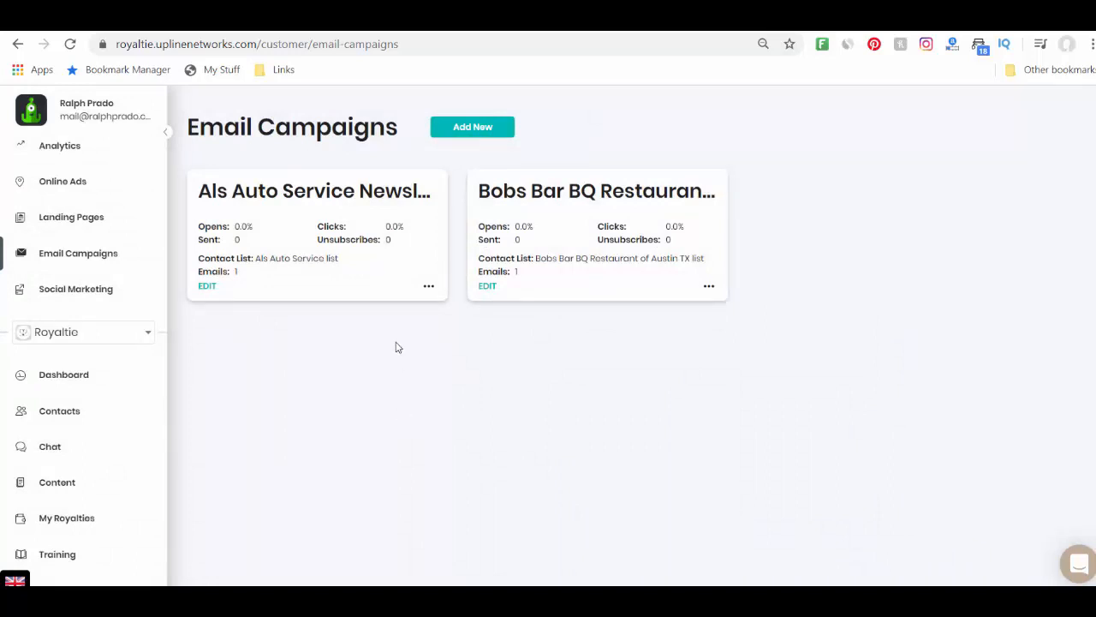
{"action": "mouse_move", "coordinate": [126, 275]}
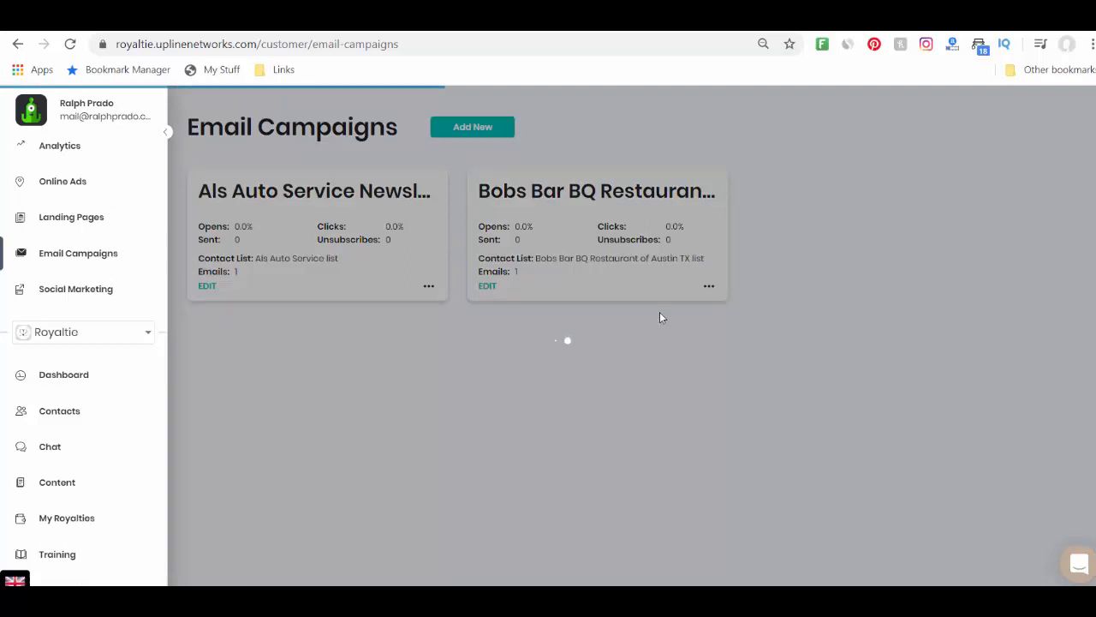
{"action": "left_click", "coordinate": [62, 180]}
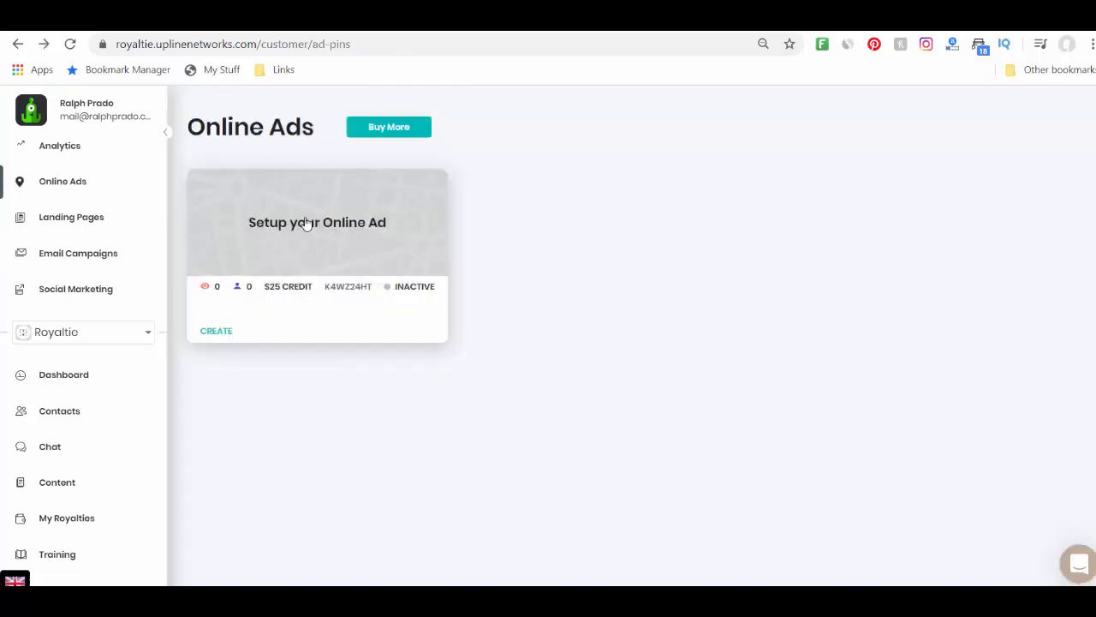
Start a new online ad and select its blank headline field, leaving a required-field warning
{"action": "left_click", "coordinate": [216, 330]}
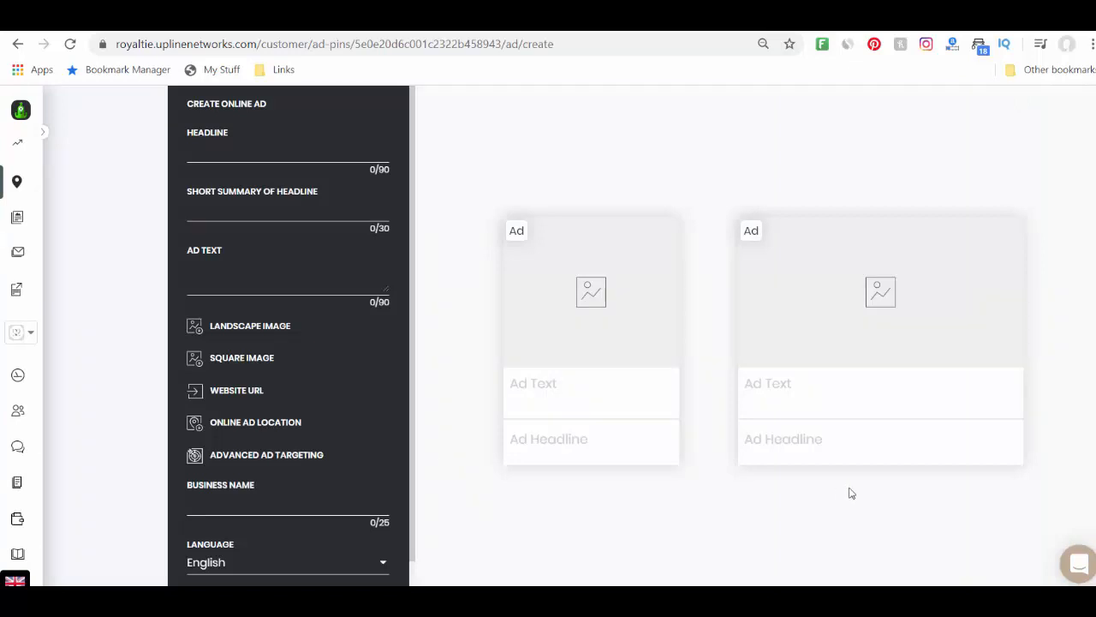
{"action": "mouse_move", "coordinate": [579, 386]}
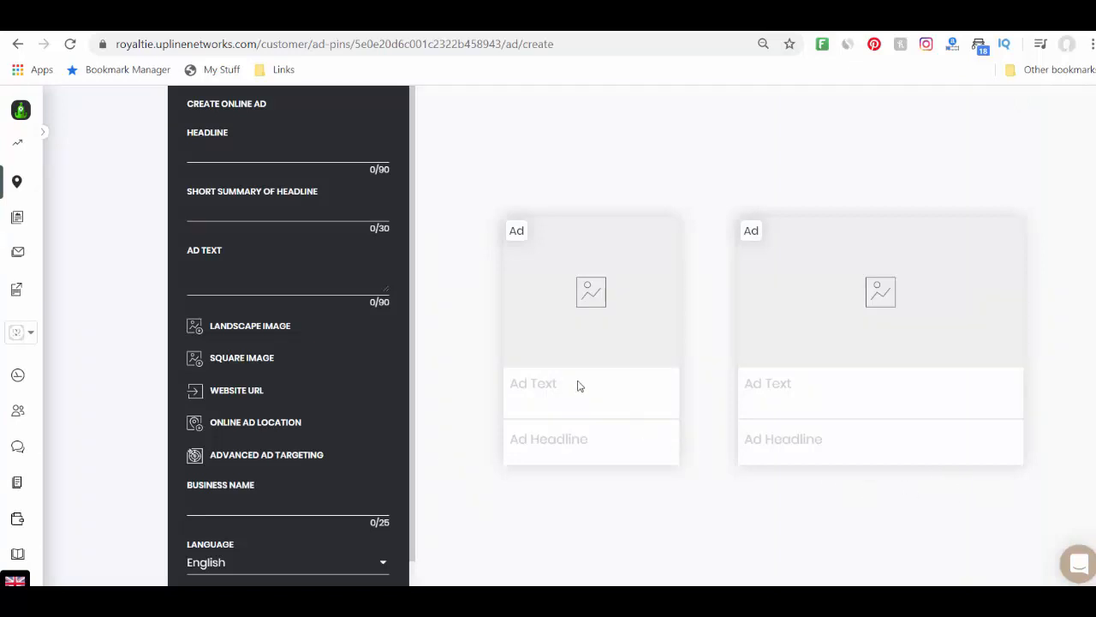
{"action": "left_click", "coordinate": [288, 163]}
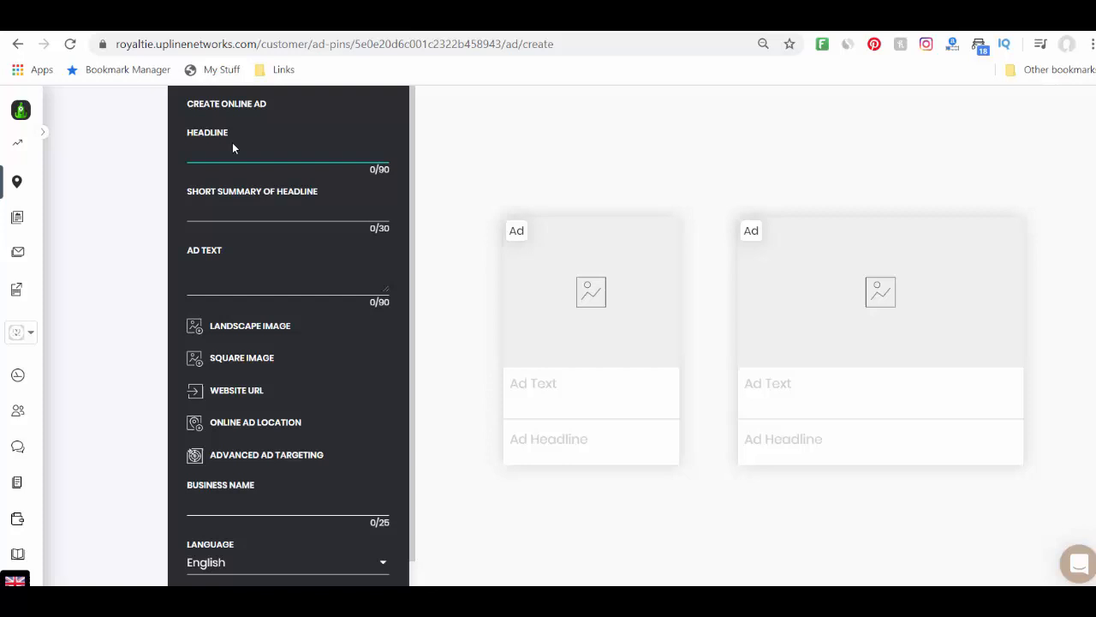
{"action": "mouse_move", "coordinate": [259, 256]}
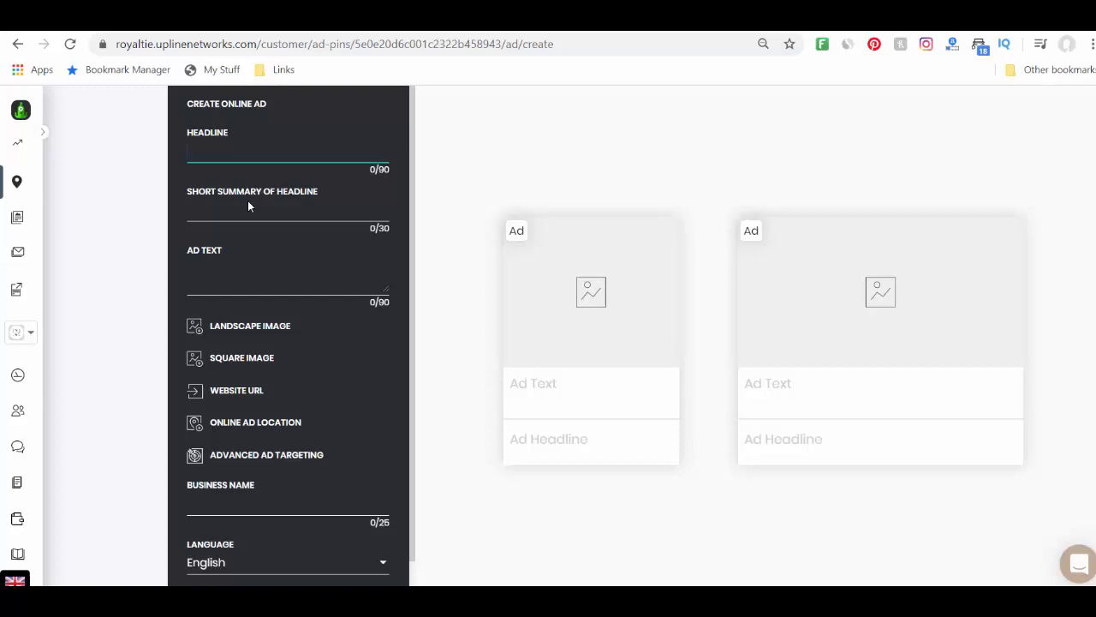
{"action": "mouse_move", "coordinate": [158, 246]}
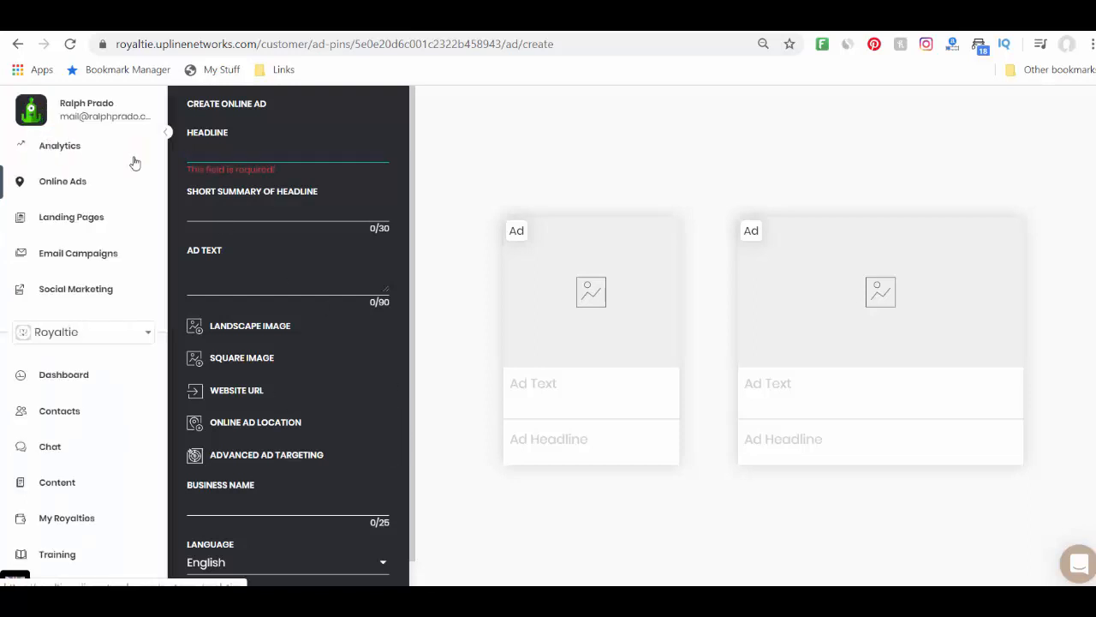
{"action": "left_click", "coordinate": [167, 131]}
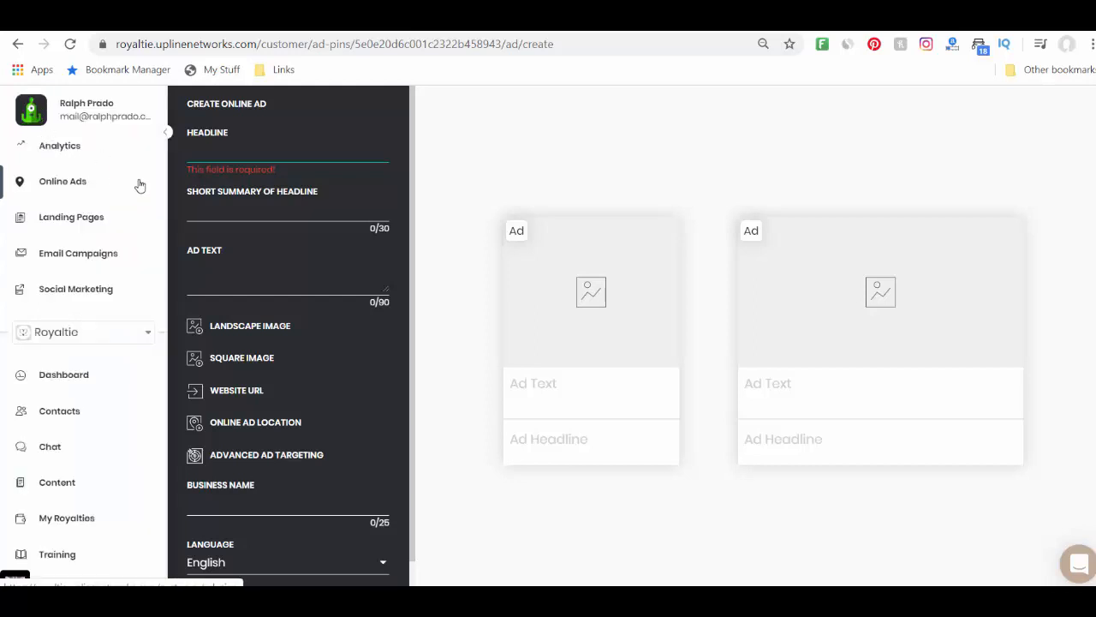
{"action": "mouse_move", "coordinate": [455, 350]}
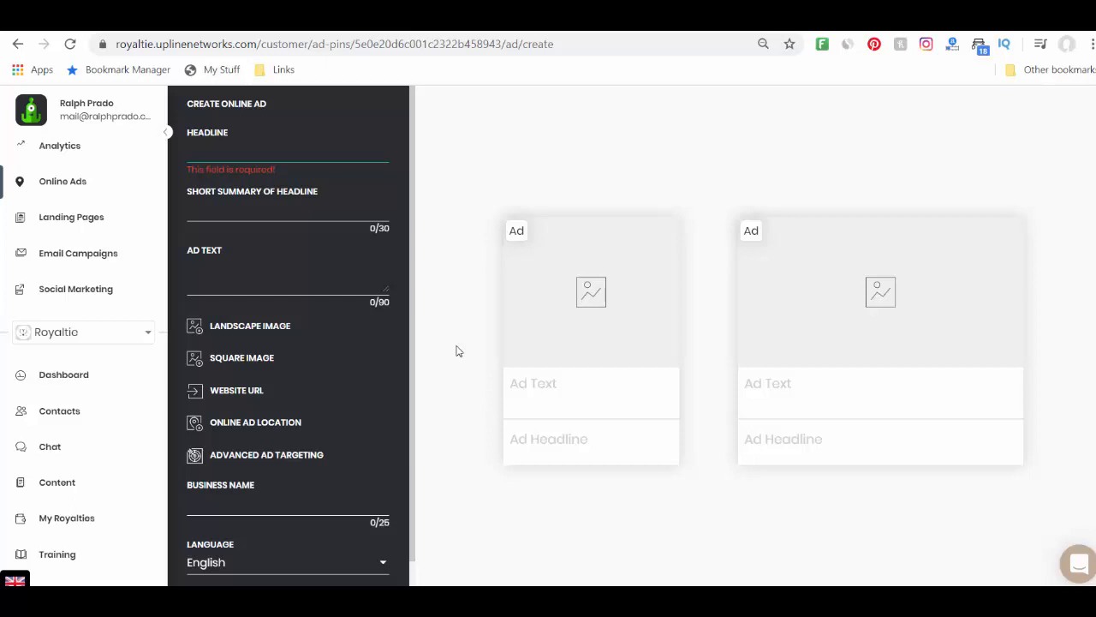
{"action": "mouse_move", "coordinate": [374, 336]}
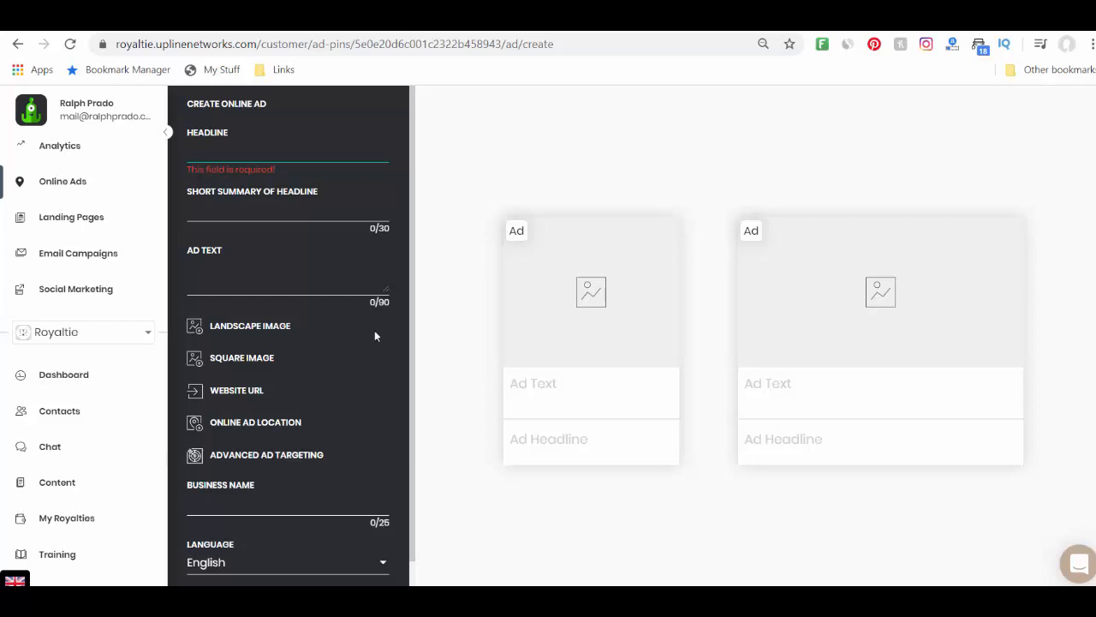
{"action": "mouse_move", "coordinate": [94, 253]}
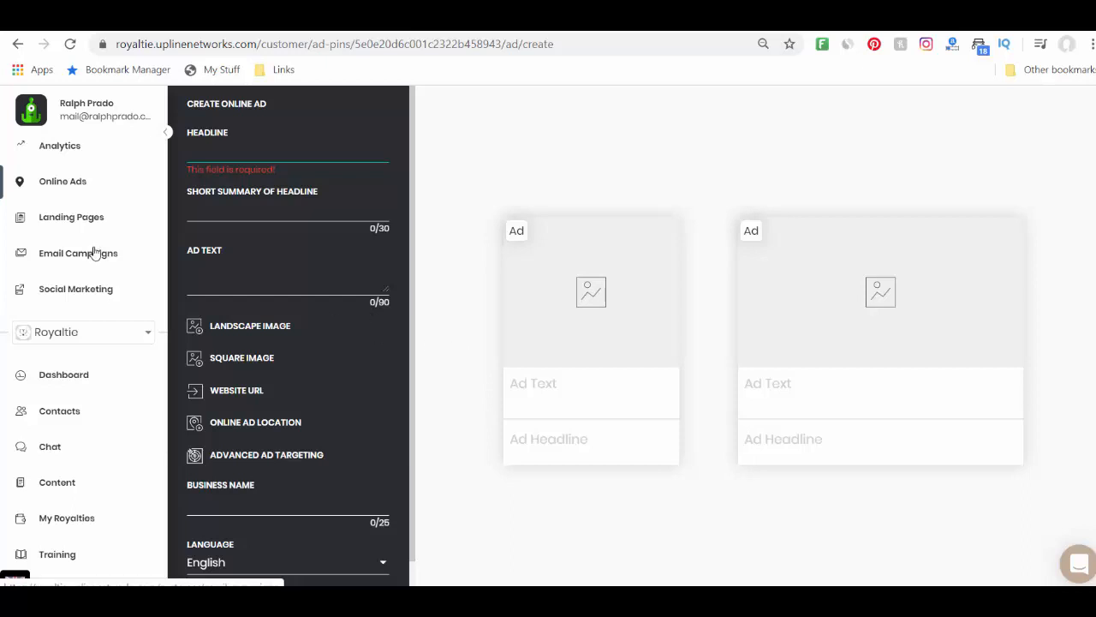
{"action": "mouse_move", "coordinate": [94, 248]}
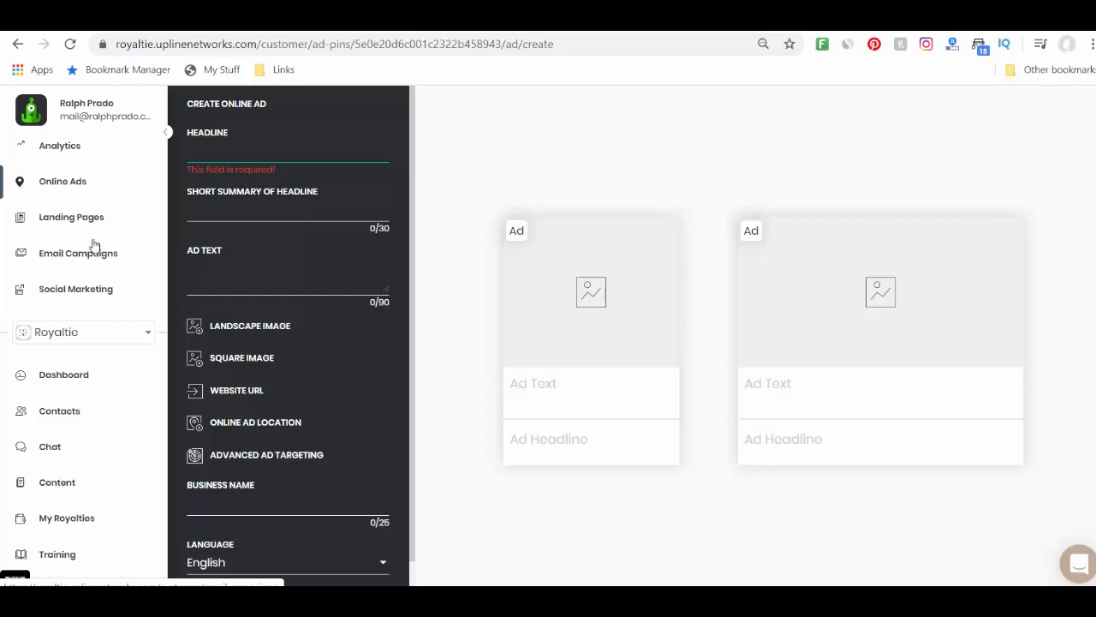
{"action": "mouse_move", "coordinate": [88, 224]}
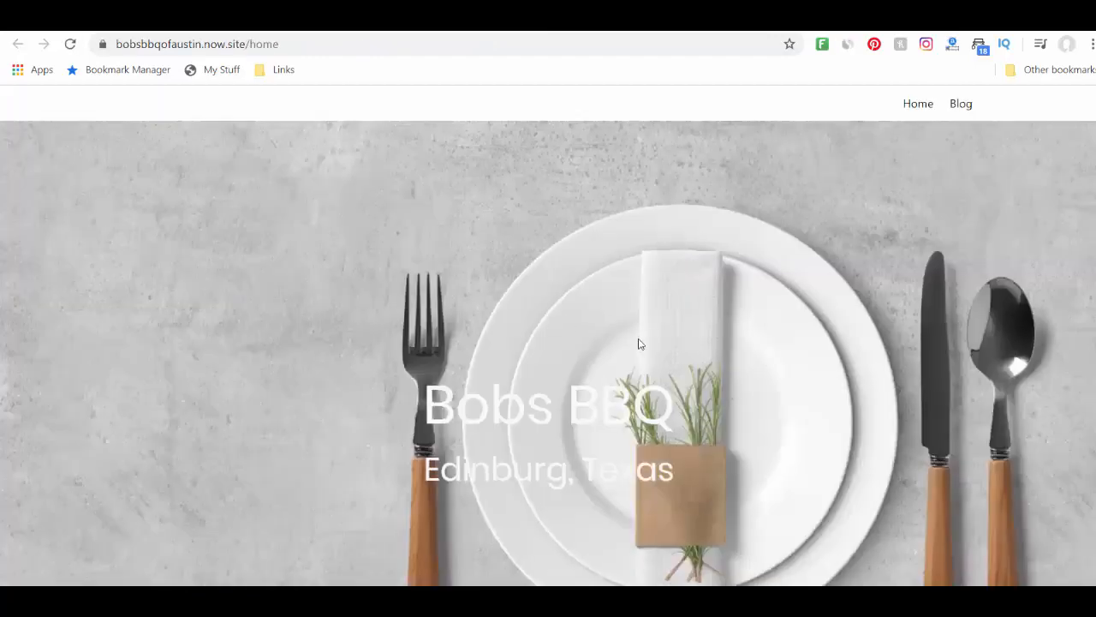
{"action": "scroll", "scroll_direction": "down", "scroll_amount": 3}
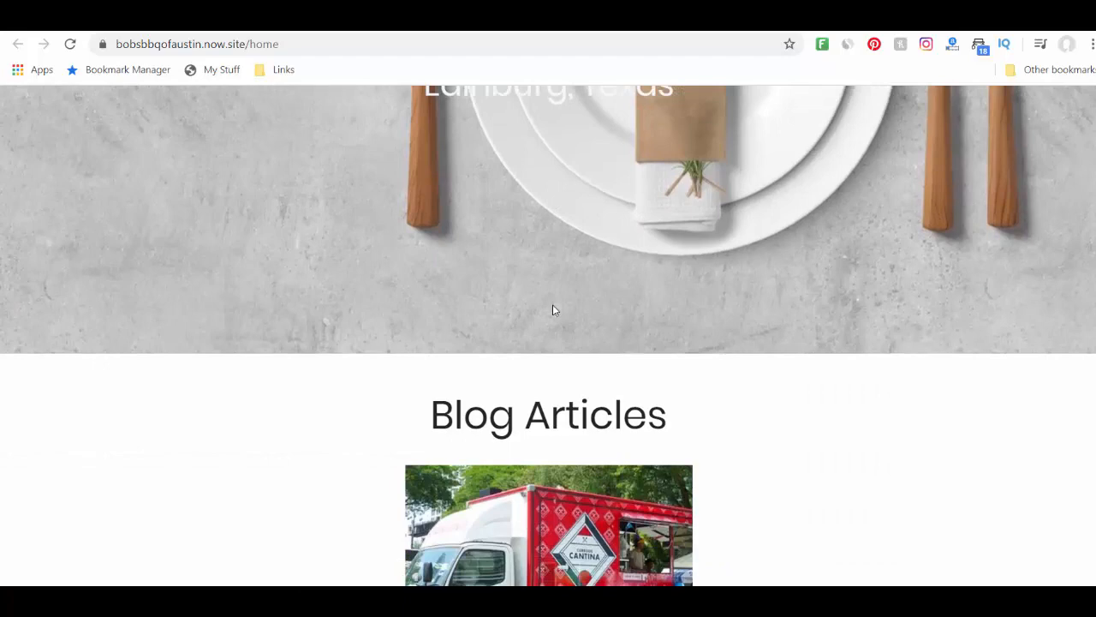
{"action": "scroll", "scroll_direction": "down", "scroll_amount": 3}
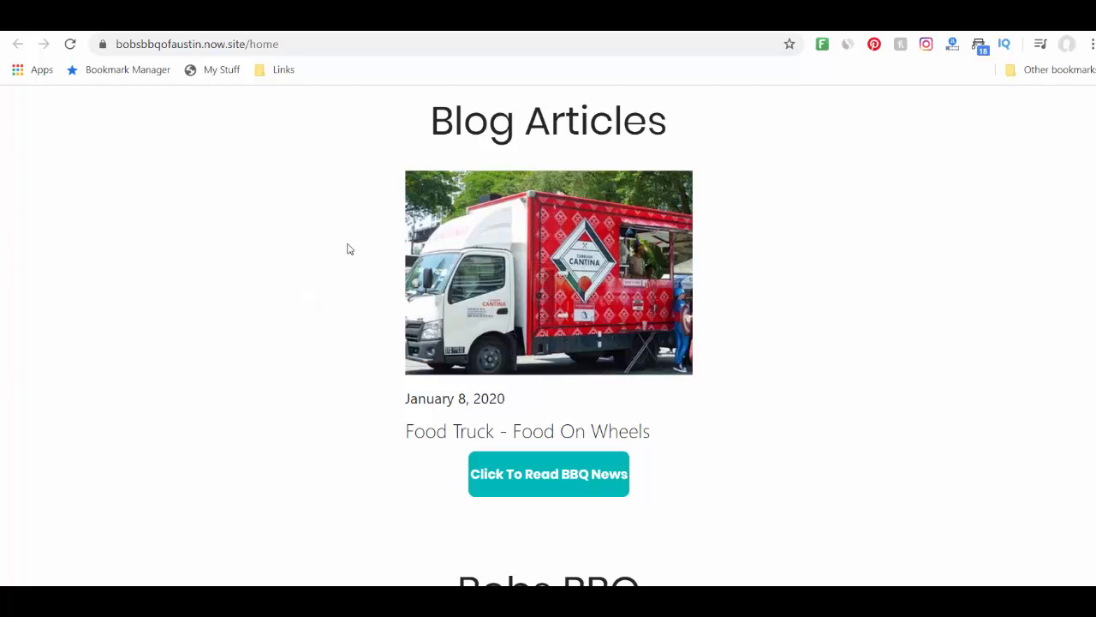
{"action": "mouse_move", "coordinate": [501, 295]}
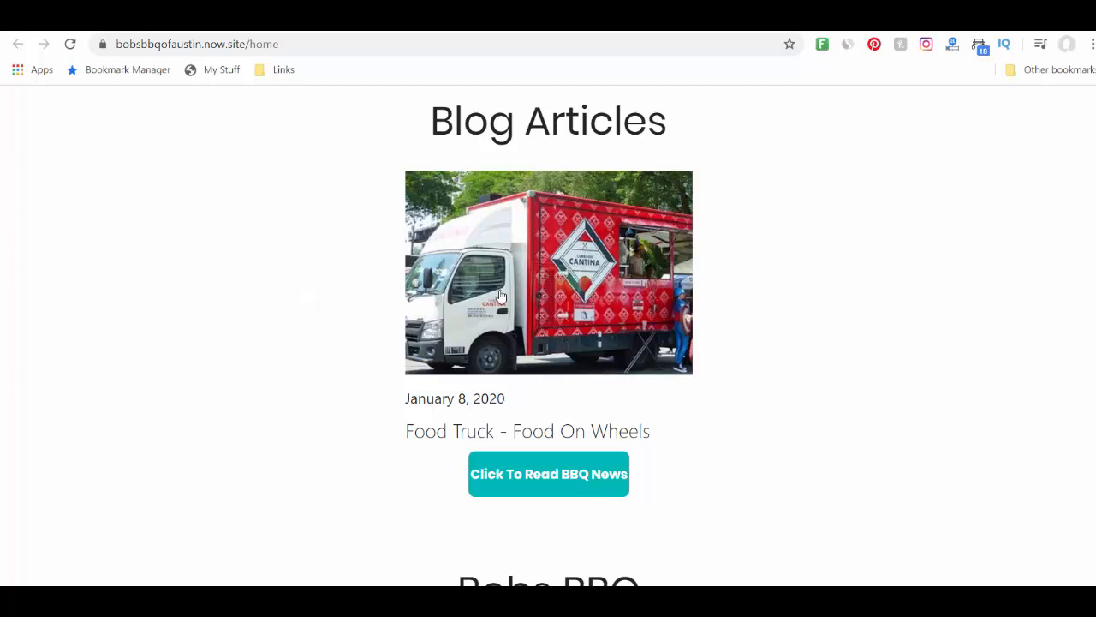
{"action": "left_click", "coordinate": [548, 474]}
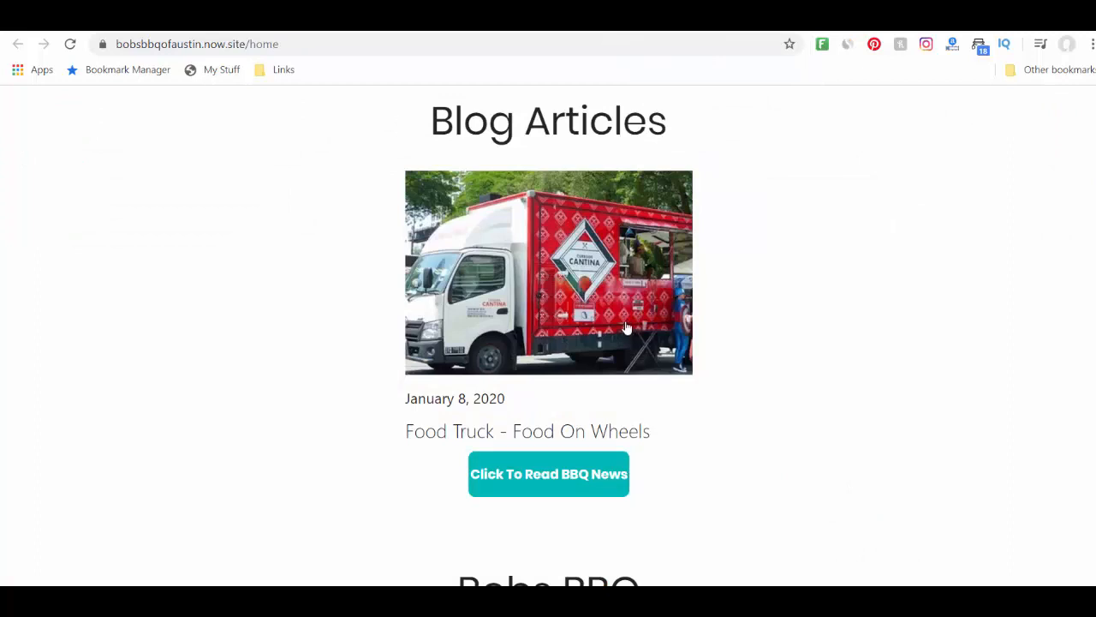
{"action": "mouse_move", "coordinate": [703, 311]}
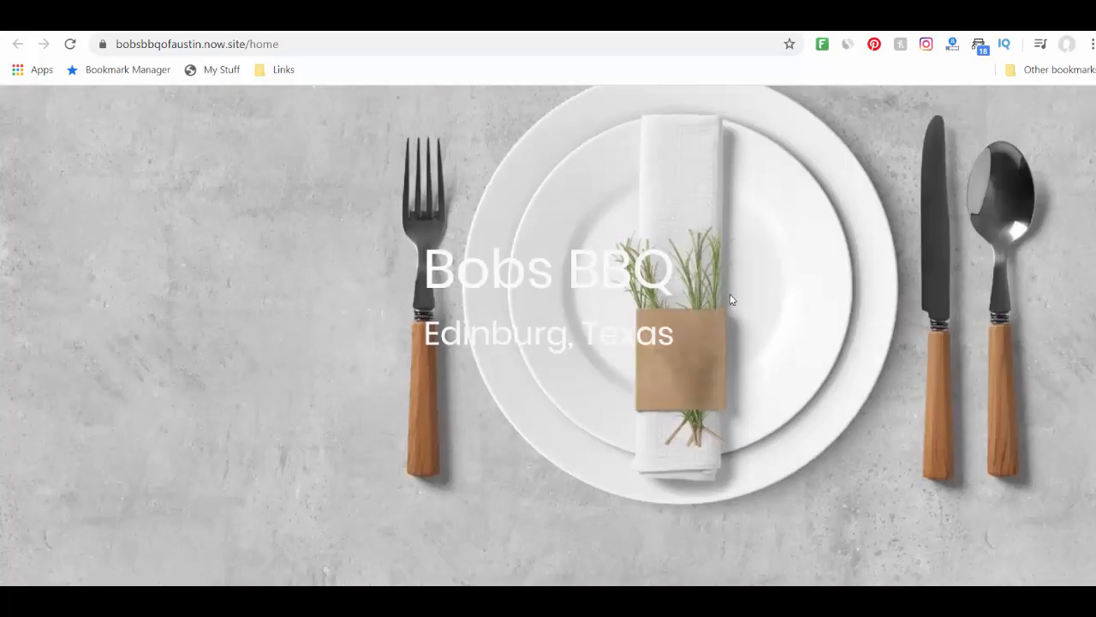
{"action": "scroll", "scroll_direction": "down", "scroll_amount": 3}
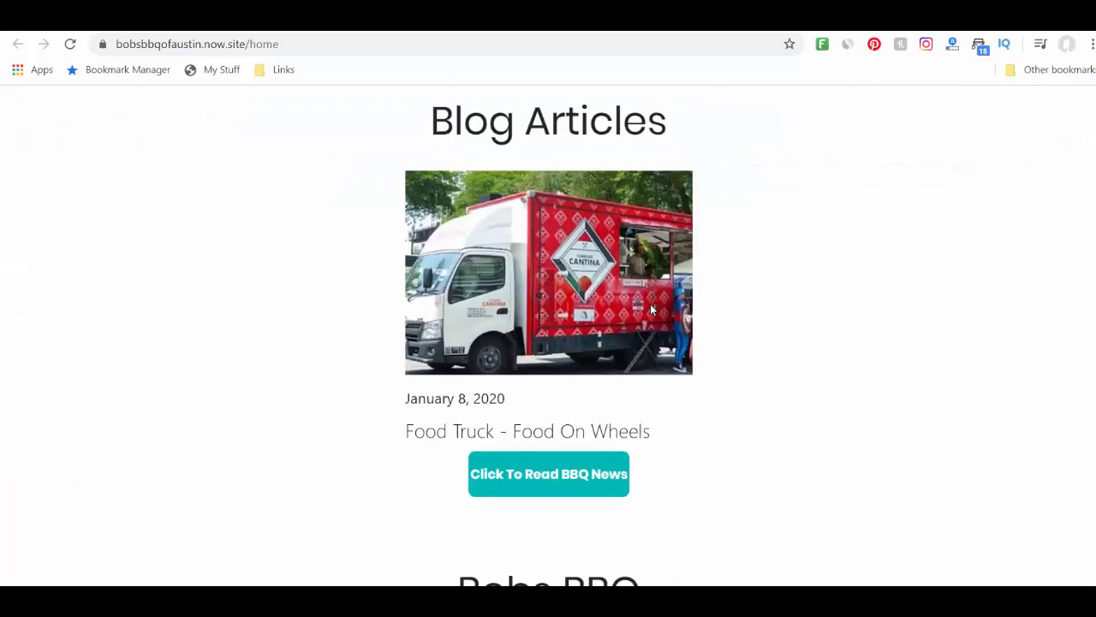
{"action": "scroll", "scroll_direction": "down", "scroll_amount": 3}
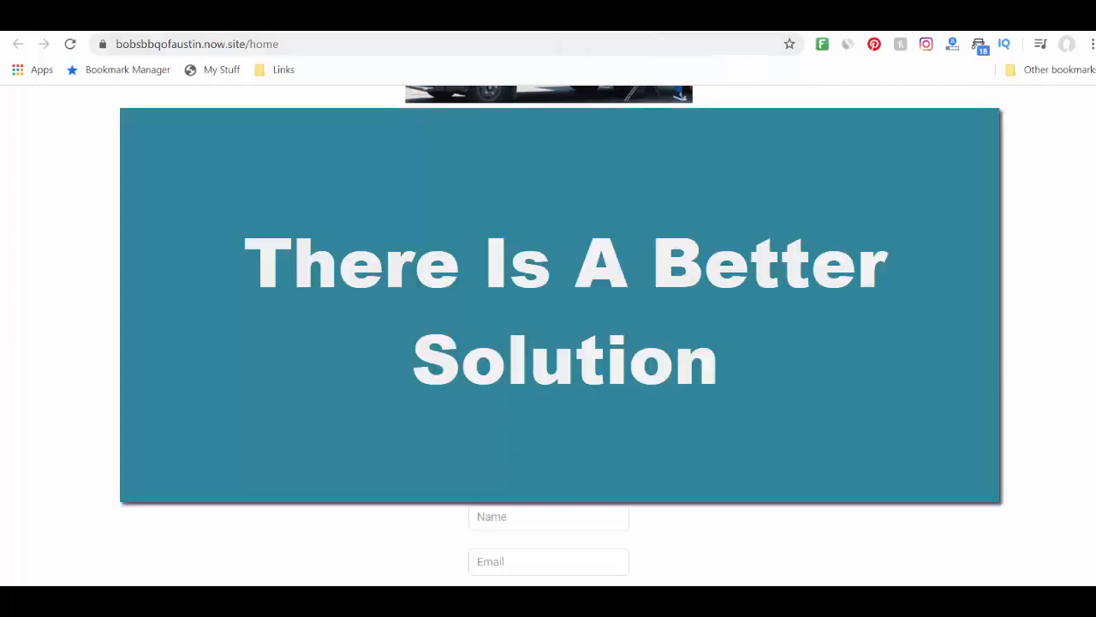
{"action": "scroll", "scroll_direction": "down", "scroll_amount": 3}
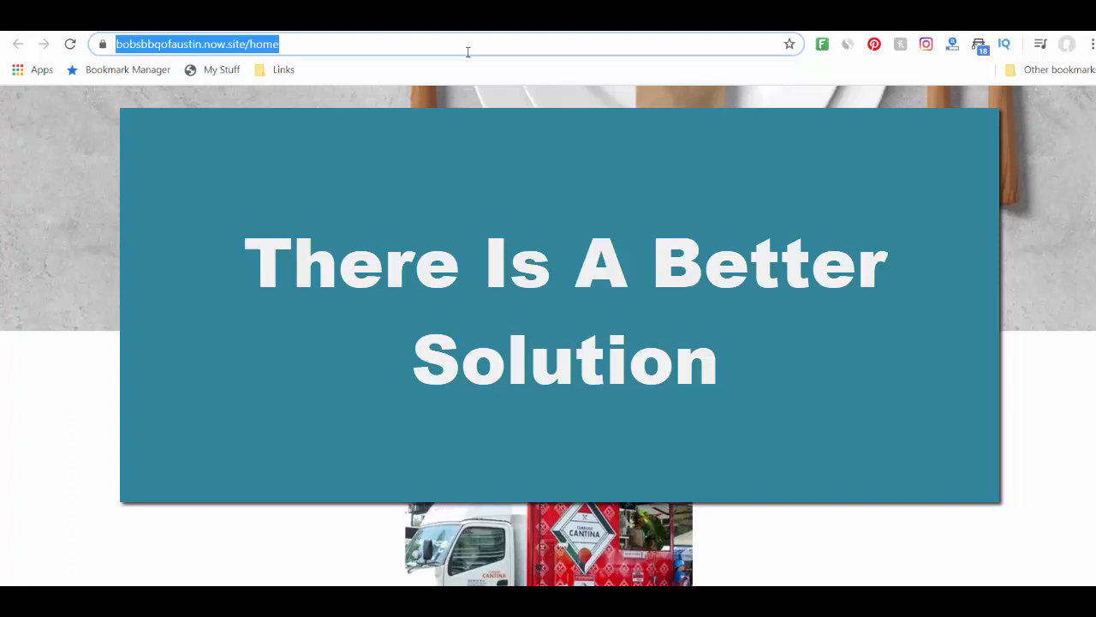
{"action": "type", "text": "builerall.com"}
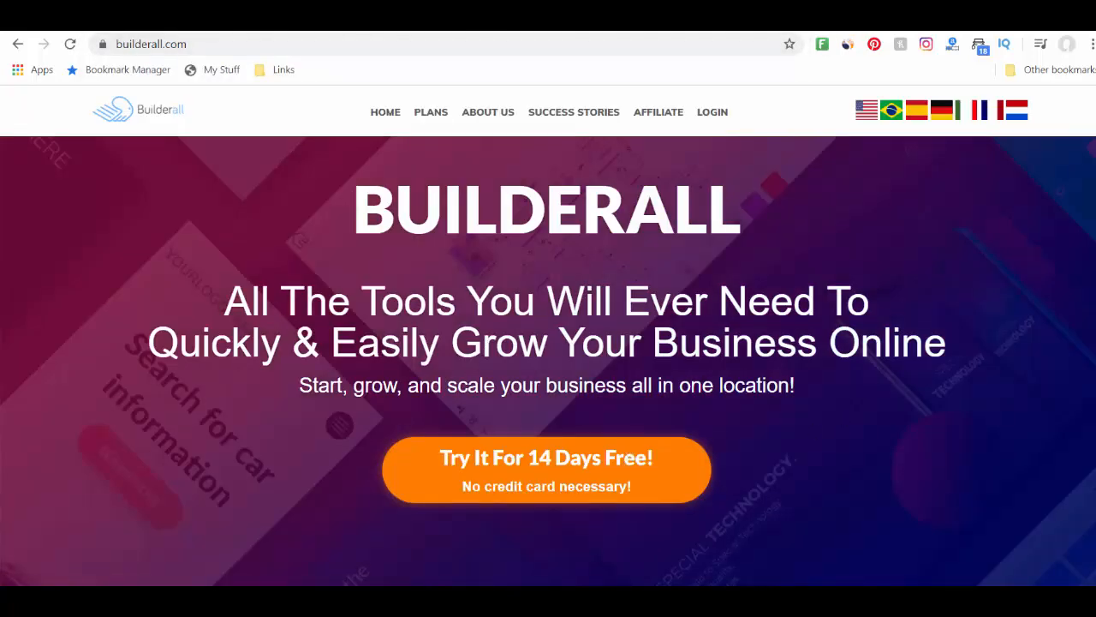
Open Builderall PLANS and scroll the Free-to-Premium pricing table, topping at $69.90 monthly
{"action": "left_click", "coordinate": [431, 112]}
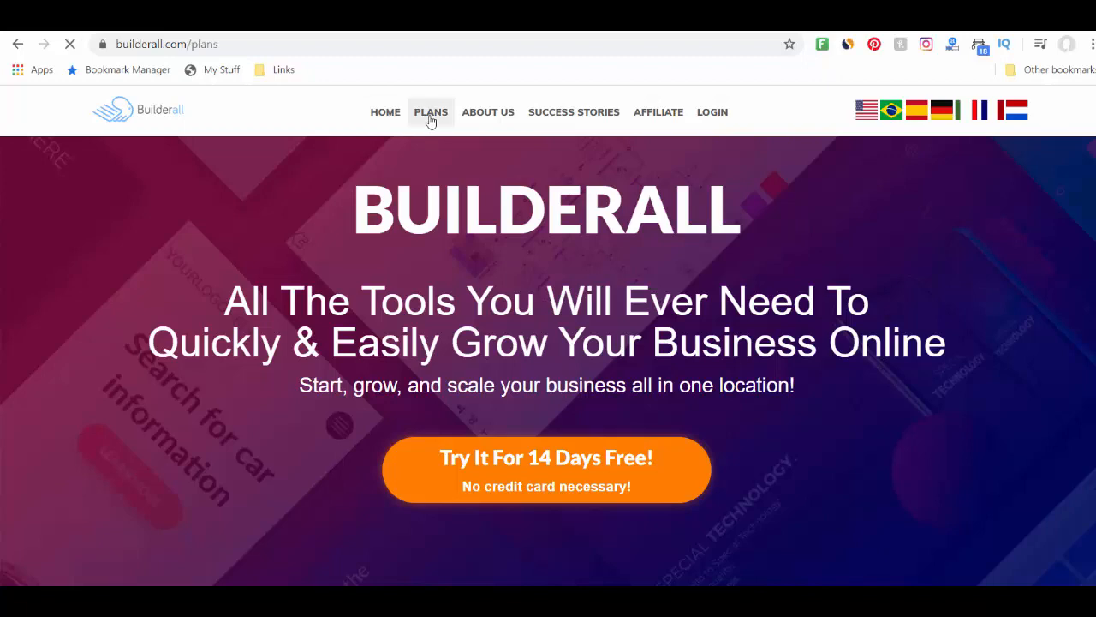
{"action": "left_click", "coordinate": [431, 111]}
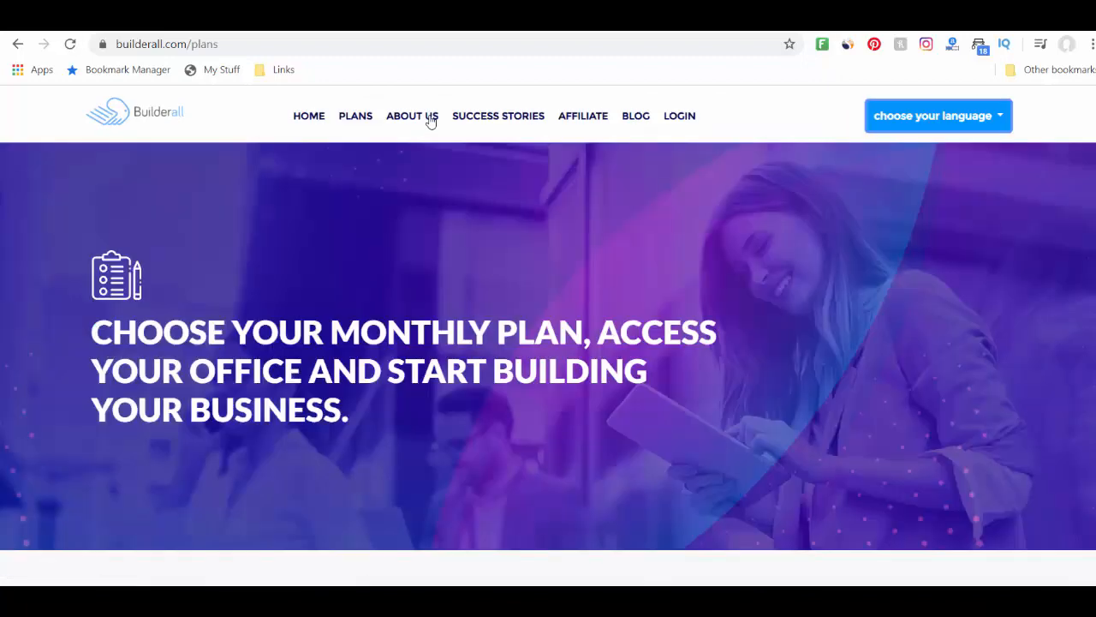
{"action": "scroll", "scroll_direction": "down", "scroll_amount": 3}
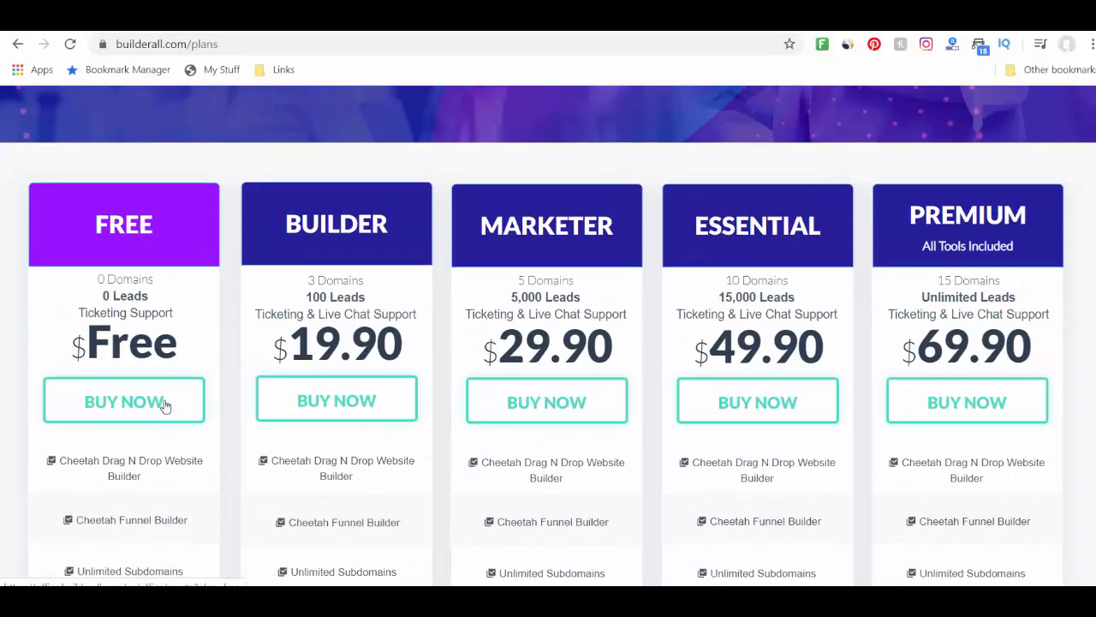
{"action": "scroll", "scroll_direction": "down", "scroll_amount": 3}
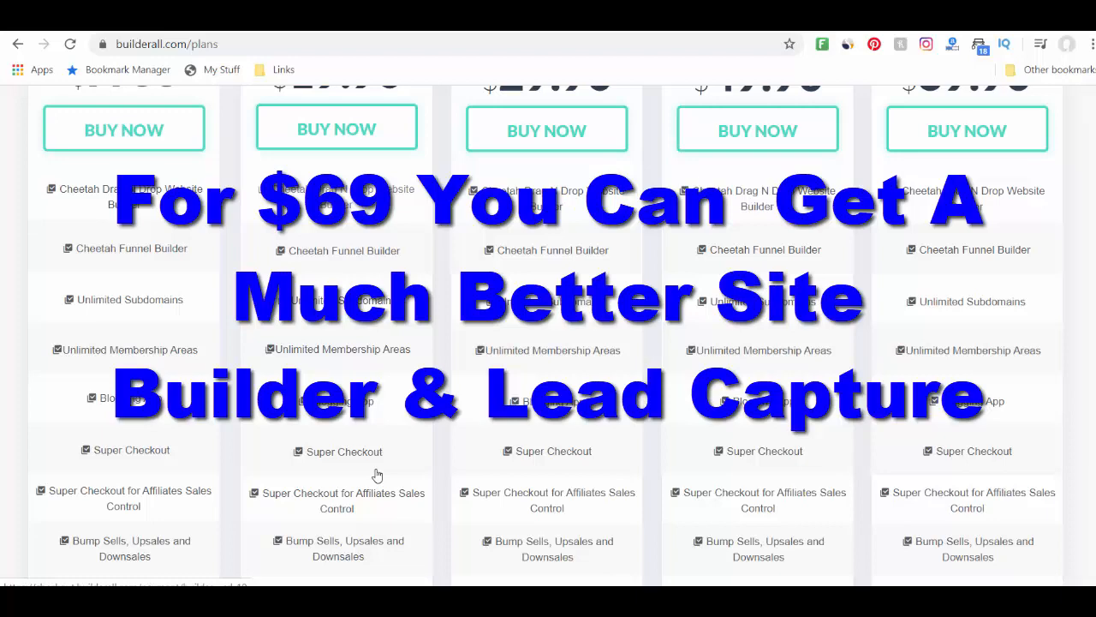
{"action": "scroll", "scroll_direction": "up", "scroll_amount": 3}
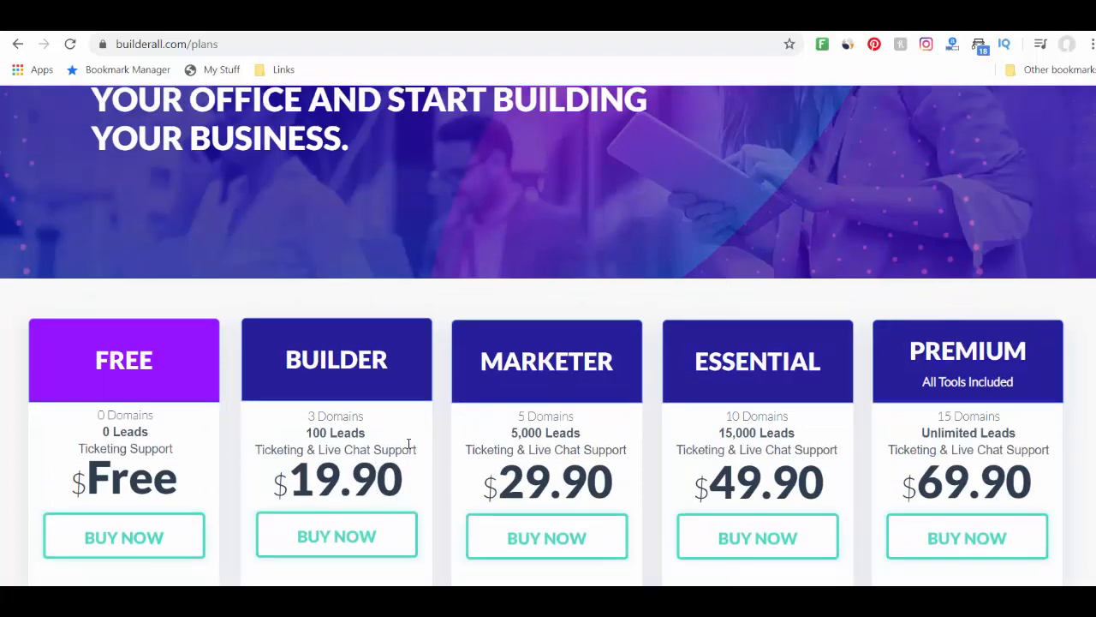
{"action": "scroll", "scroll_direction": "down", "scroll_amount": 3}
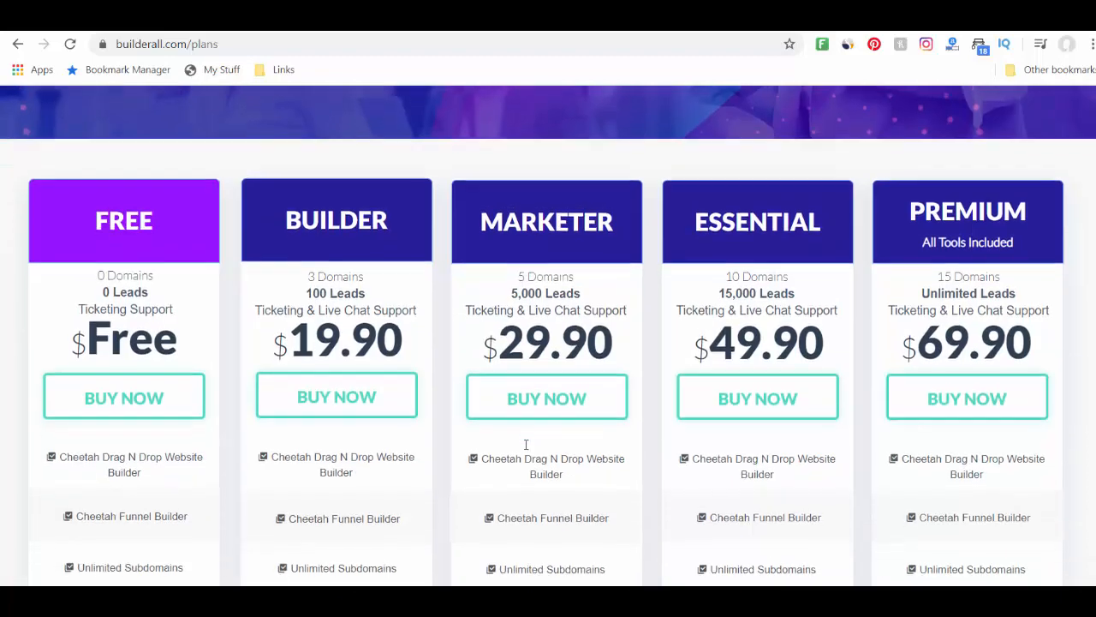
{"action": "scroll", "scroll_direction": "down", "scroll_amount": 3}
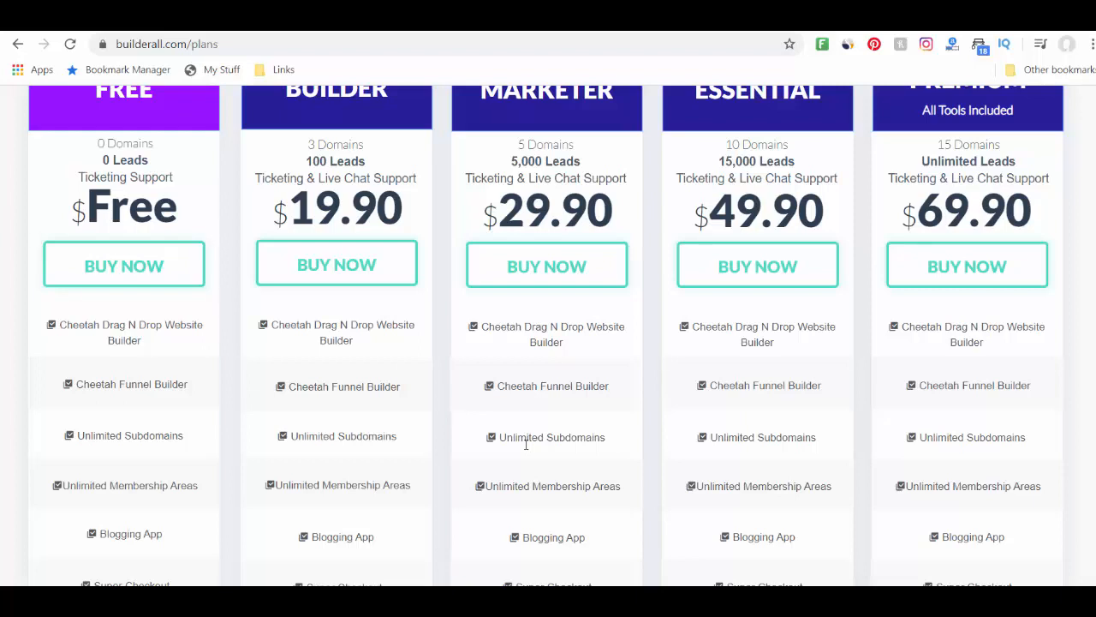
{"action": "mouse_move", "coordinate": [570, 445]}
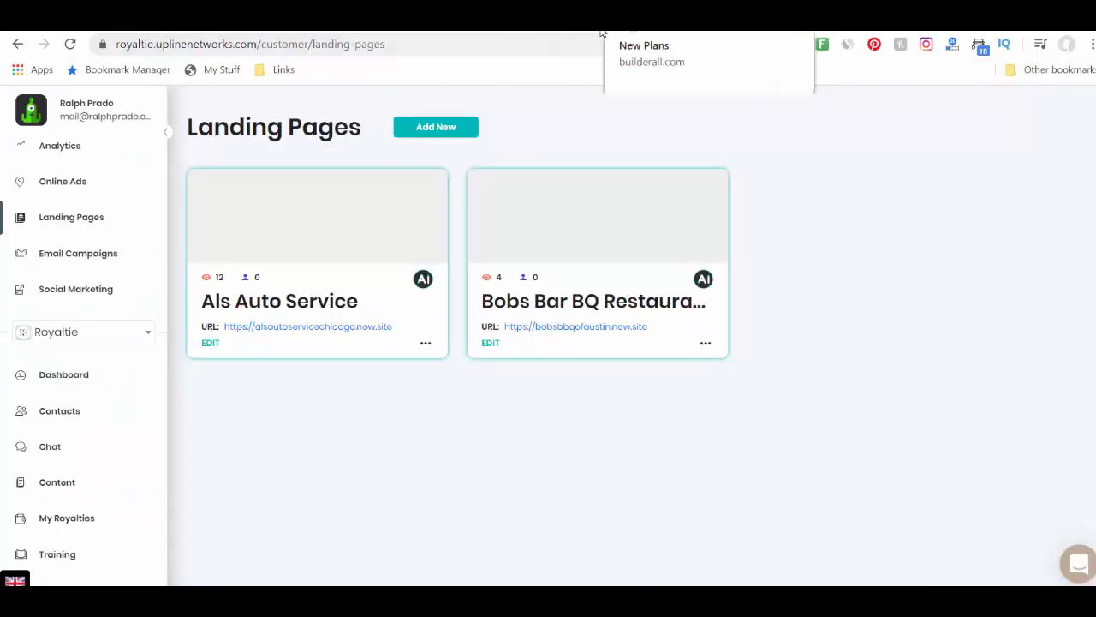
Switch back to the bobsbbqofaustin.now.site browser tab
{"action": "left_click", "coordinate": [574, 327]}
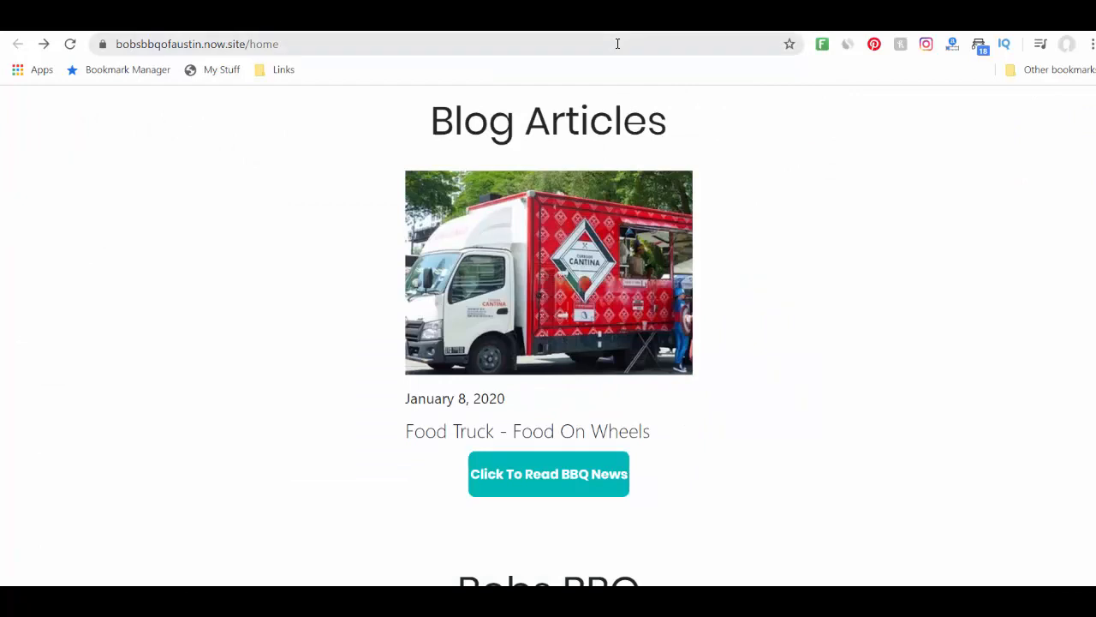
{"action": "mouse_move", "coordinate": [512, 281]}
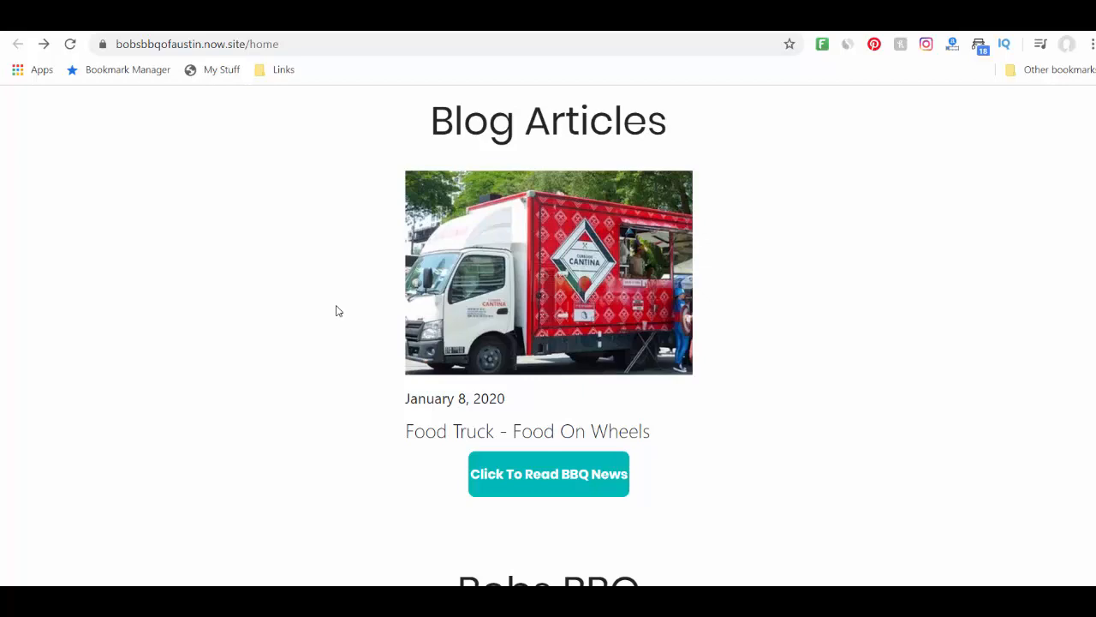
{"action": "mouse_move", "coordinate": [343, 299]}
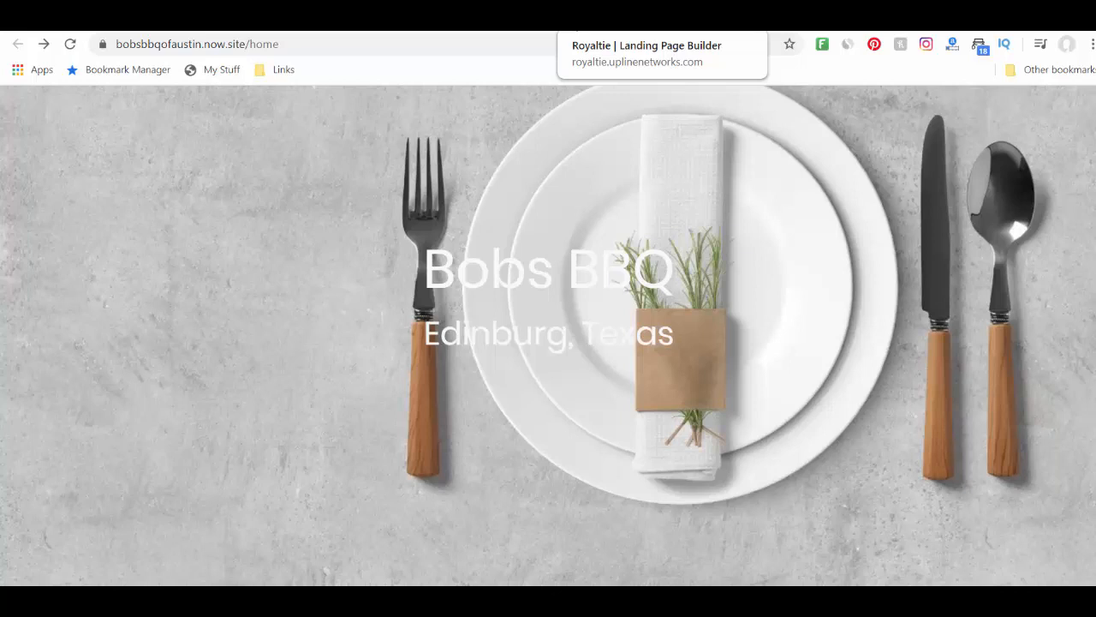
{"action": "mouse_move", "coordinate": [608, 112]}
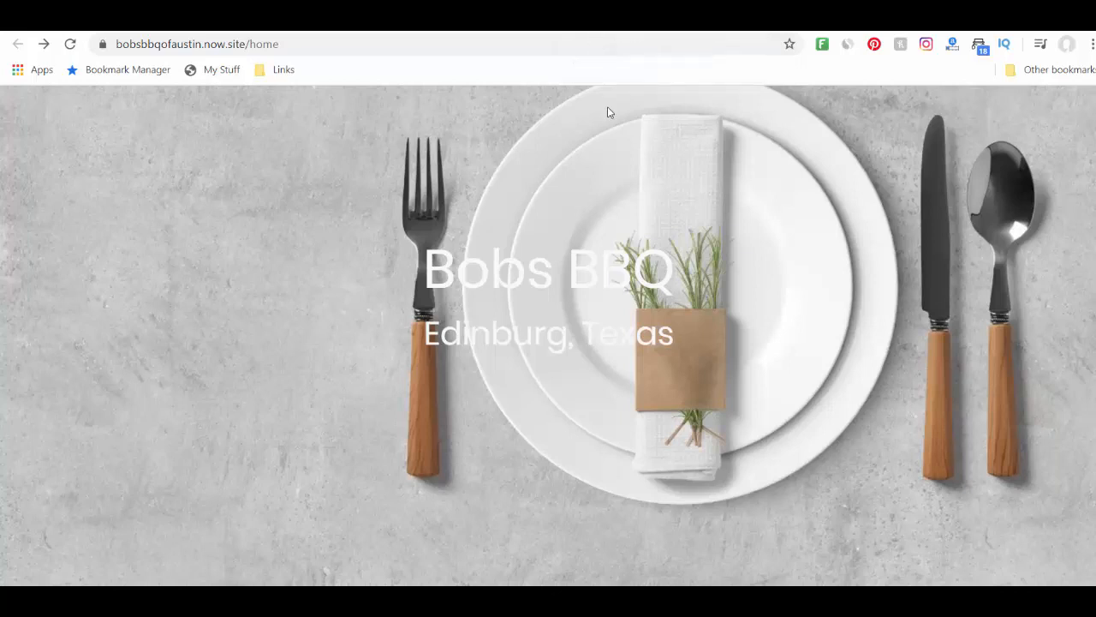